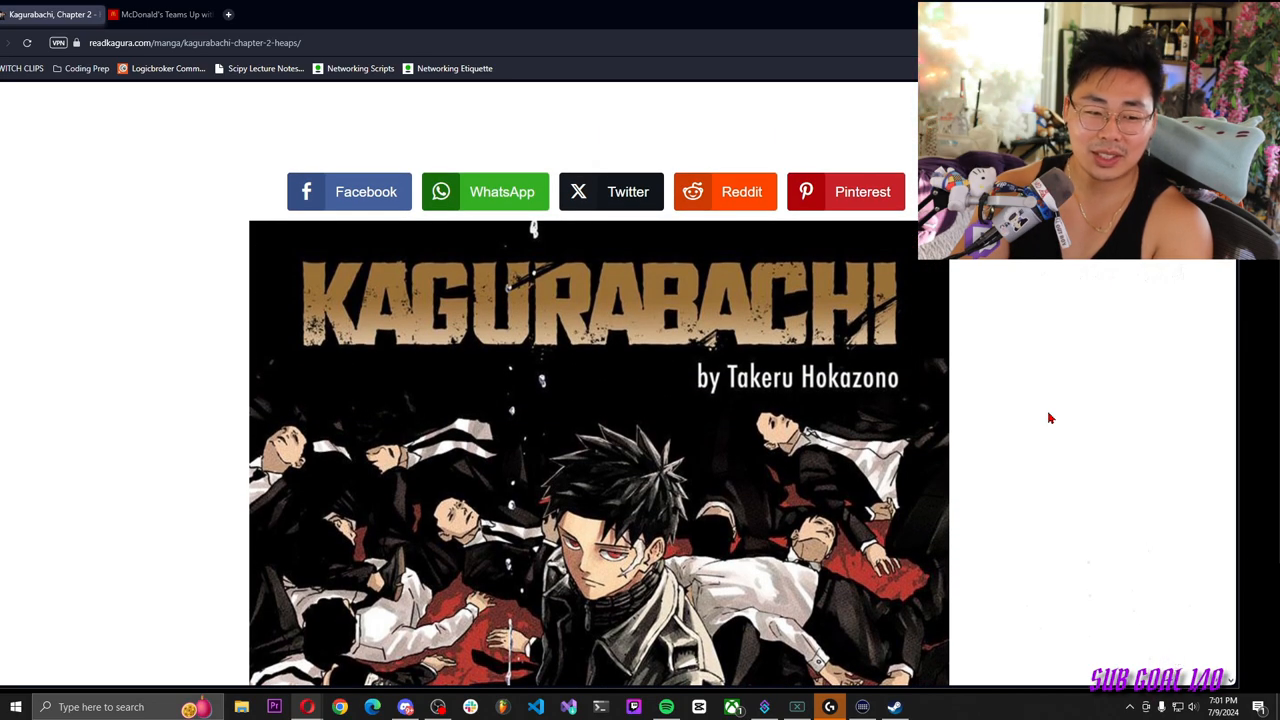
scroll("down", 3)
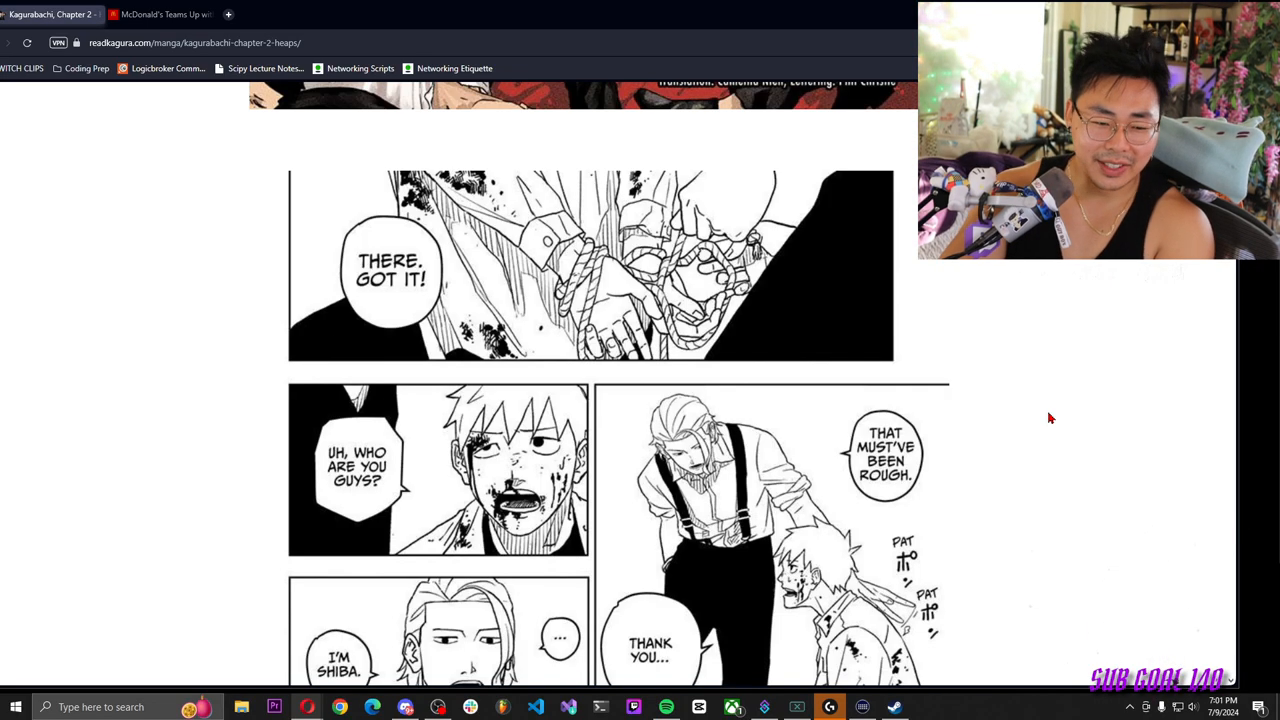
scroll("down", 3)
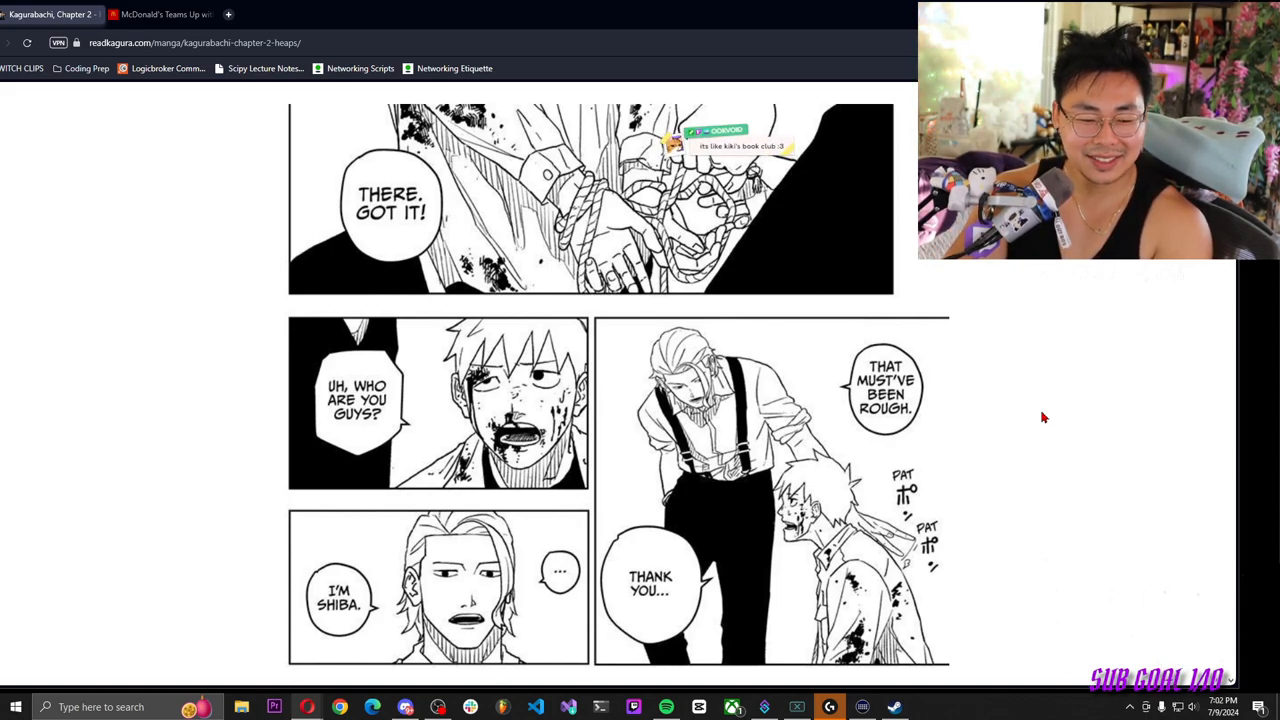
scroll("down", 3)
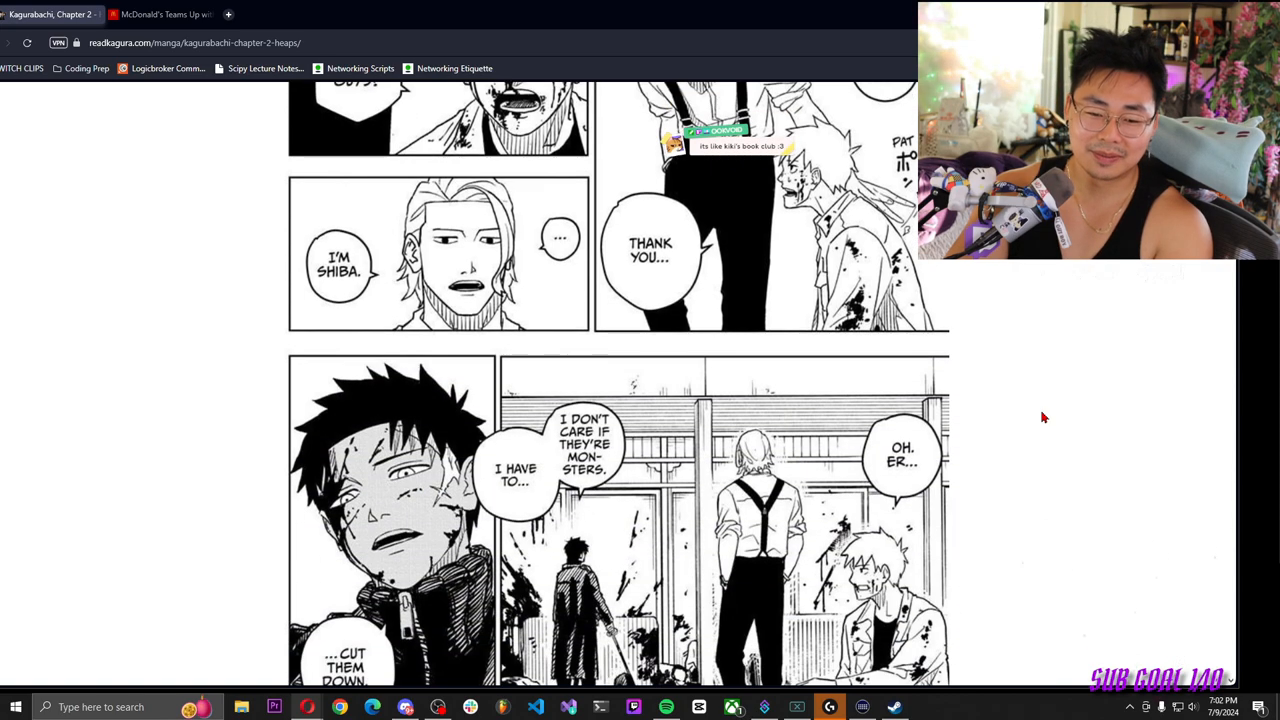
scroll("down", 3)
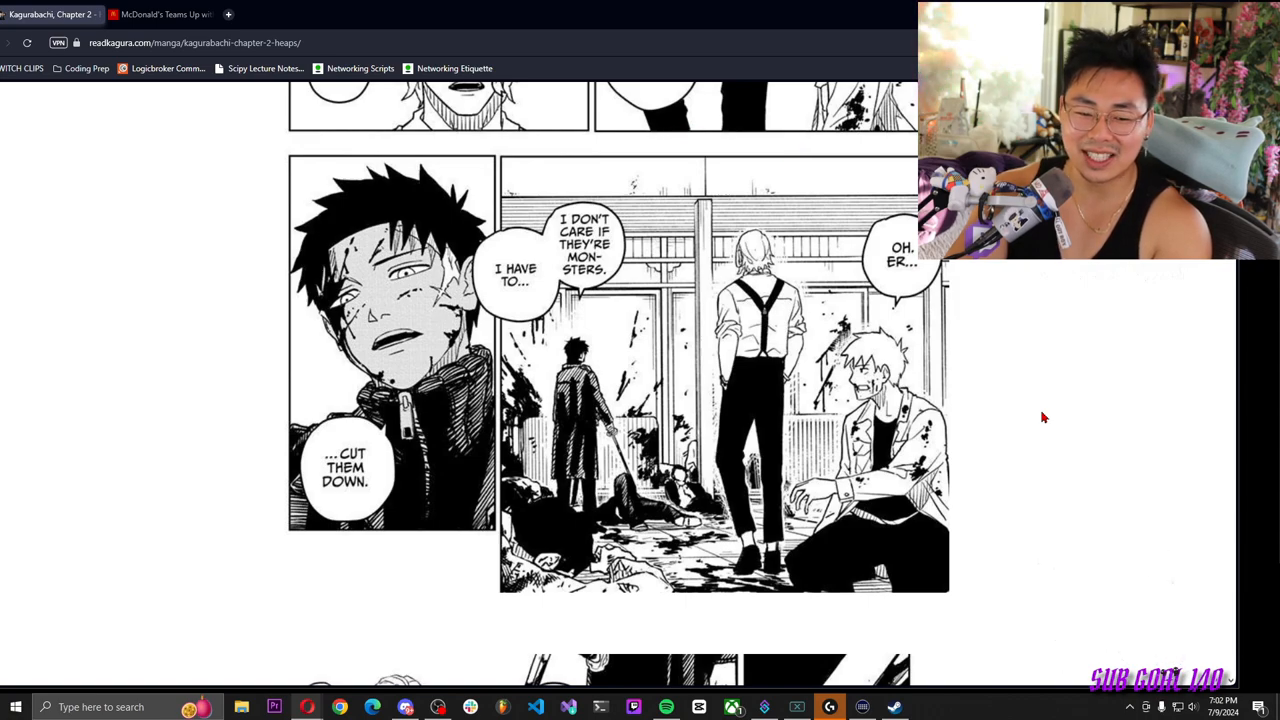
scroll("down", 3)
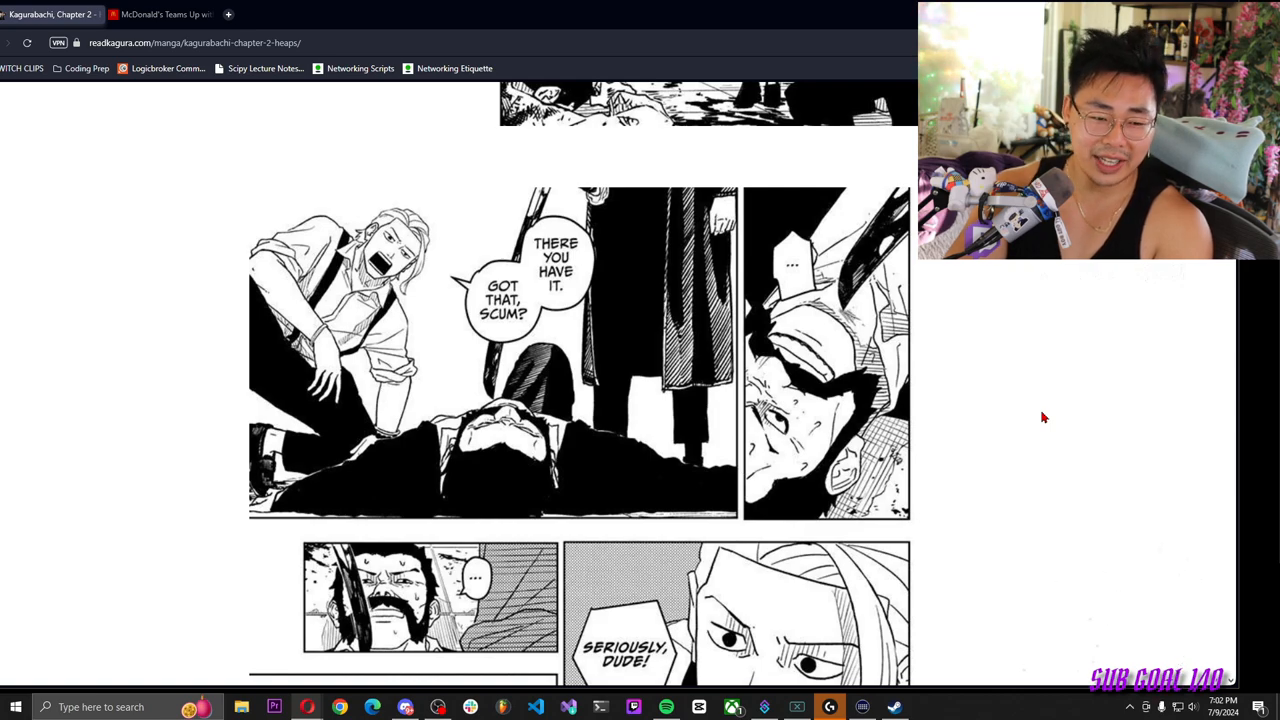
scroll("down", 3)
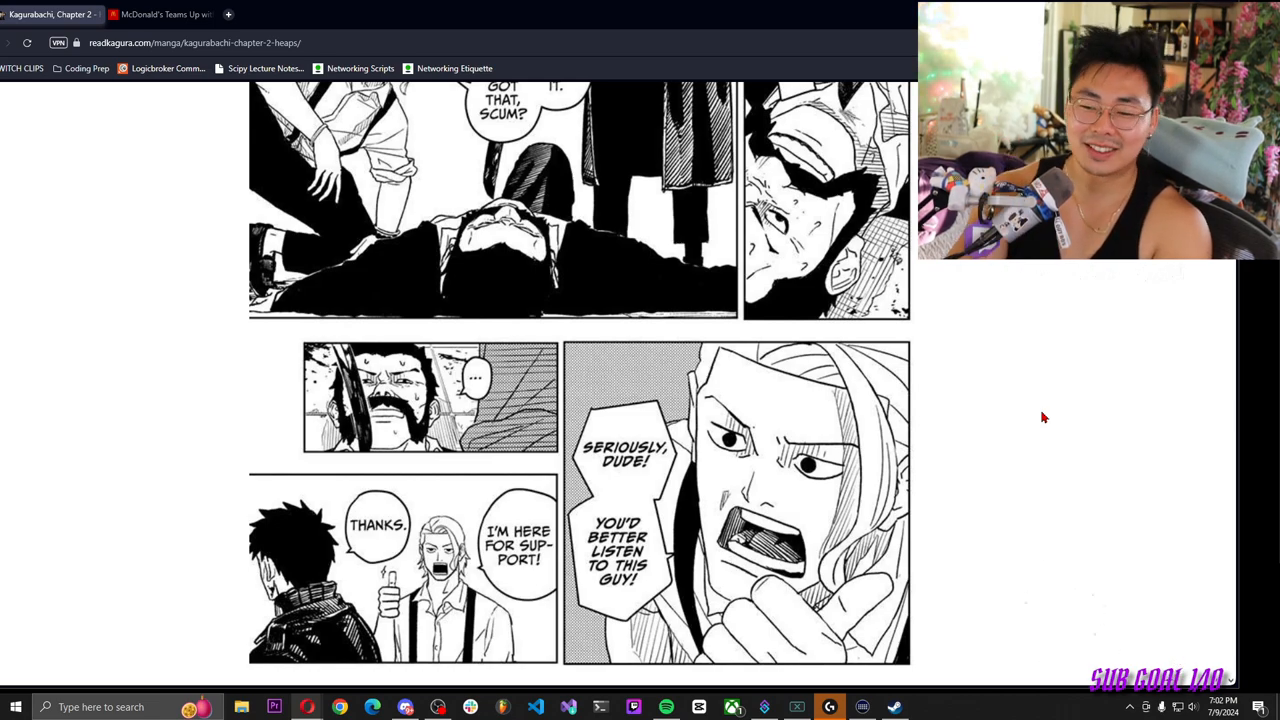
scroll("down", 3)
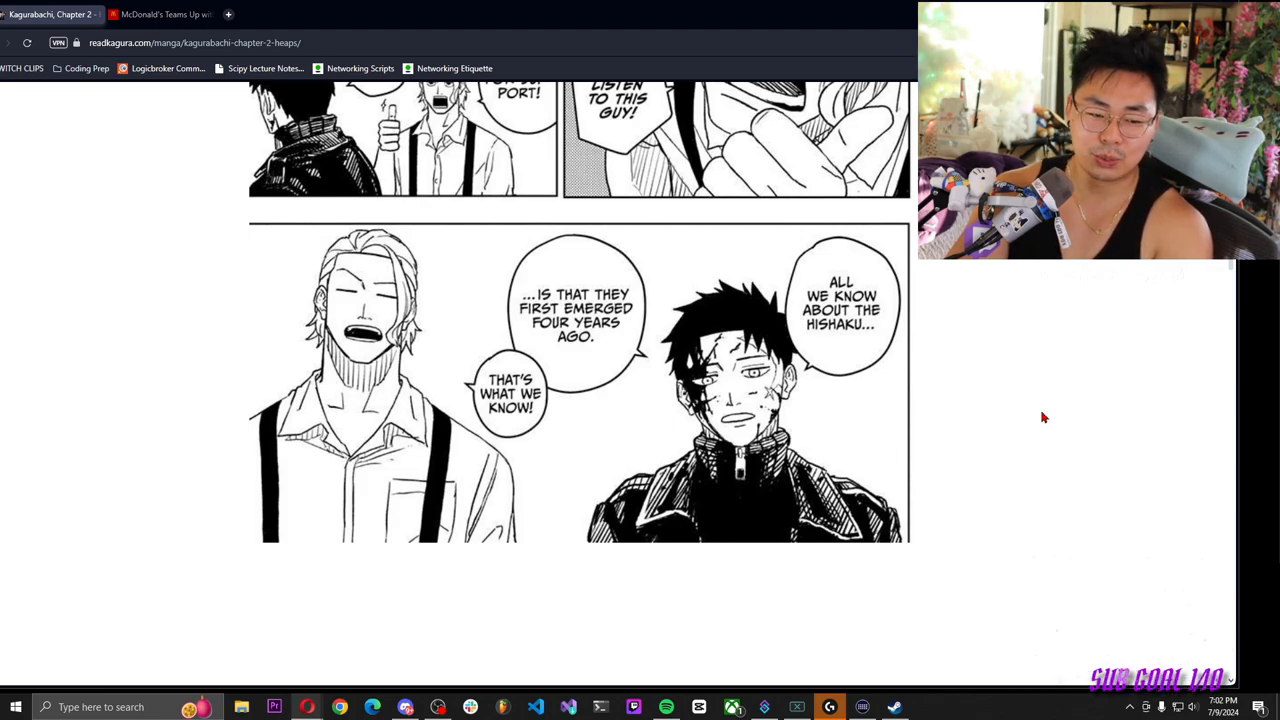
scroll("down", 3)
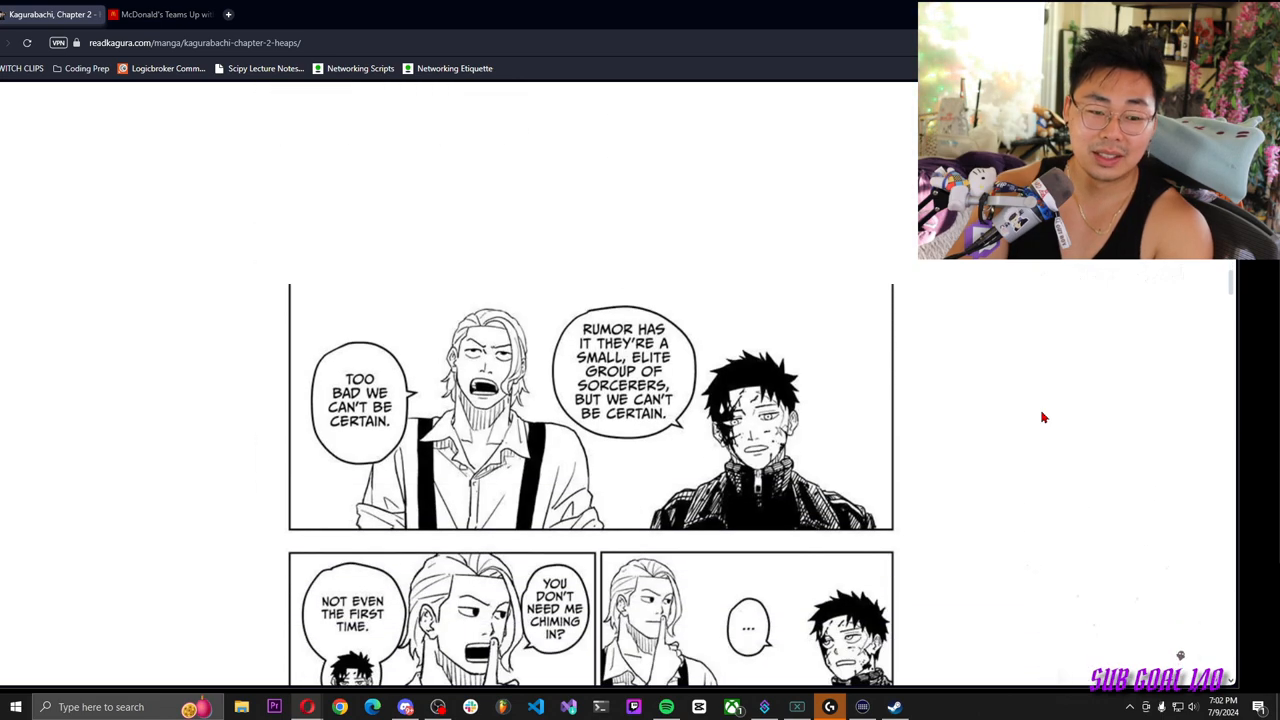
scroll("down", 3)
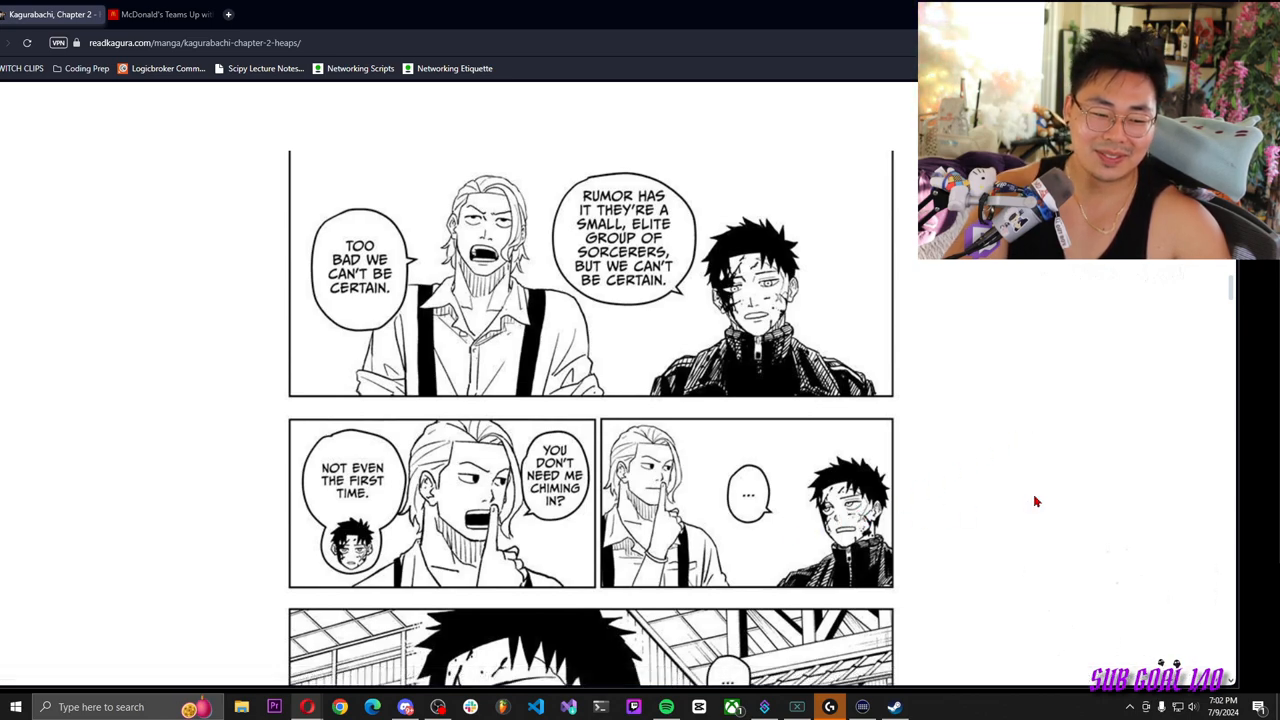
scroll("down", 3)
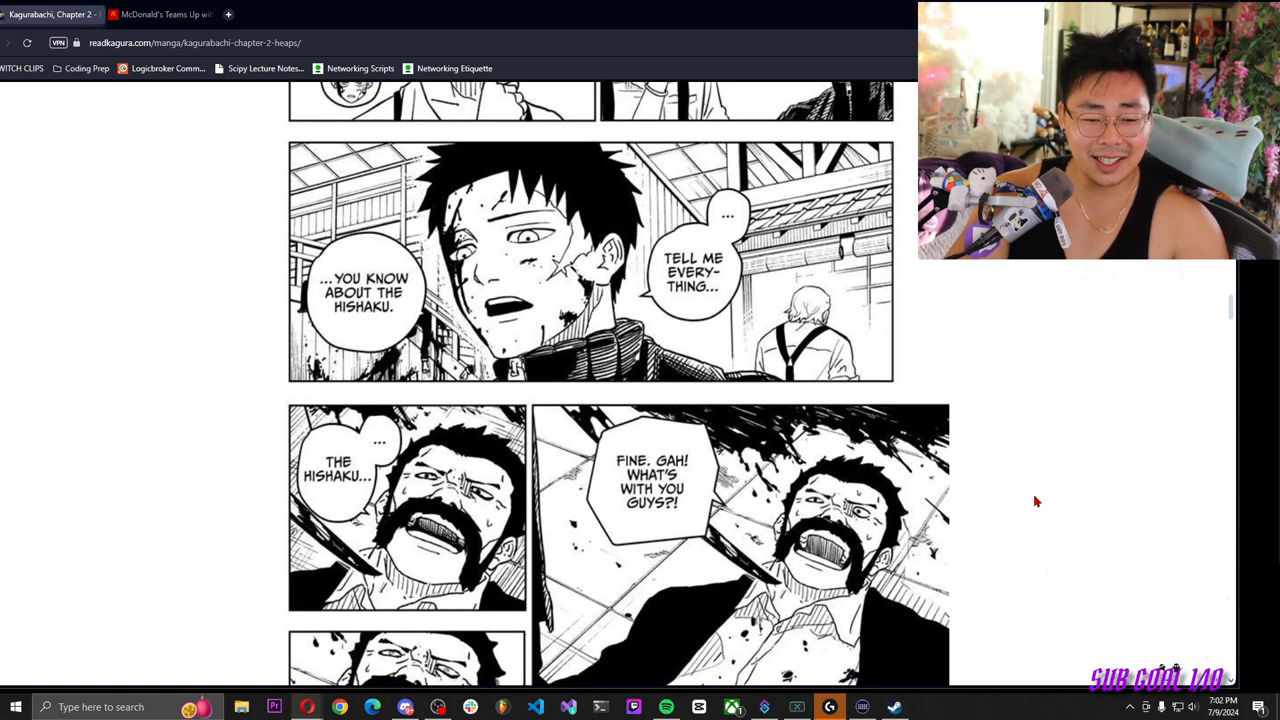
scroll("down", 3)
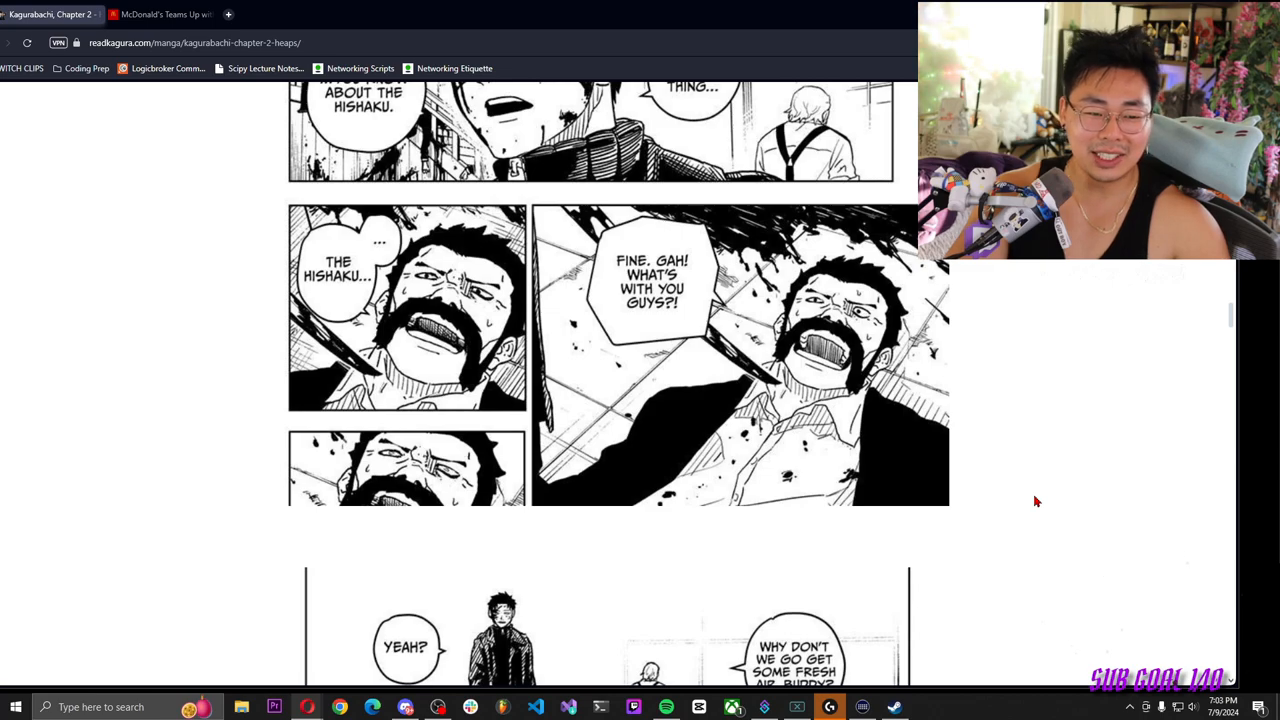
scroll("down", 3)
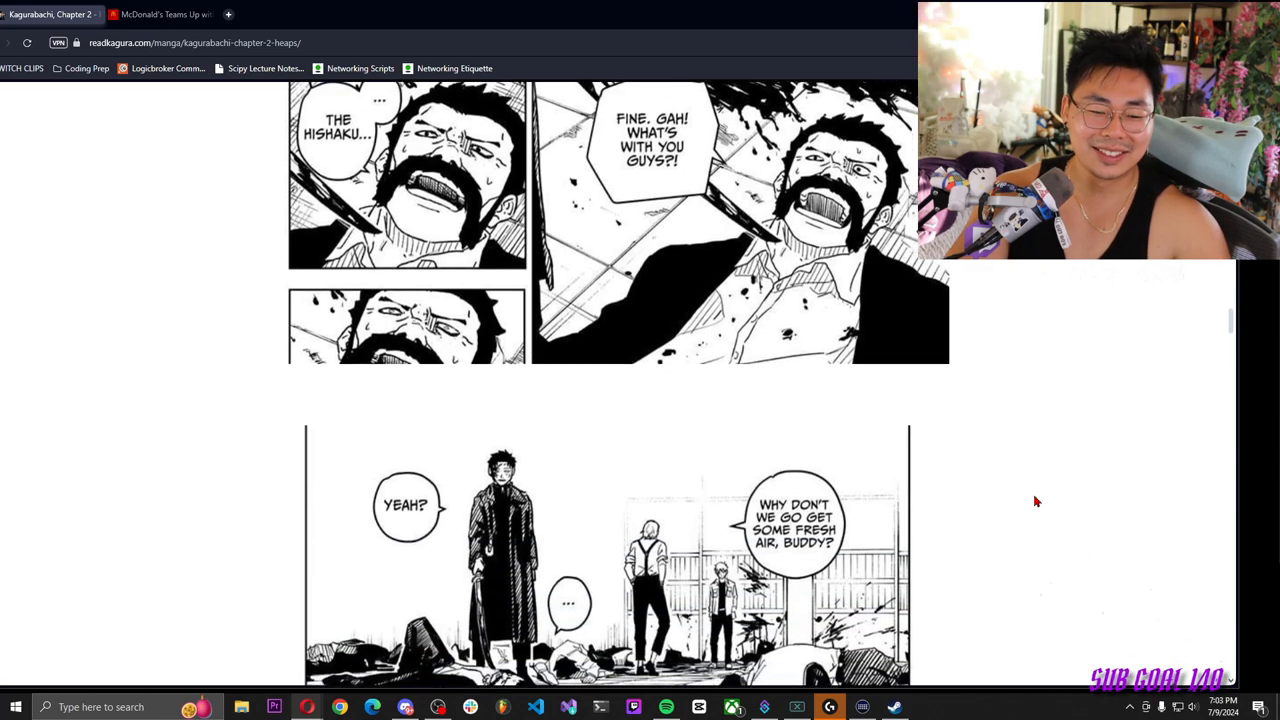
scroll("down", 3)
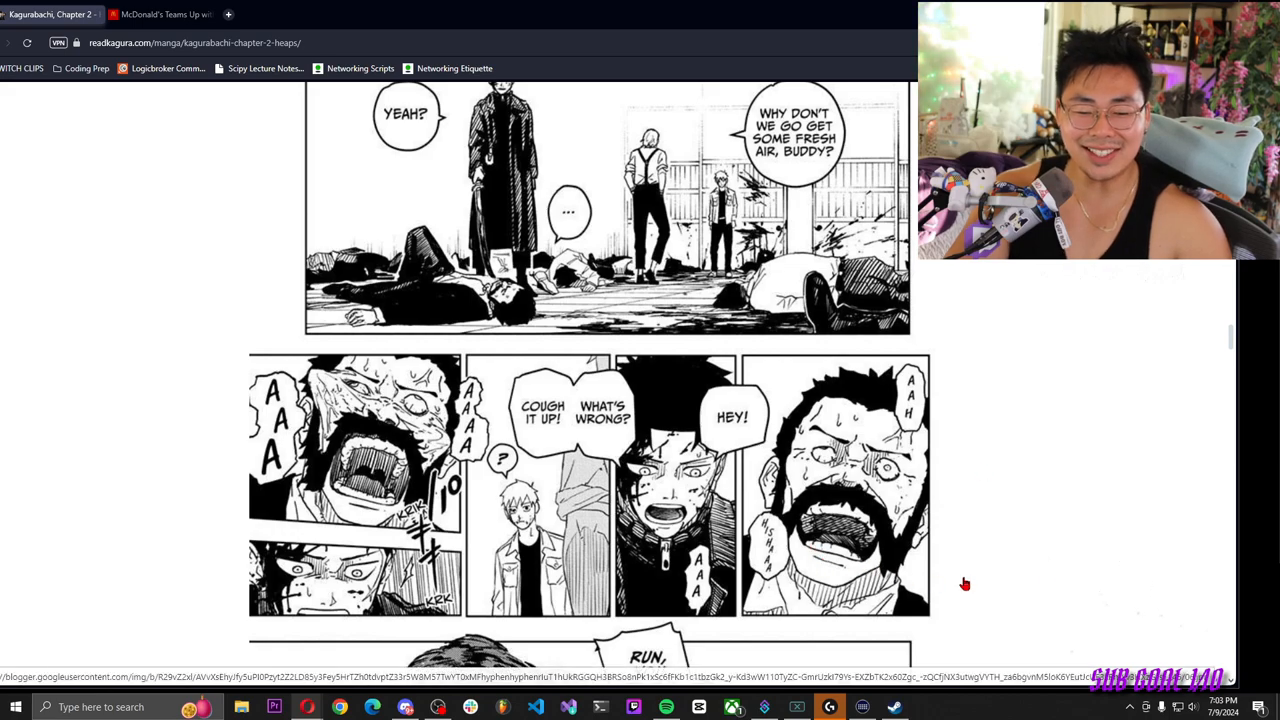
mouse_move(1078, 536)
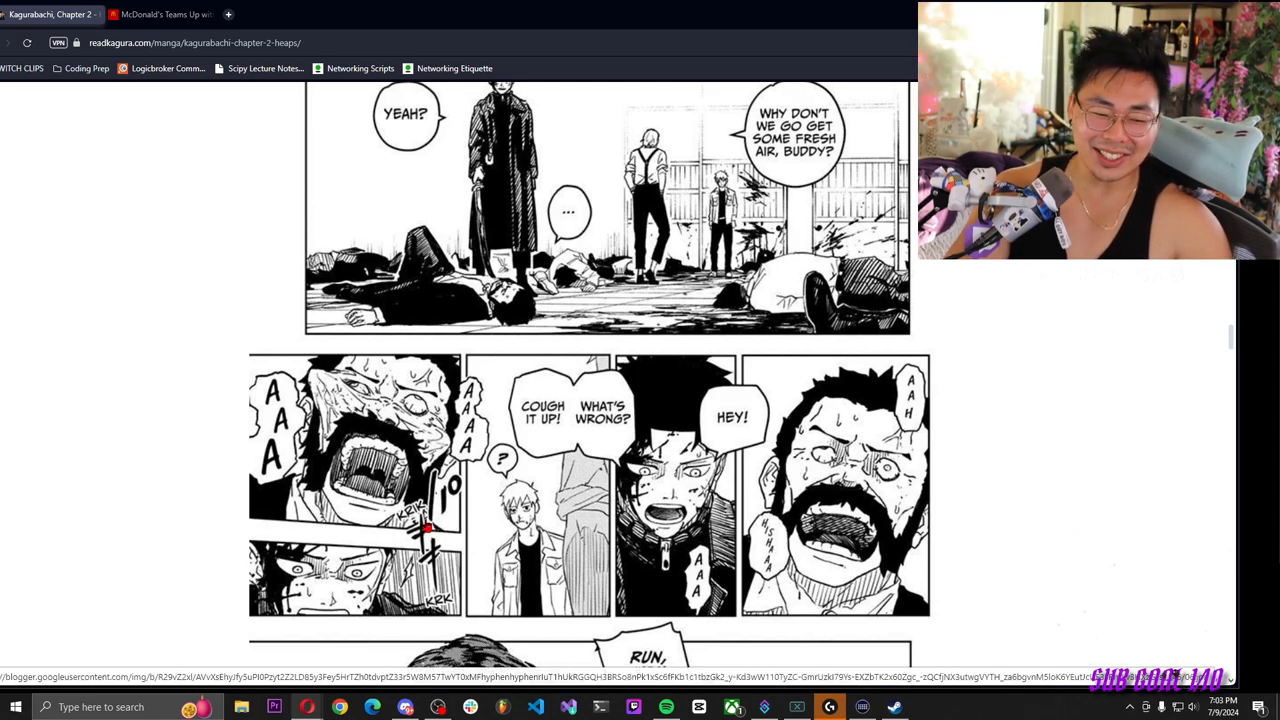
scroll("down", 3)
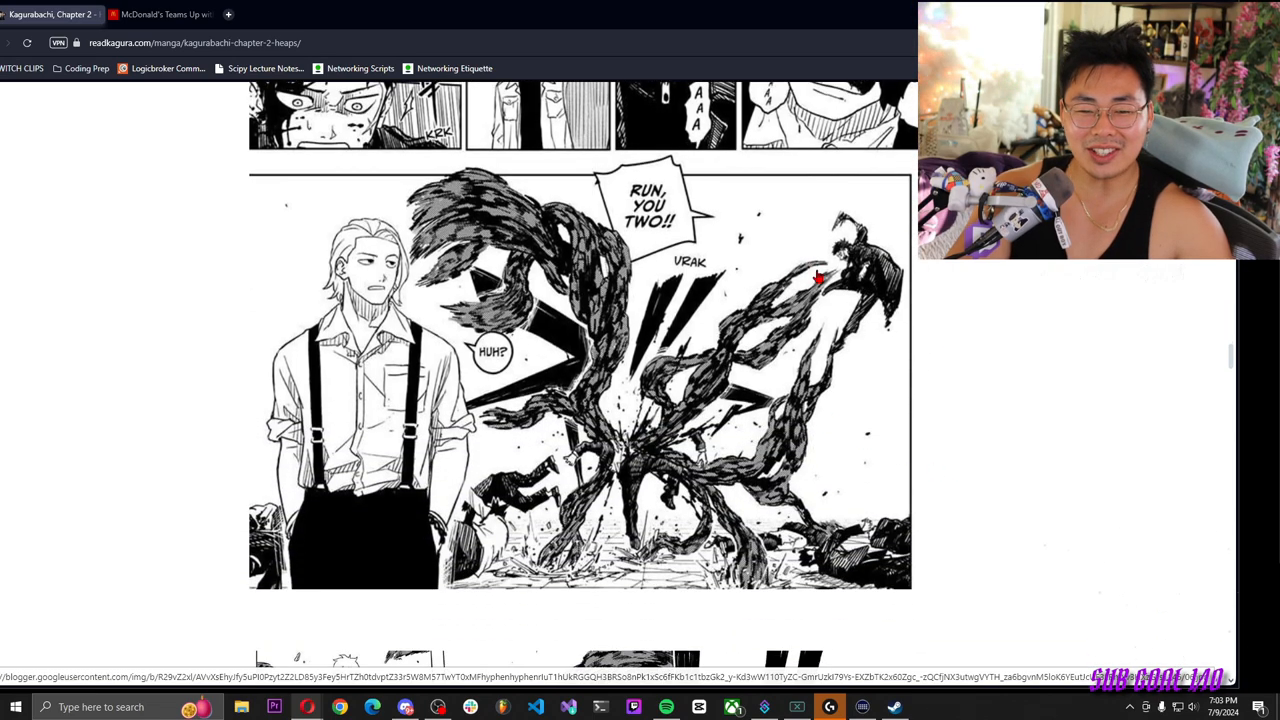
mouse_move(1120, 413)
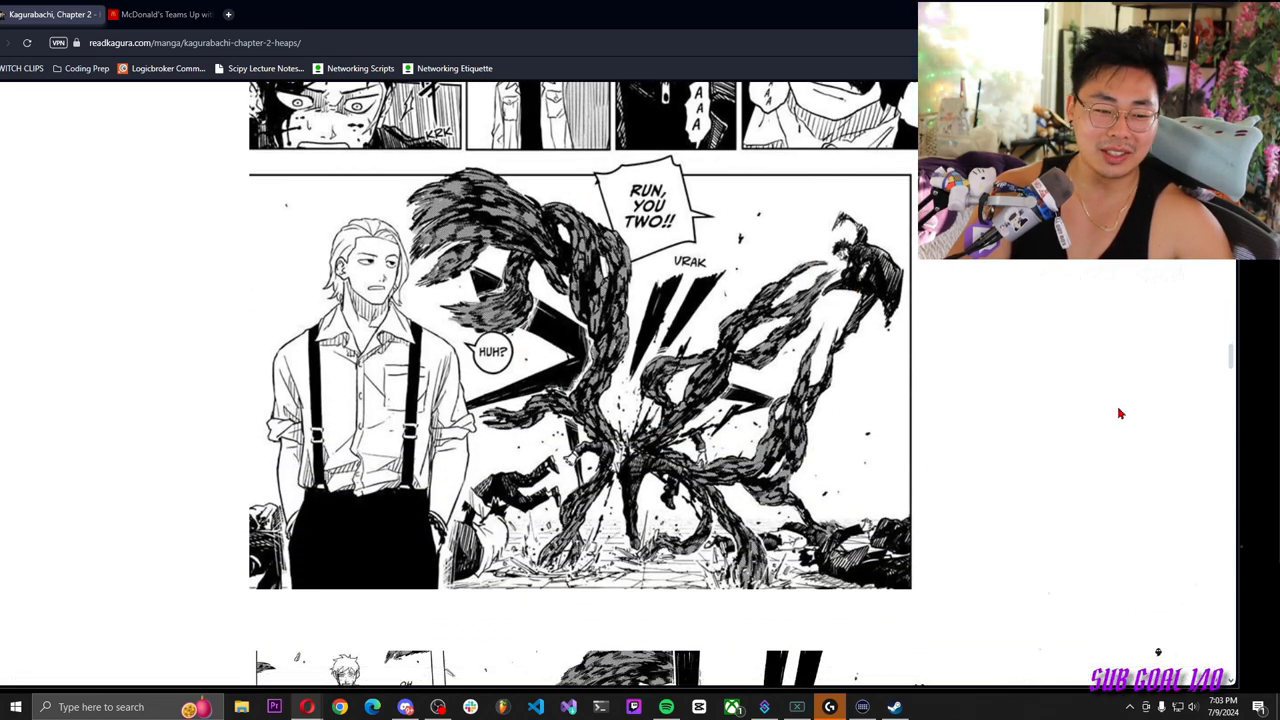
scroll("down", 3)
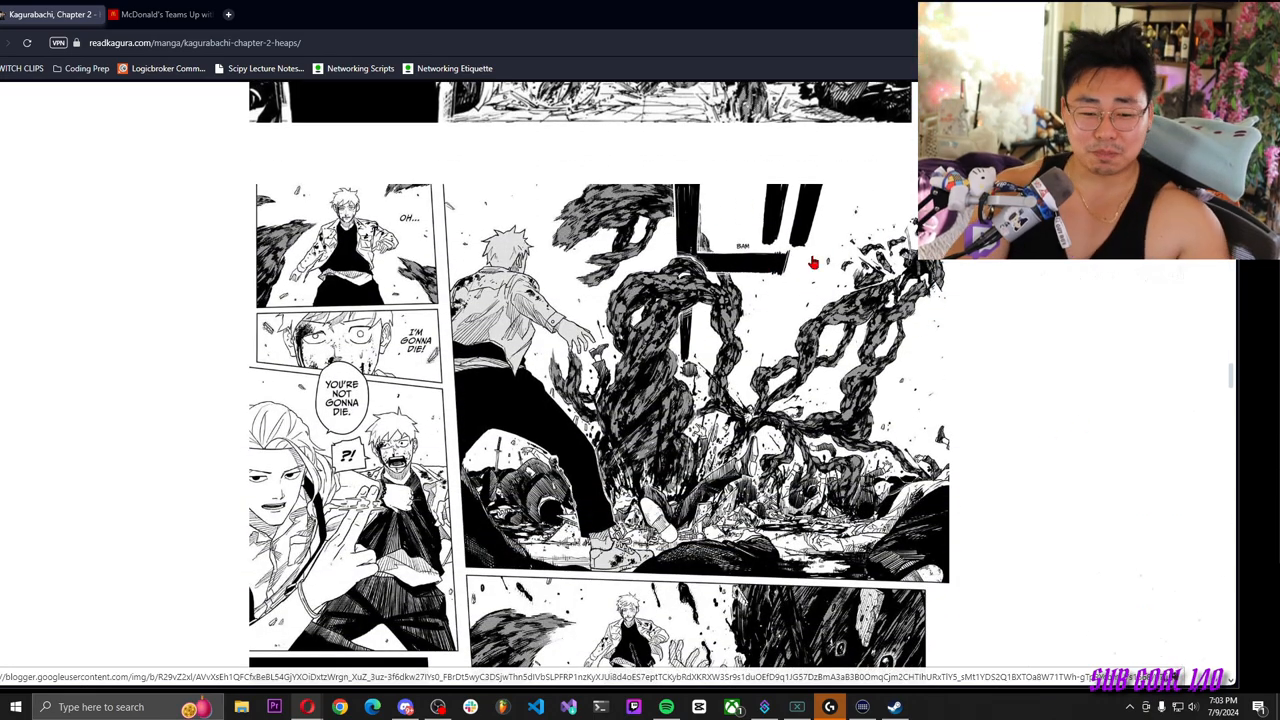
scroll("down", 3)
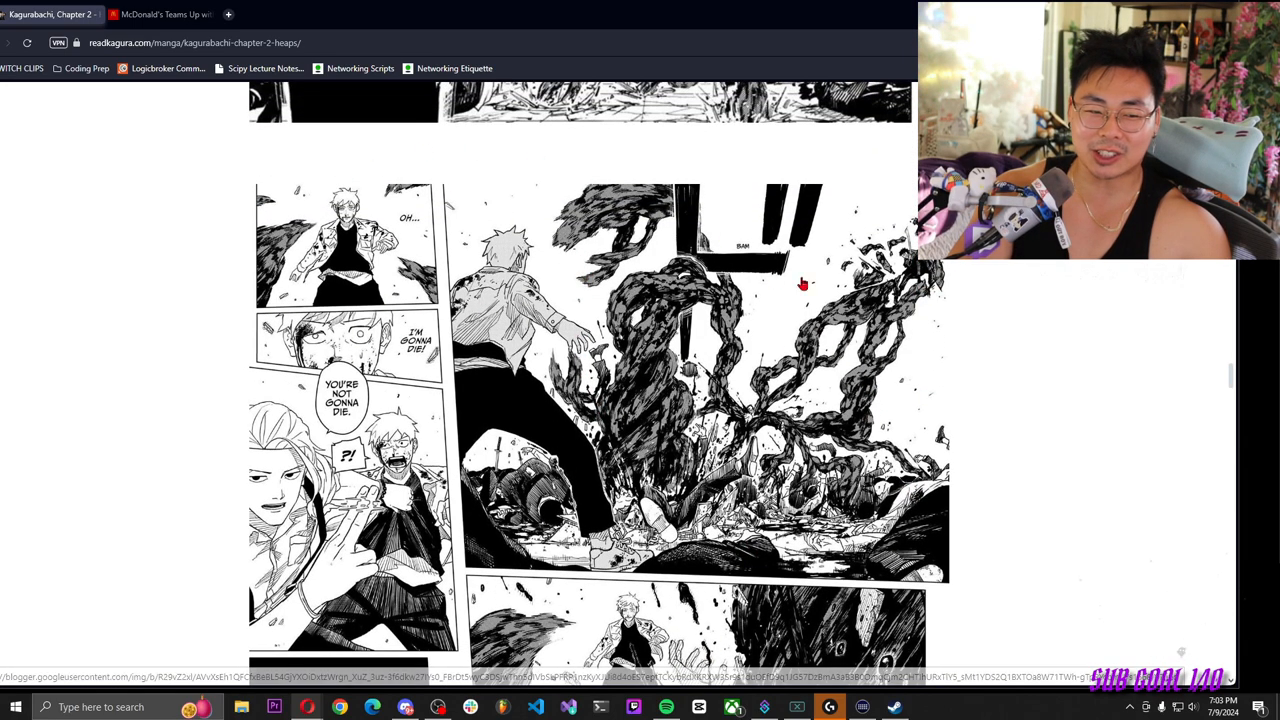
mouse_move(410, 247)
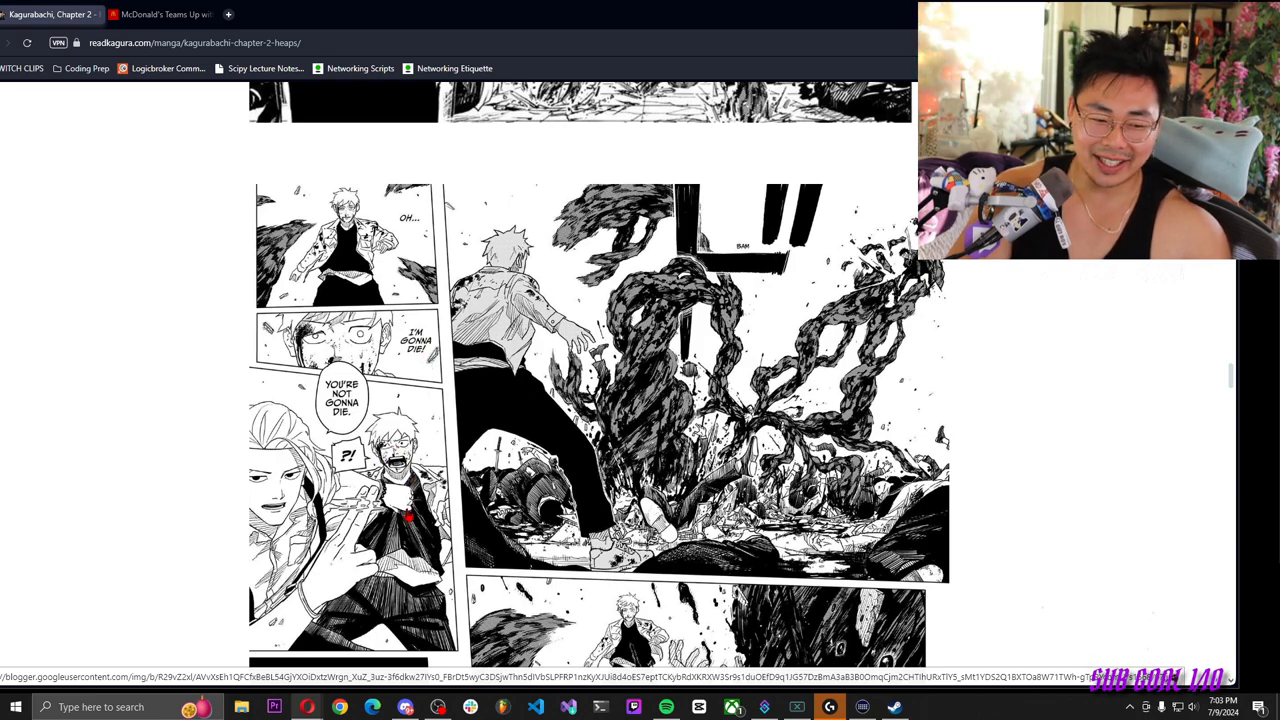
scroll("down", 3)
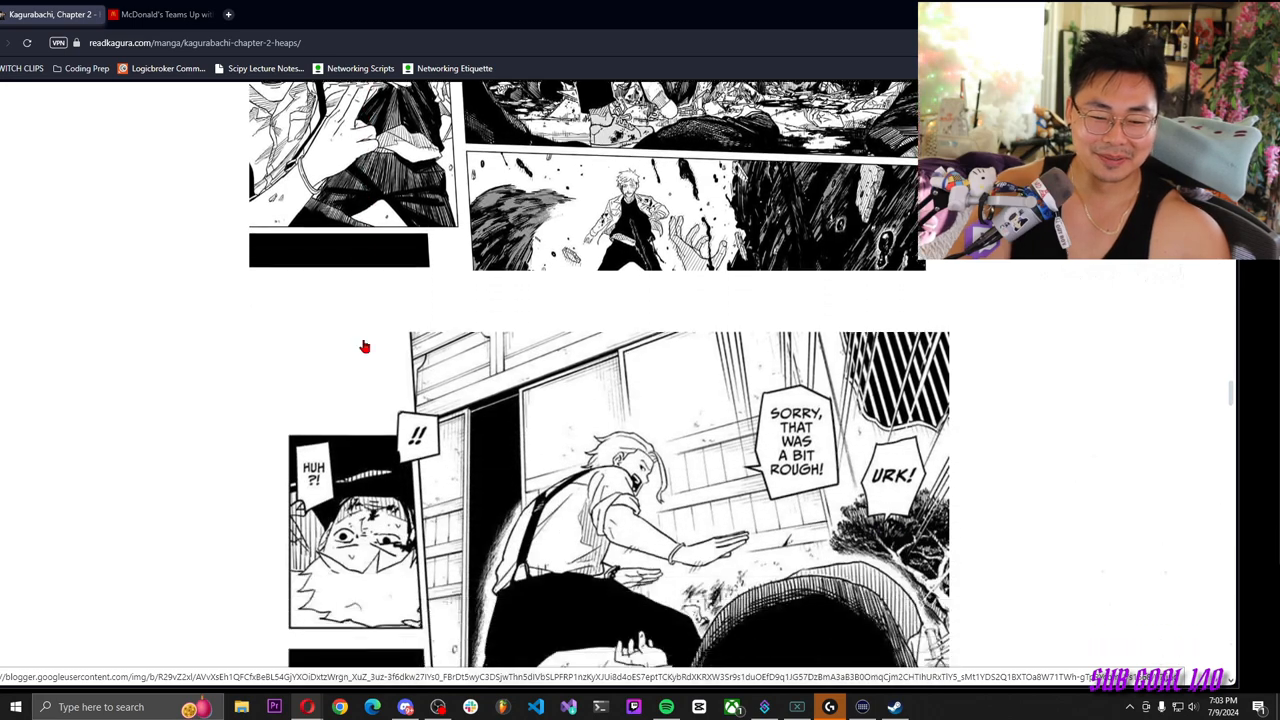
scroll("down", 3)
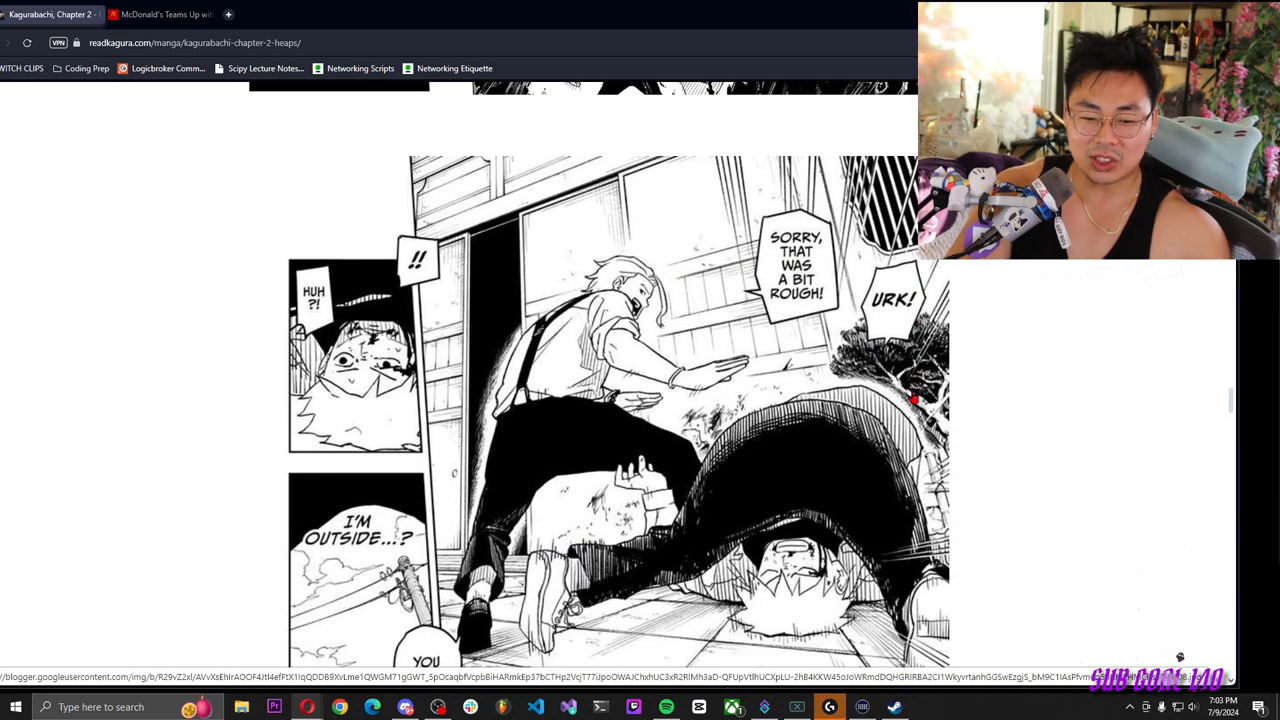
scroll("down", 3)
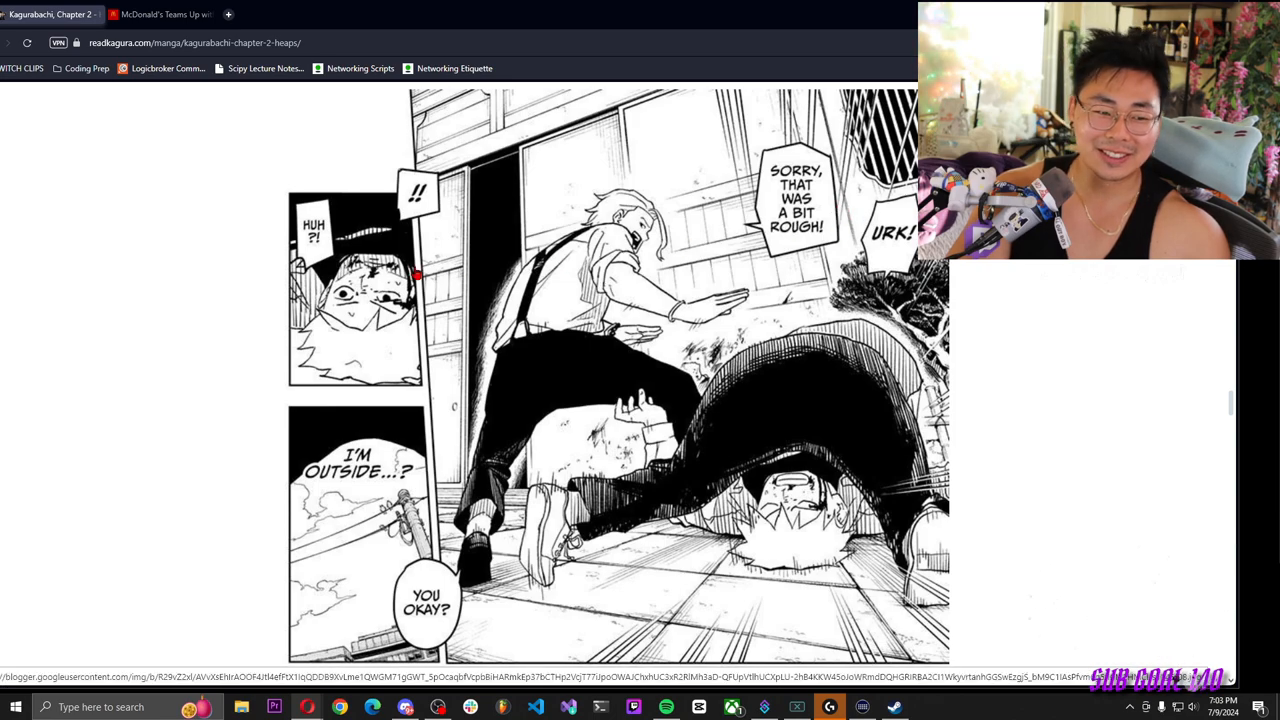
scroll("down", 3)
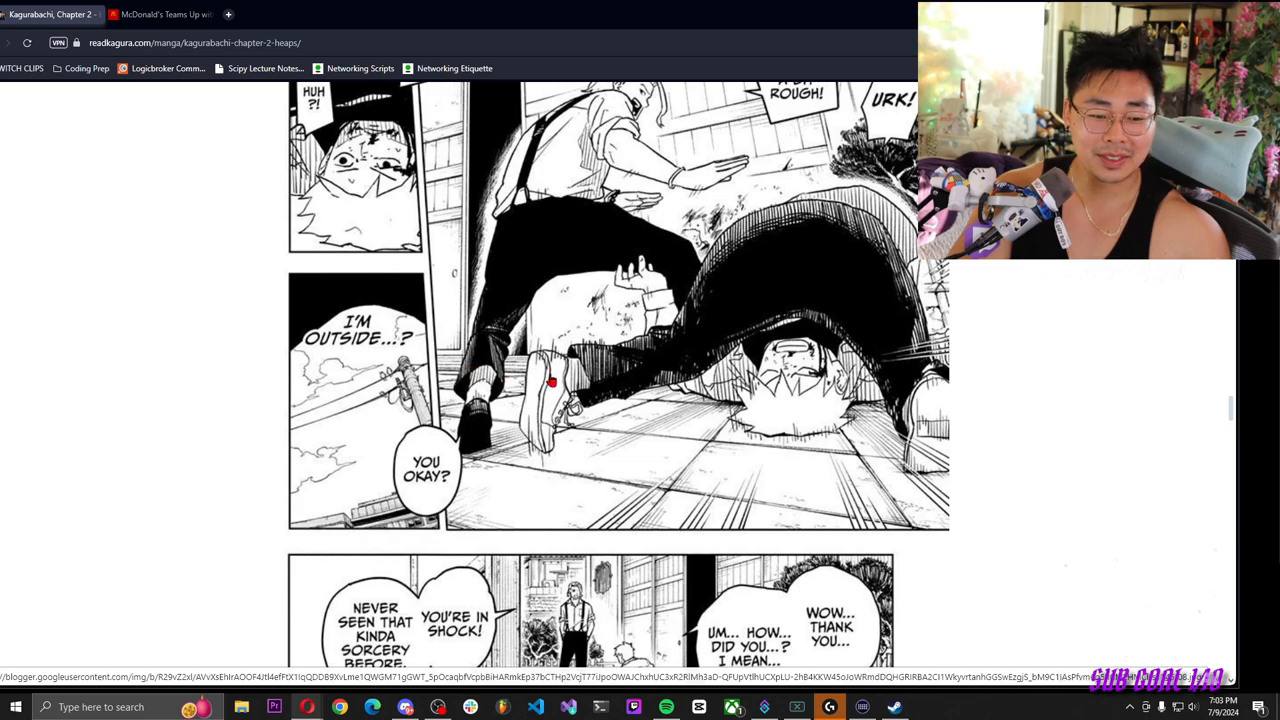
scroll("down", 3)
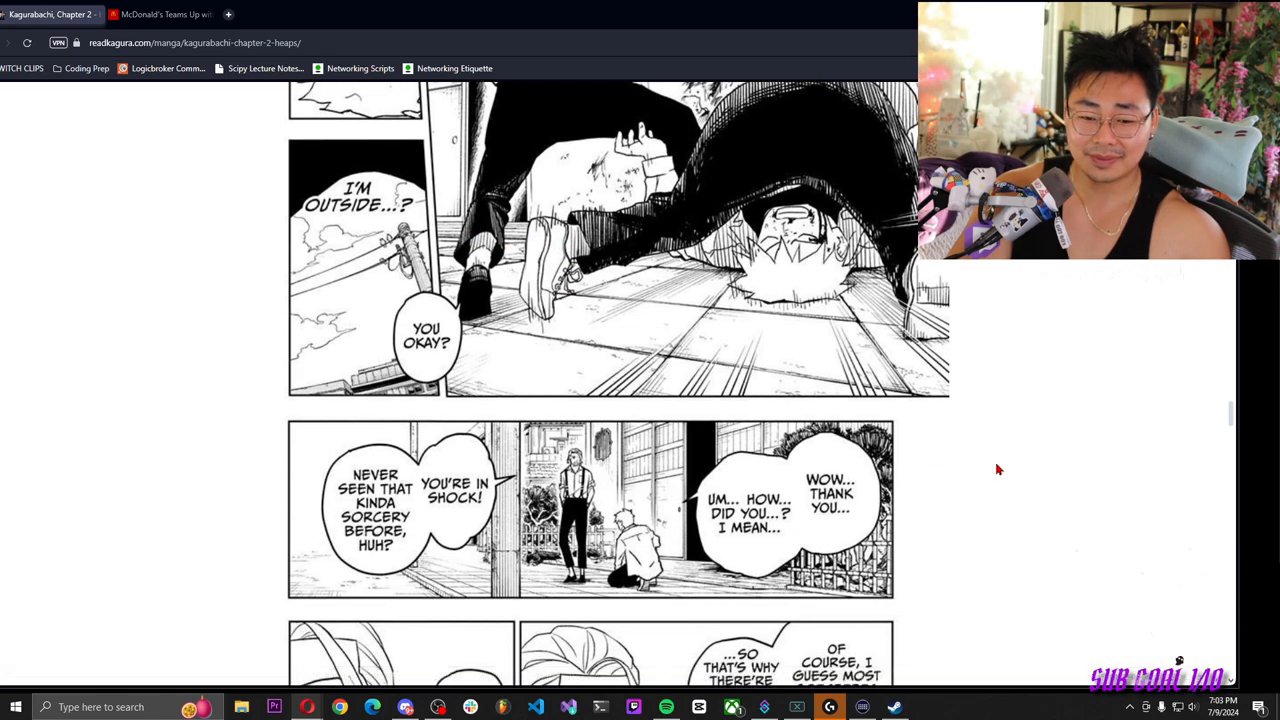
mouse_move(959, 480)
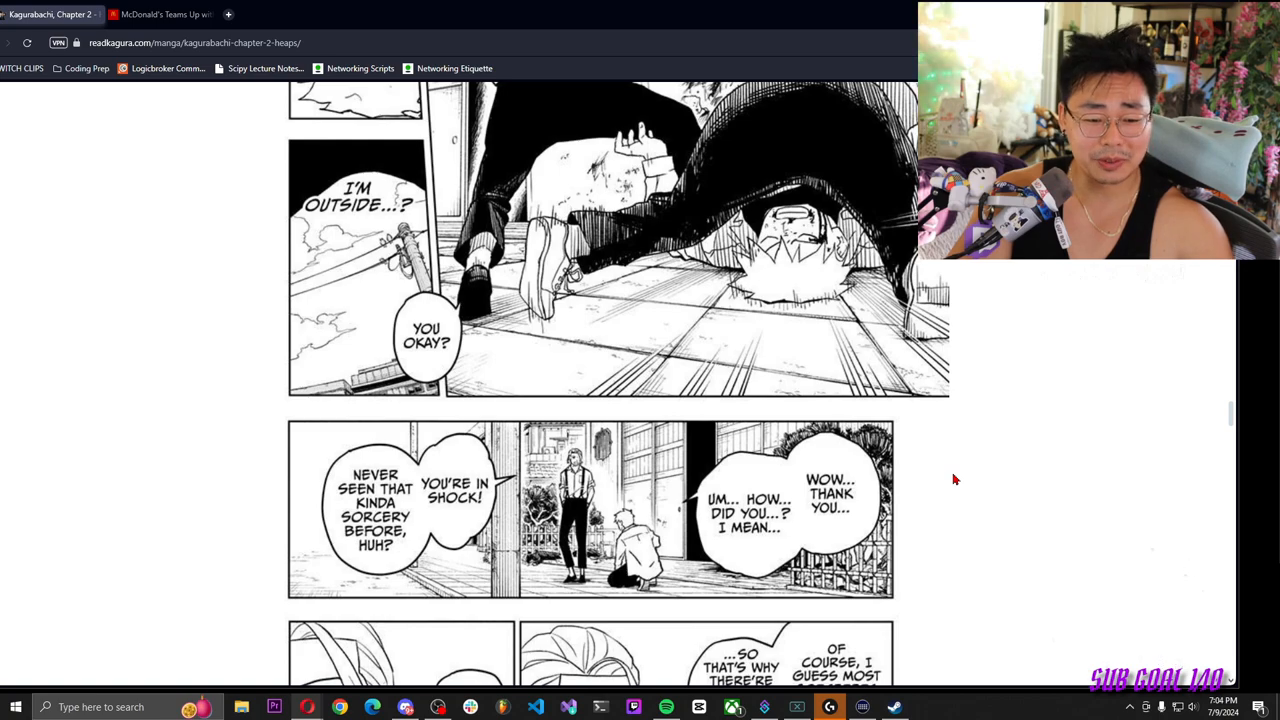
scroll("down", 3)
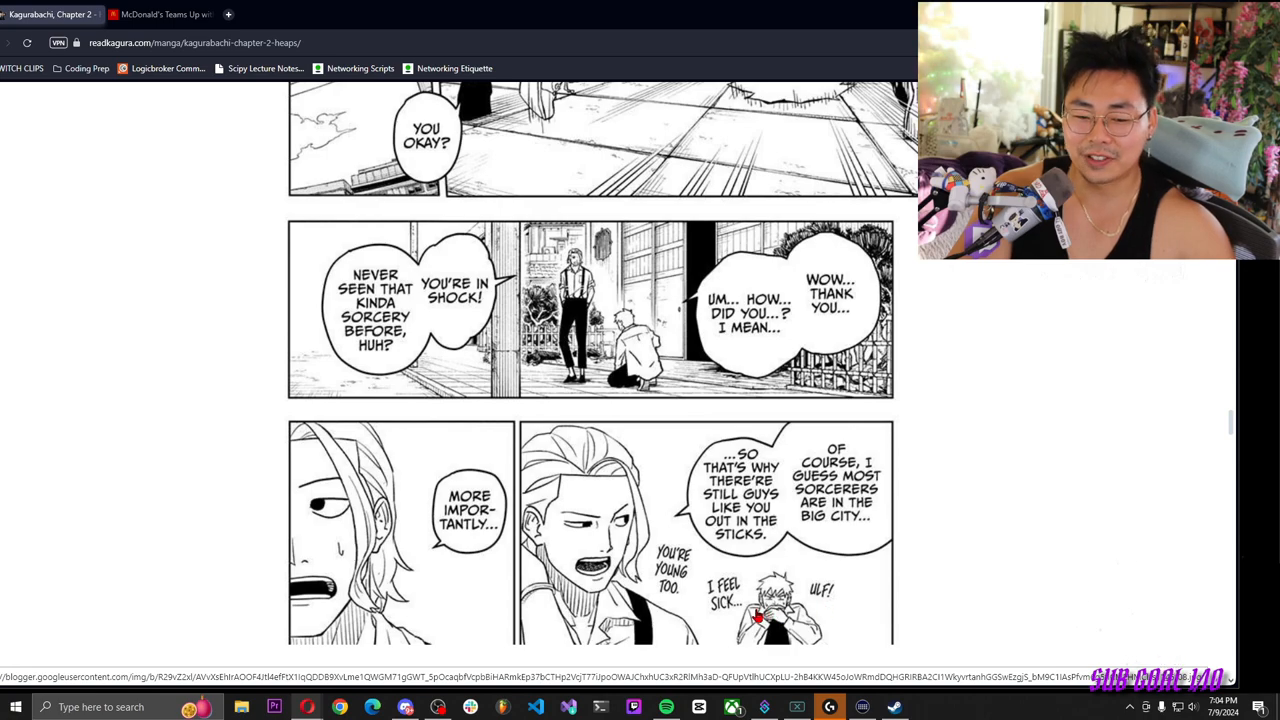
mouse_move(918, 587)
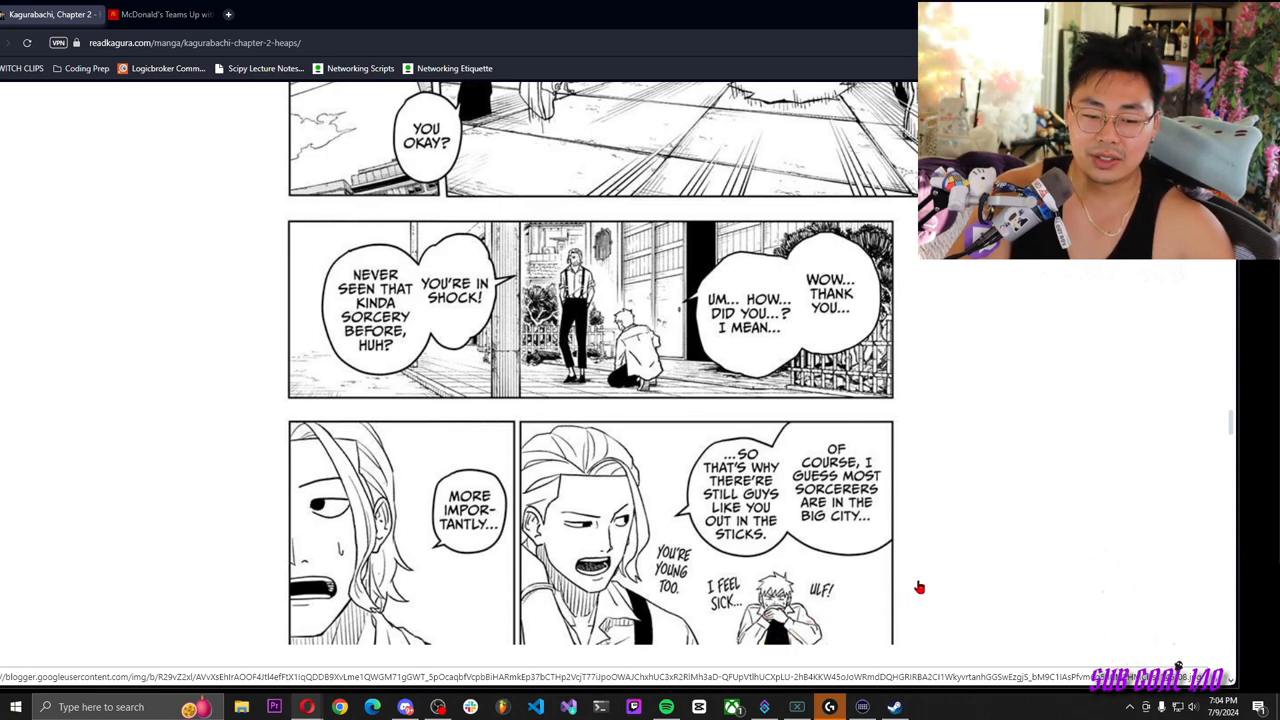
mouse_move(566, 577)
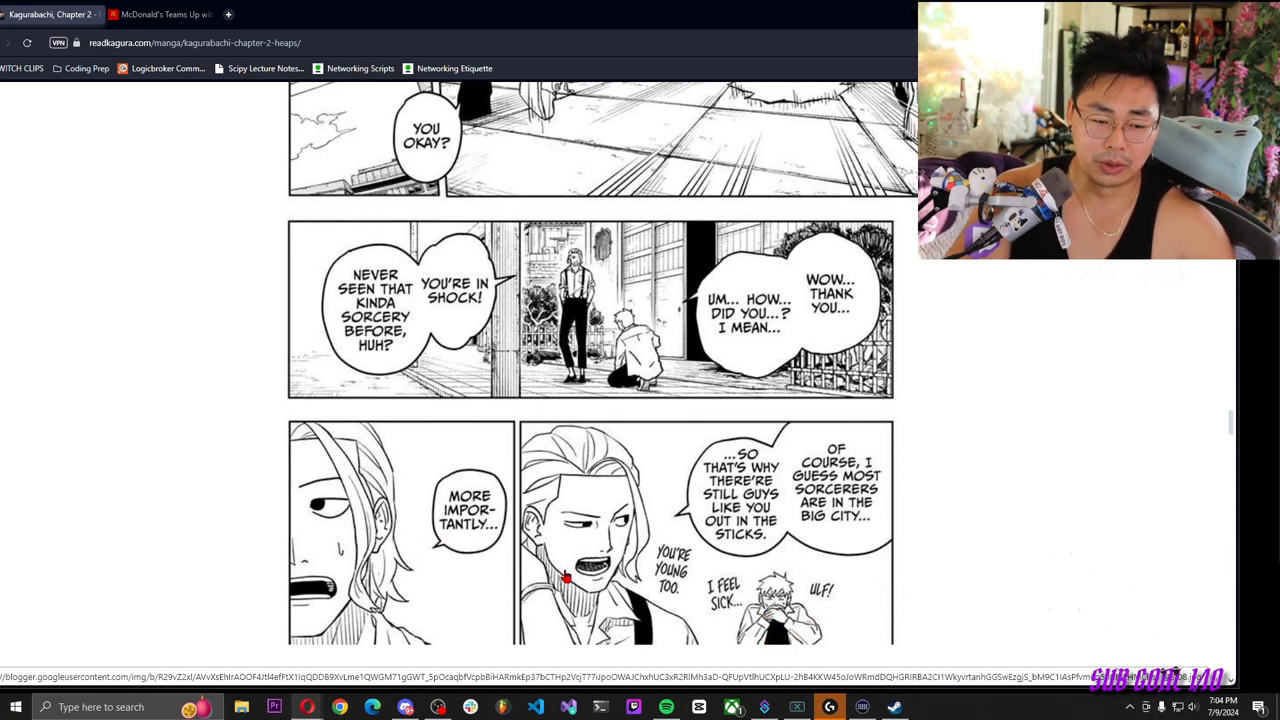
scroll("down", 3)
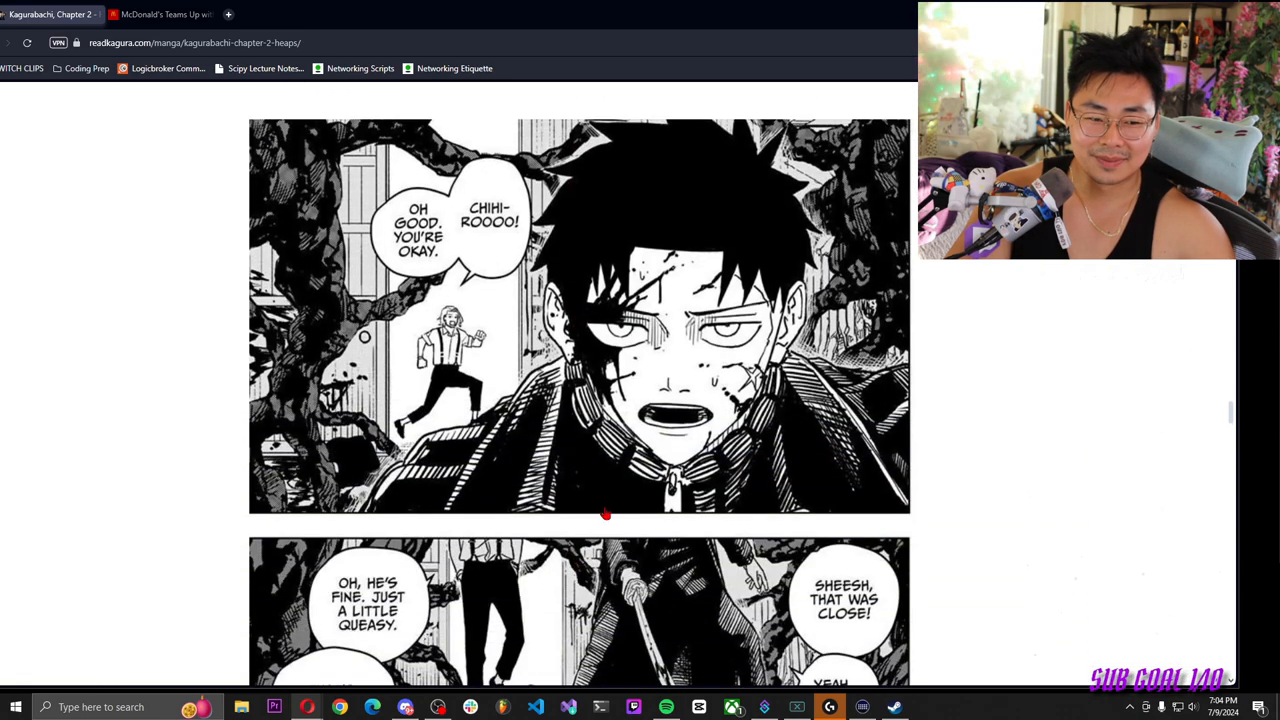
scroll("down", 3)
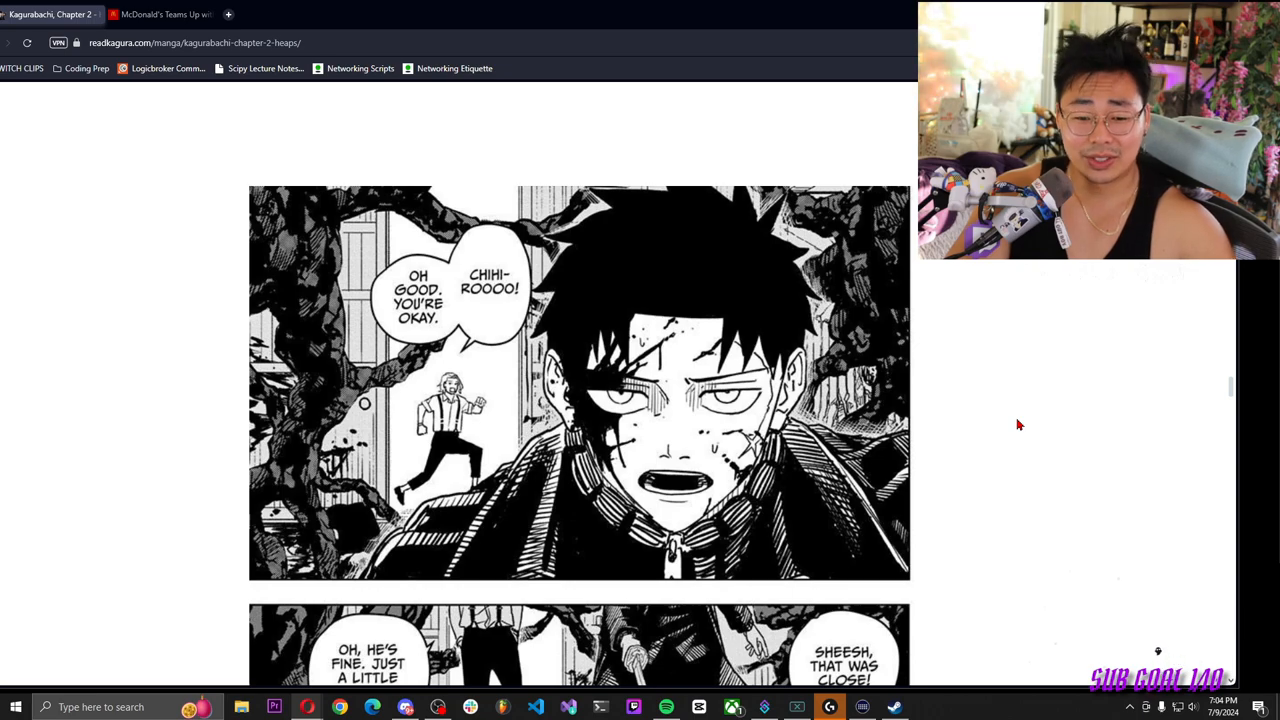
scroll("down", 3)
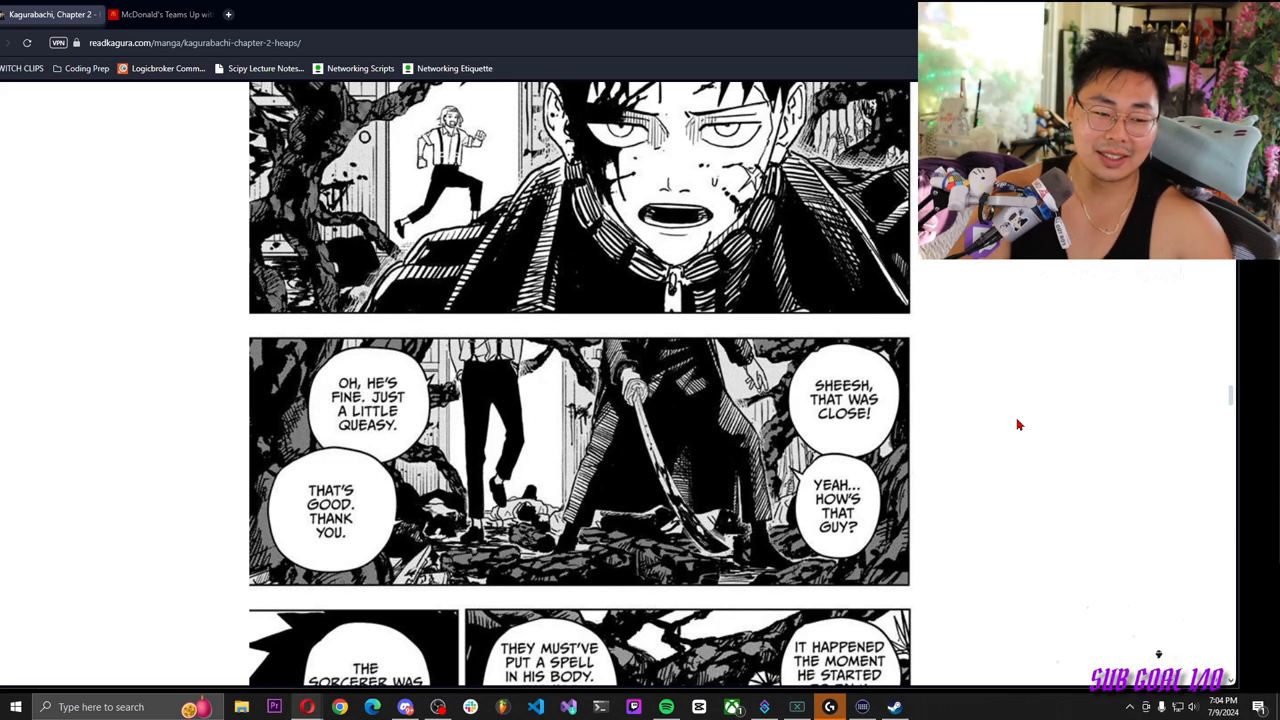
scroll("down", 3)
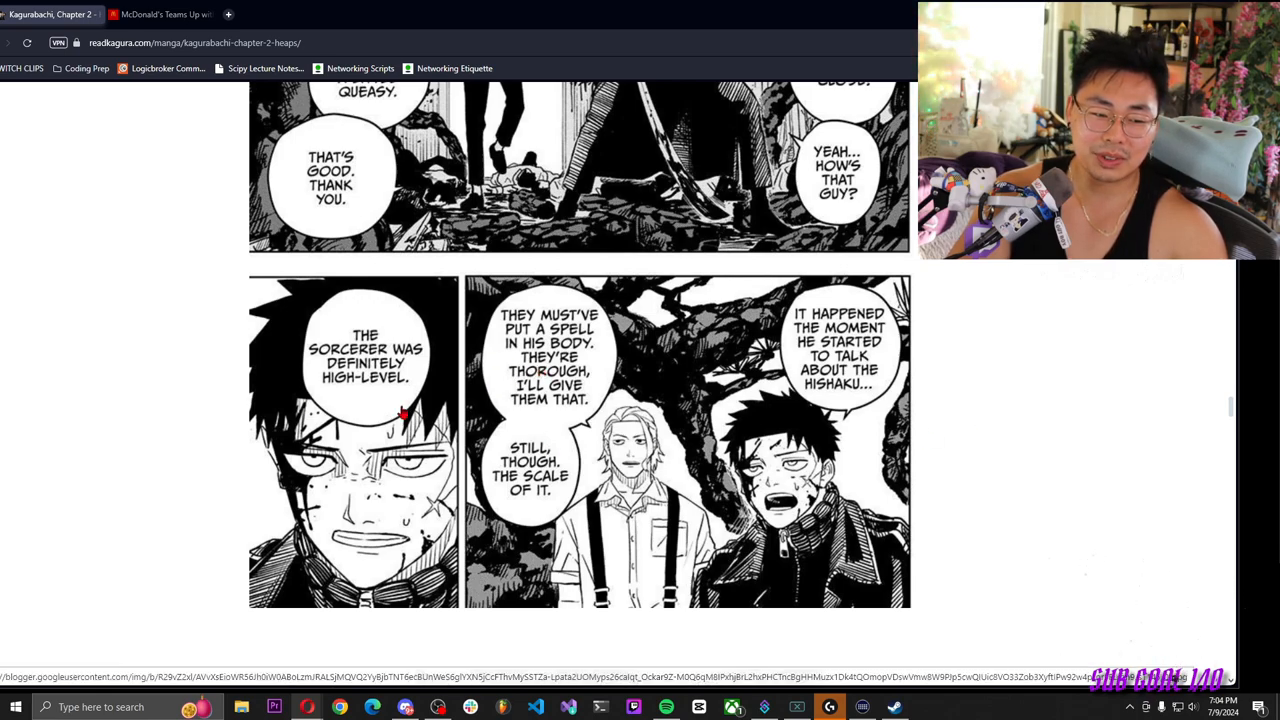
scroll("down", 3)
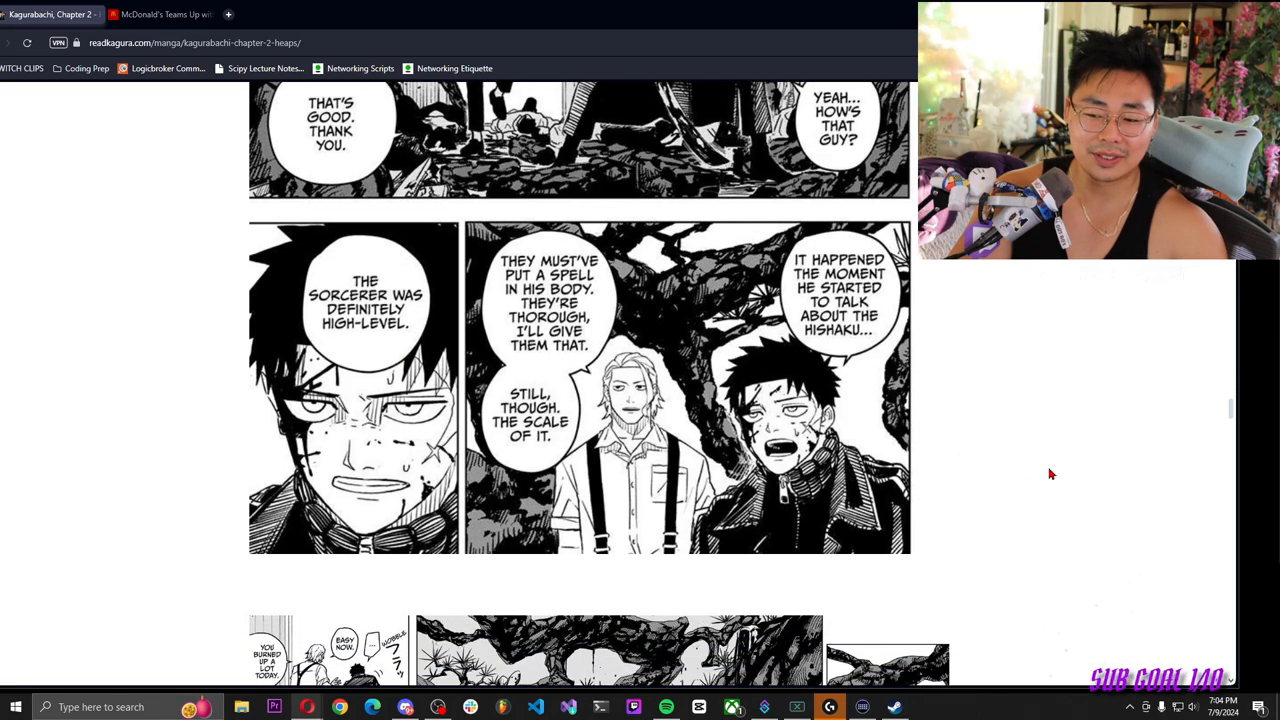
scroll("down", 3)
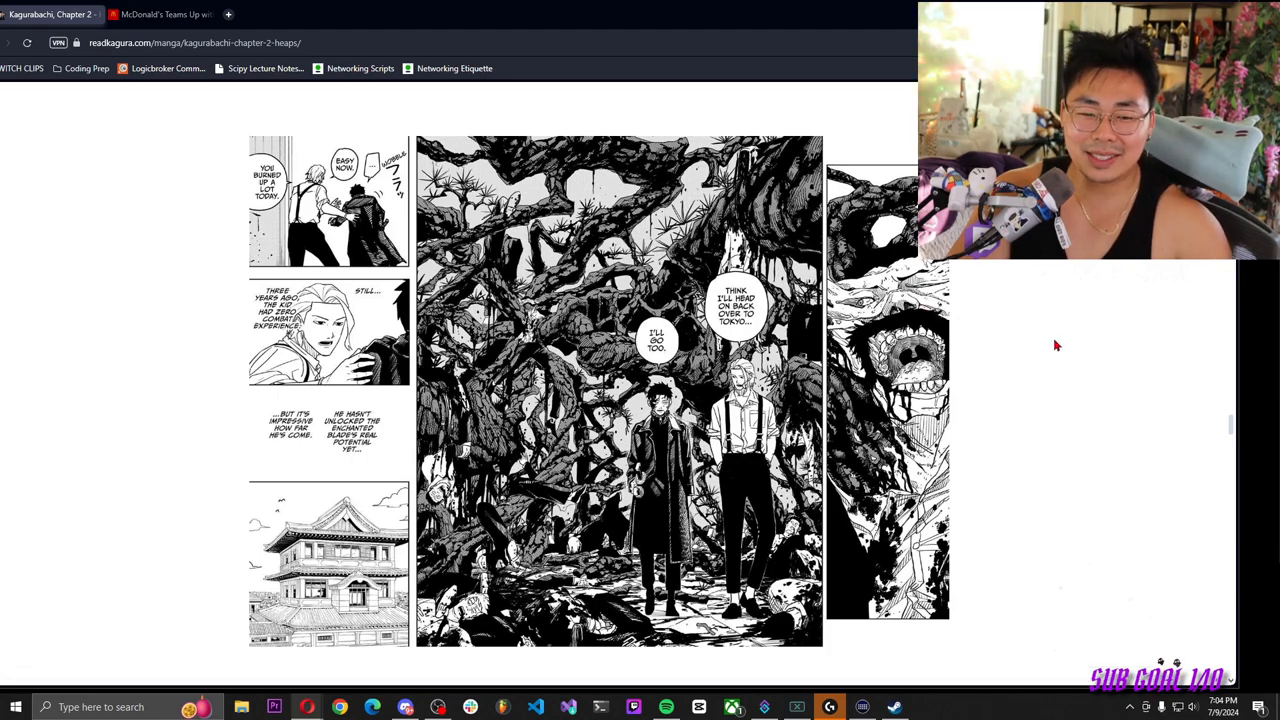
mouse_move(1110, 325)
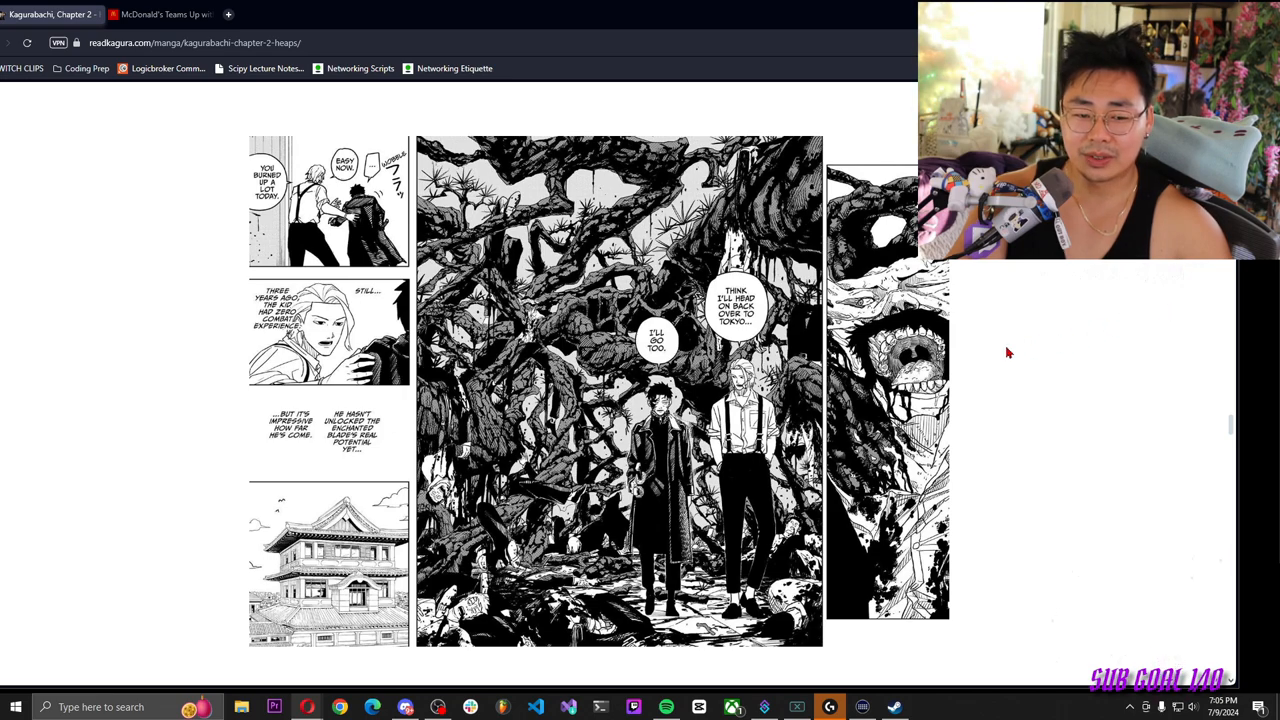
mouse_move(384, 199)
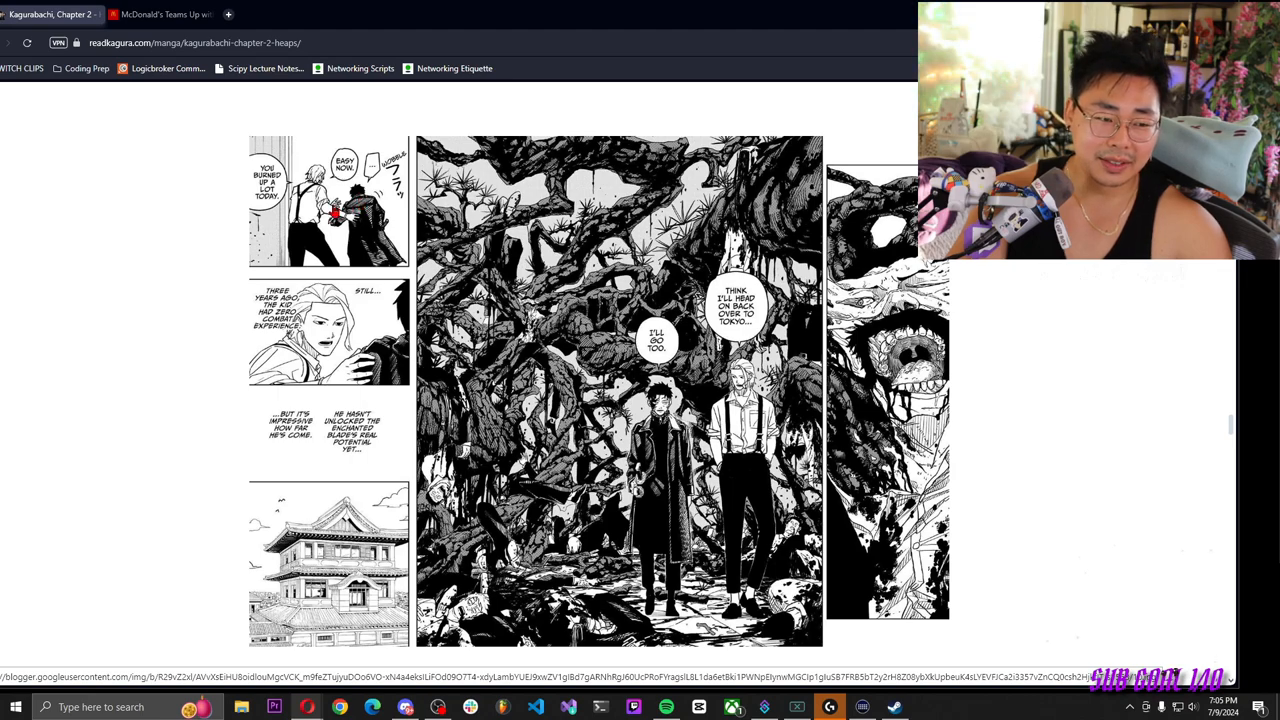
mouse_move(863, 310)
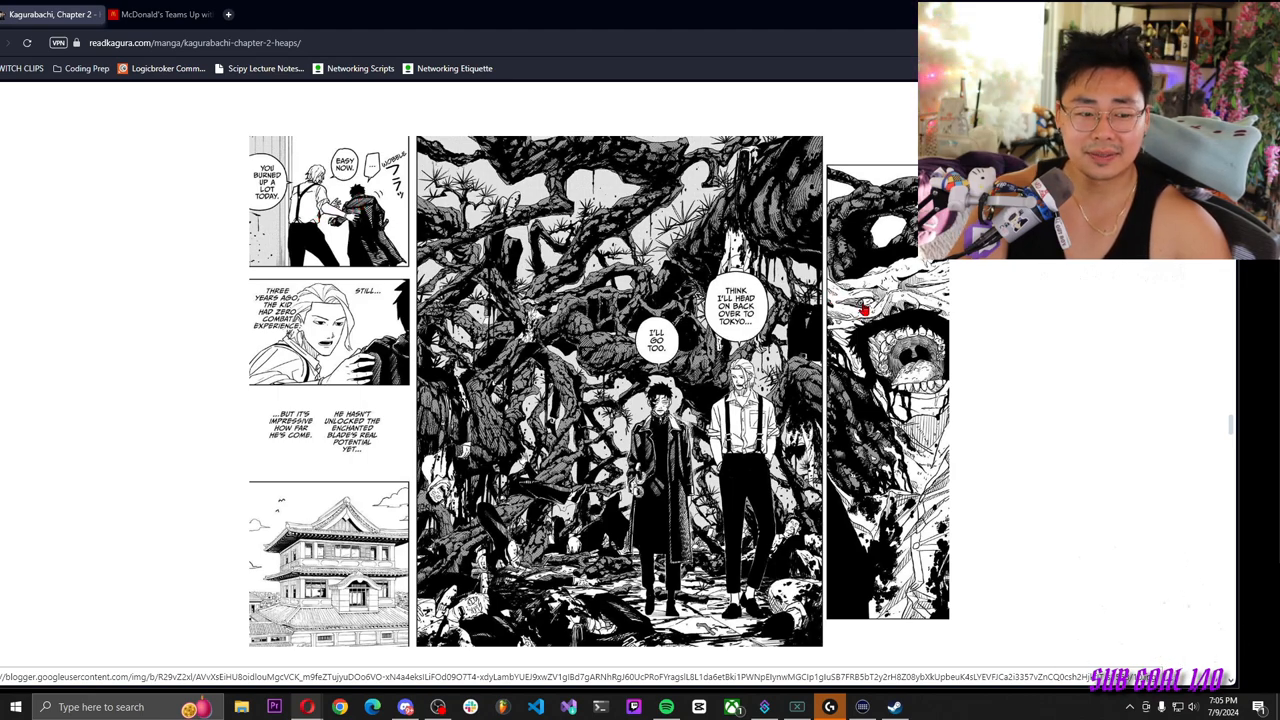
mouse_move(1138, 316)
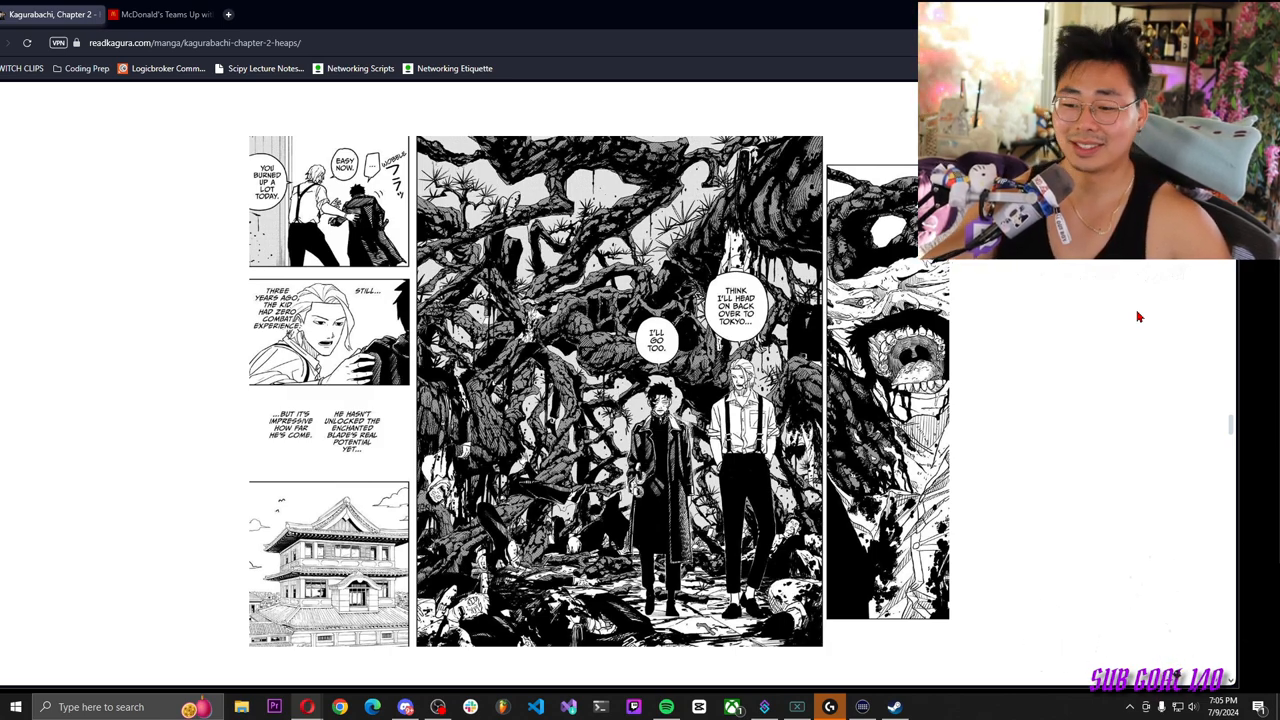
scroll("down", 3)
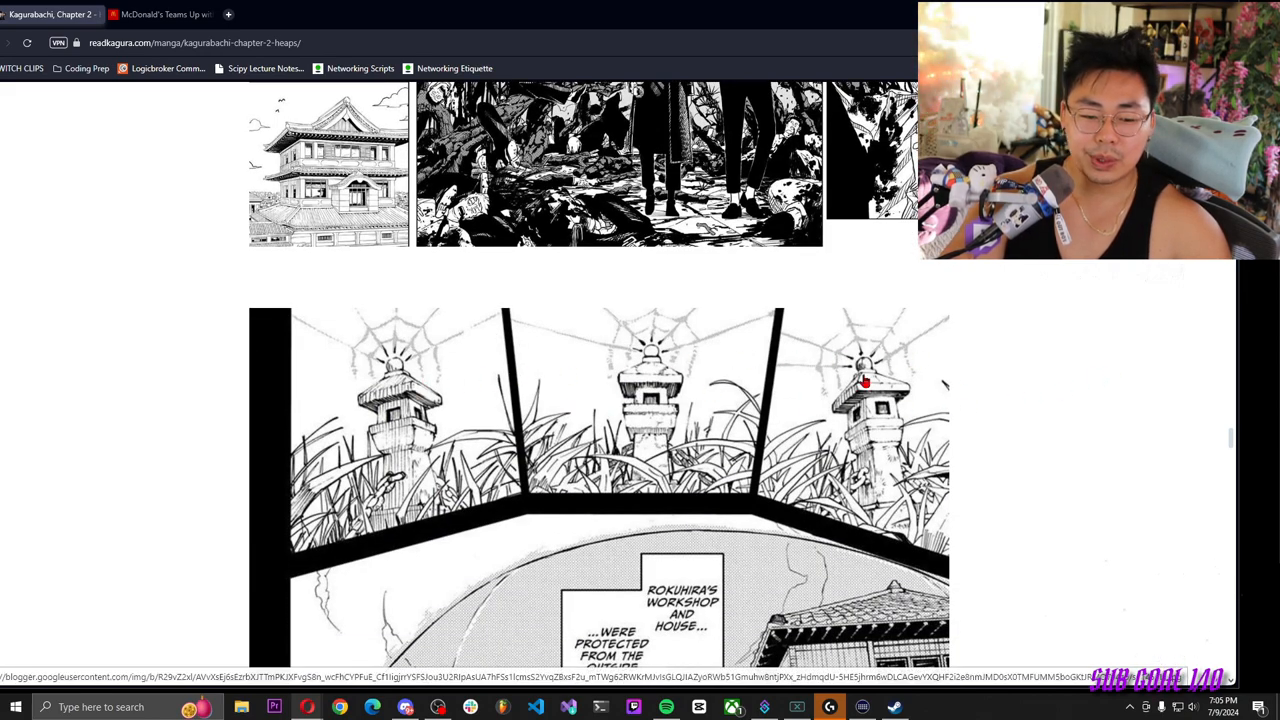
scroll("down", 3)
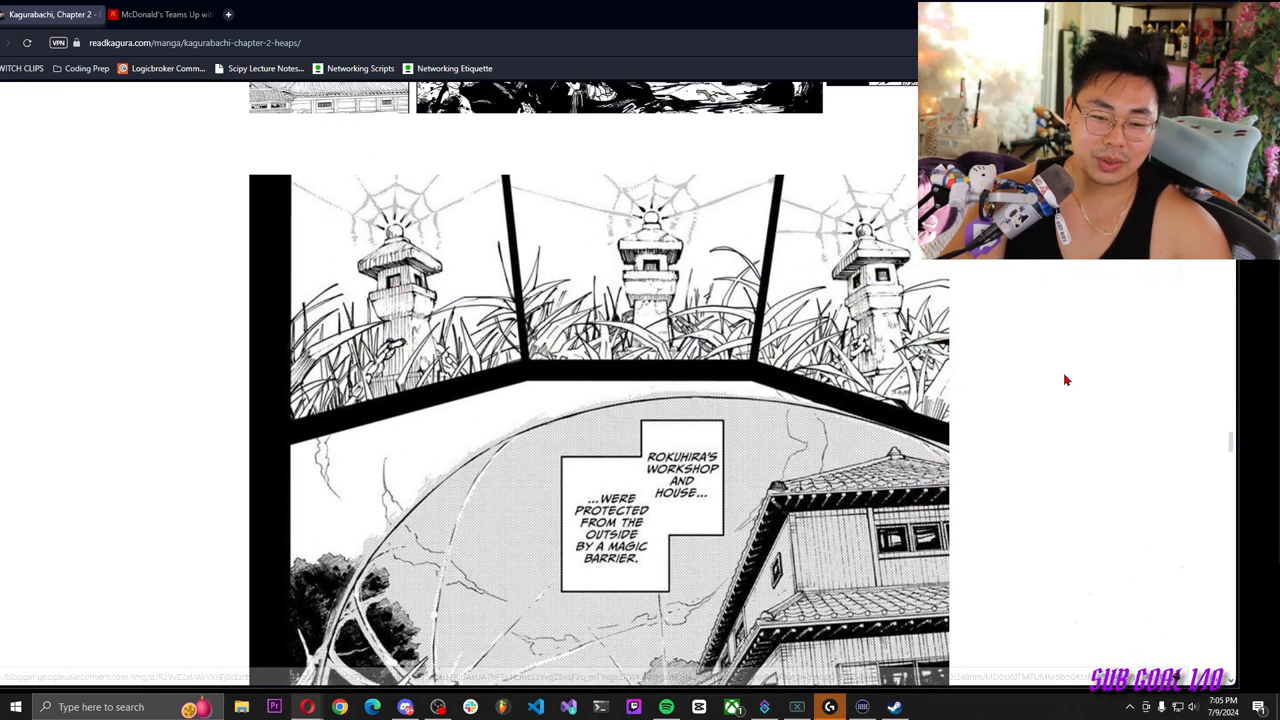
scroll("down", 3)
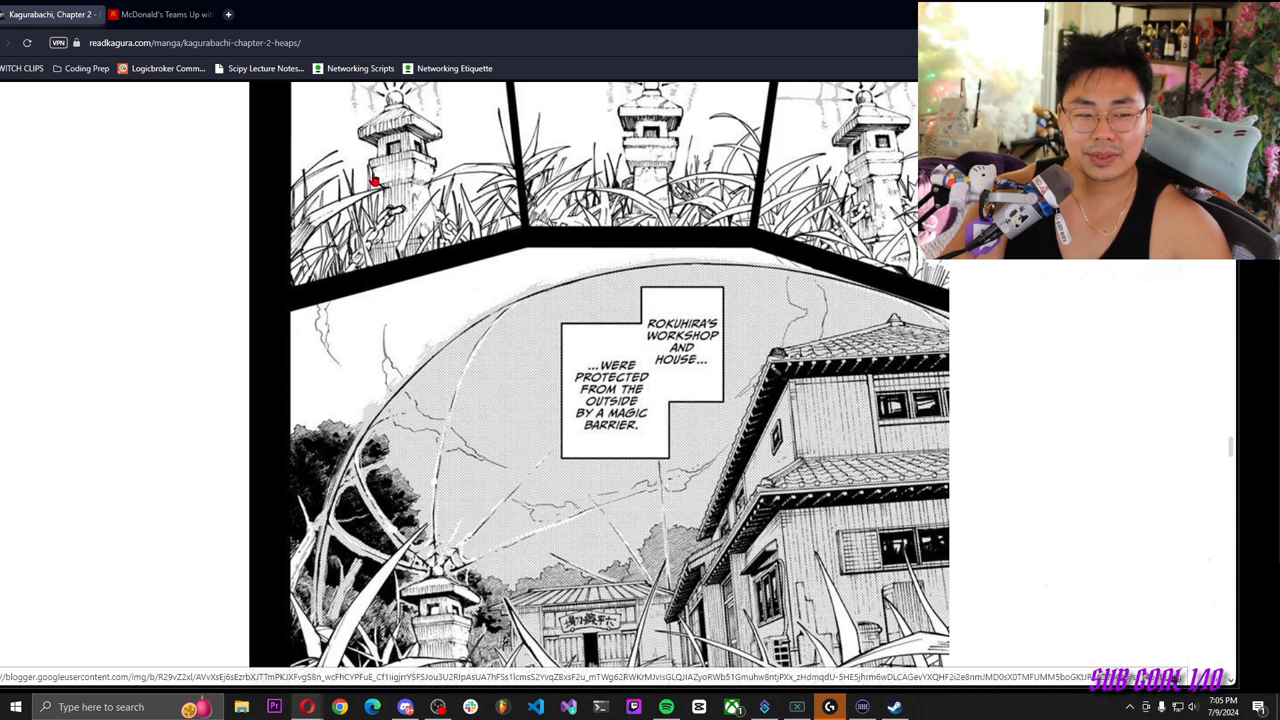
mouse_move(1063, 408)
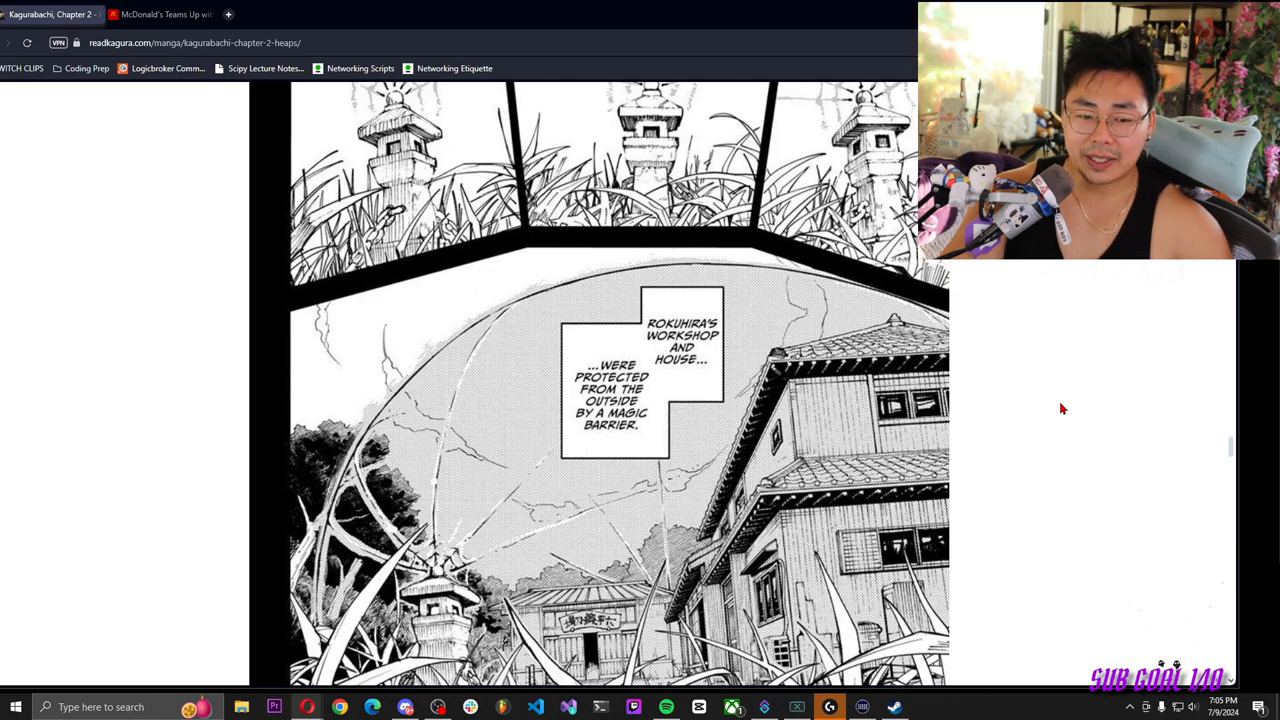
scroll("down", 3)
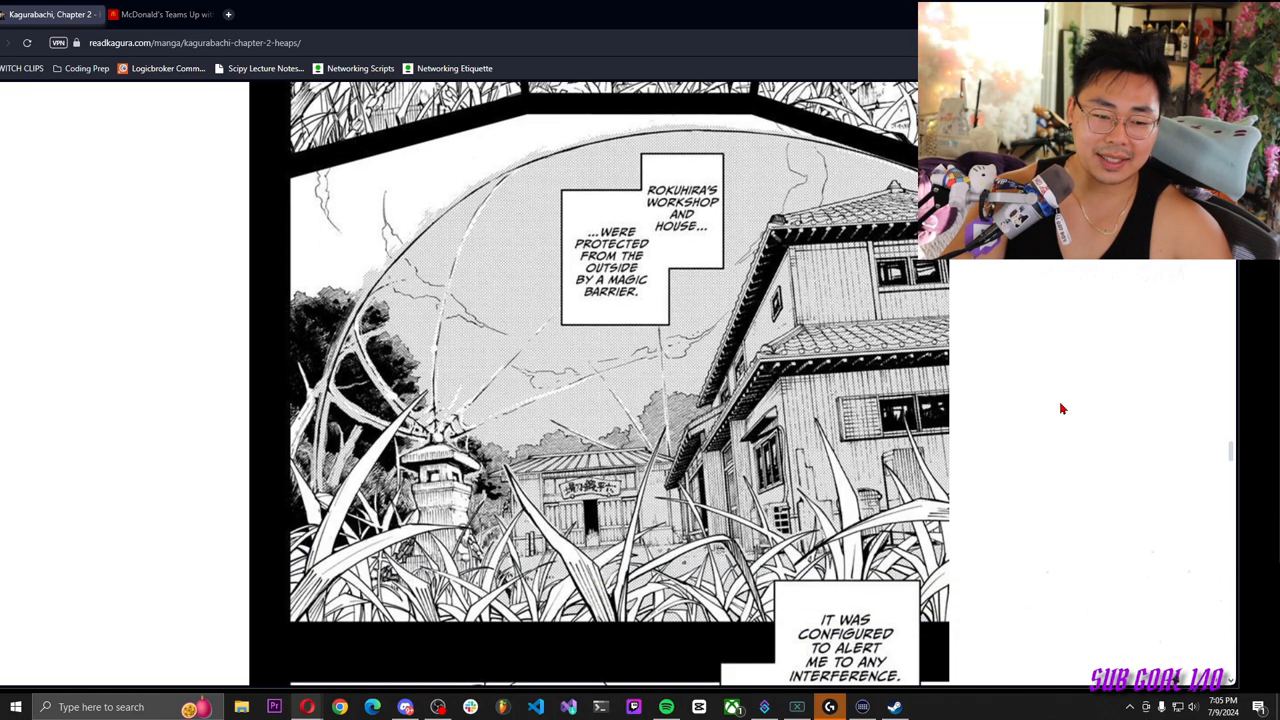
scroll("down", 3)
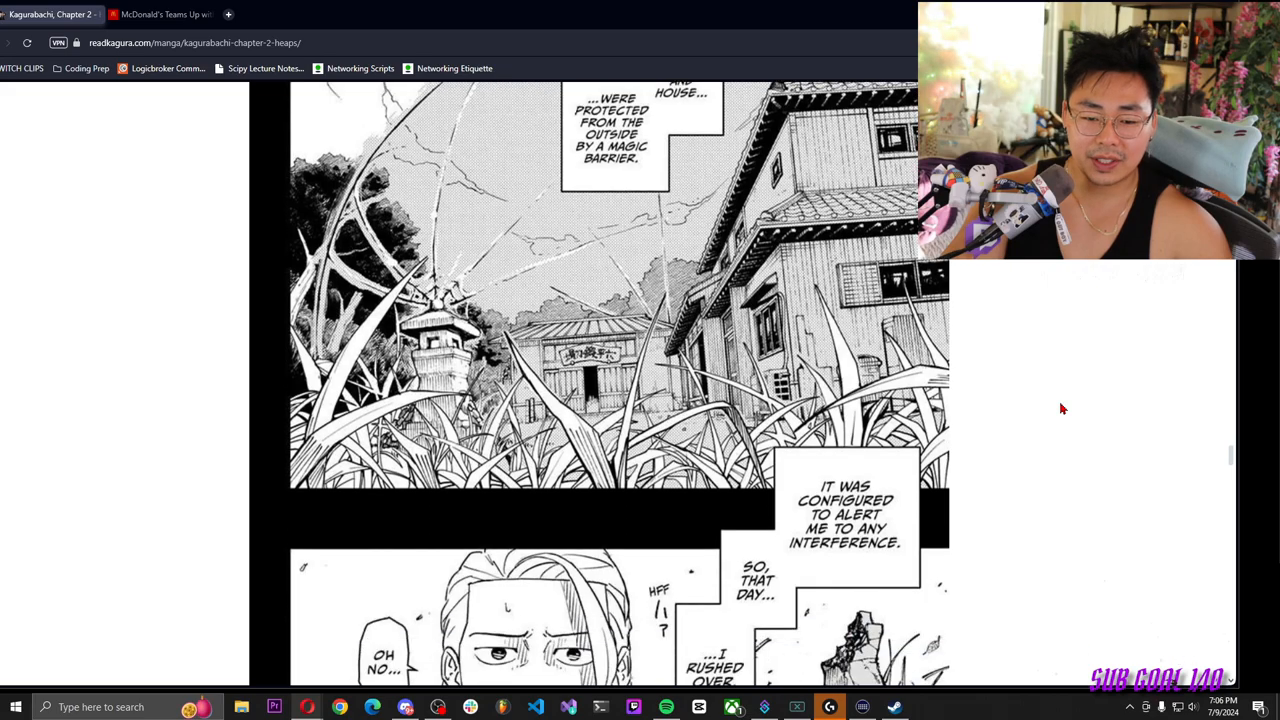
scroll("down", 3)
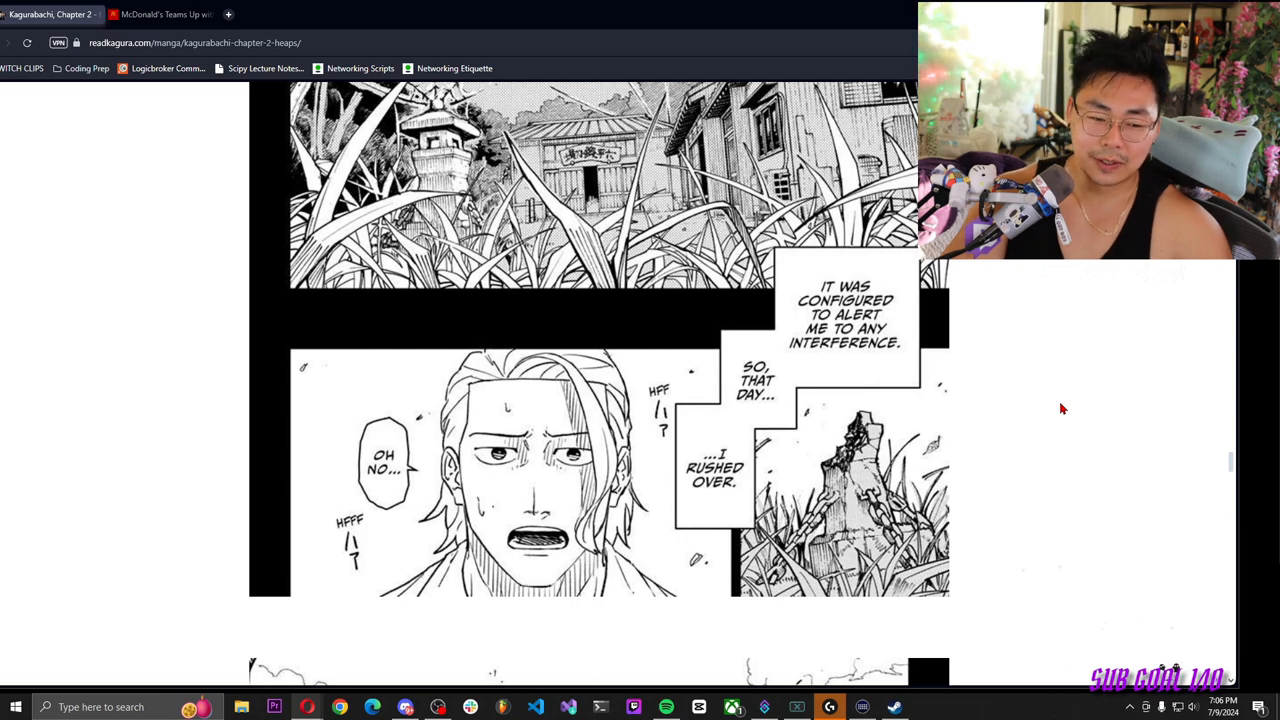
scroll("down", 3)
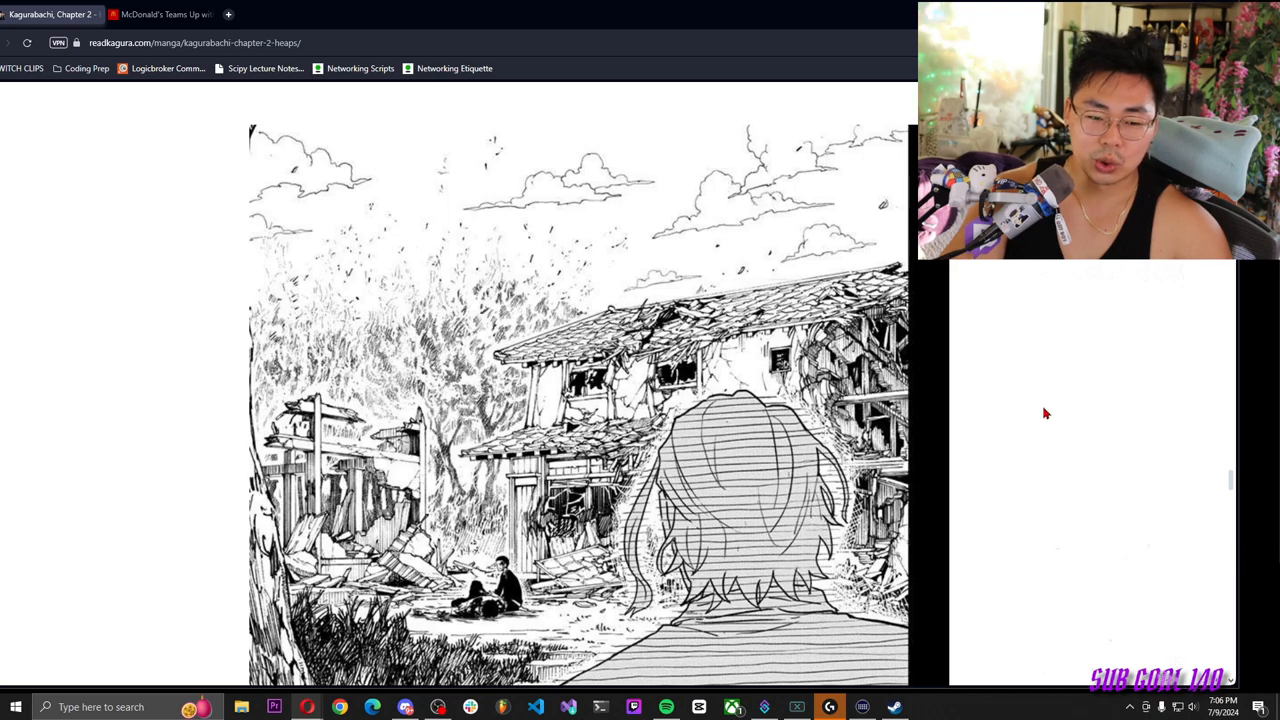
scroll("down", 3)
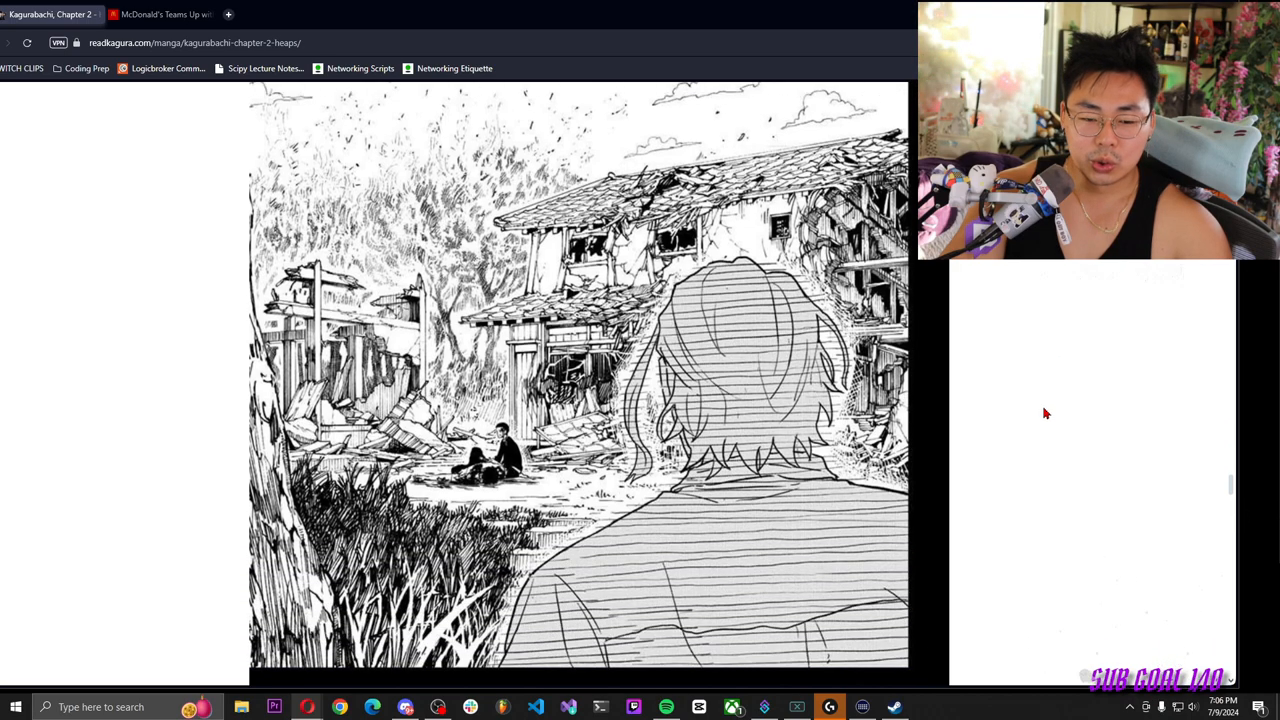
scroll("down", 3)
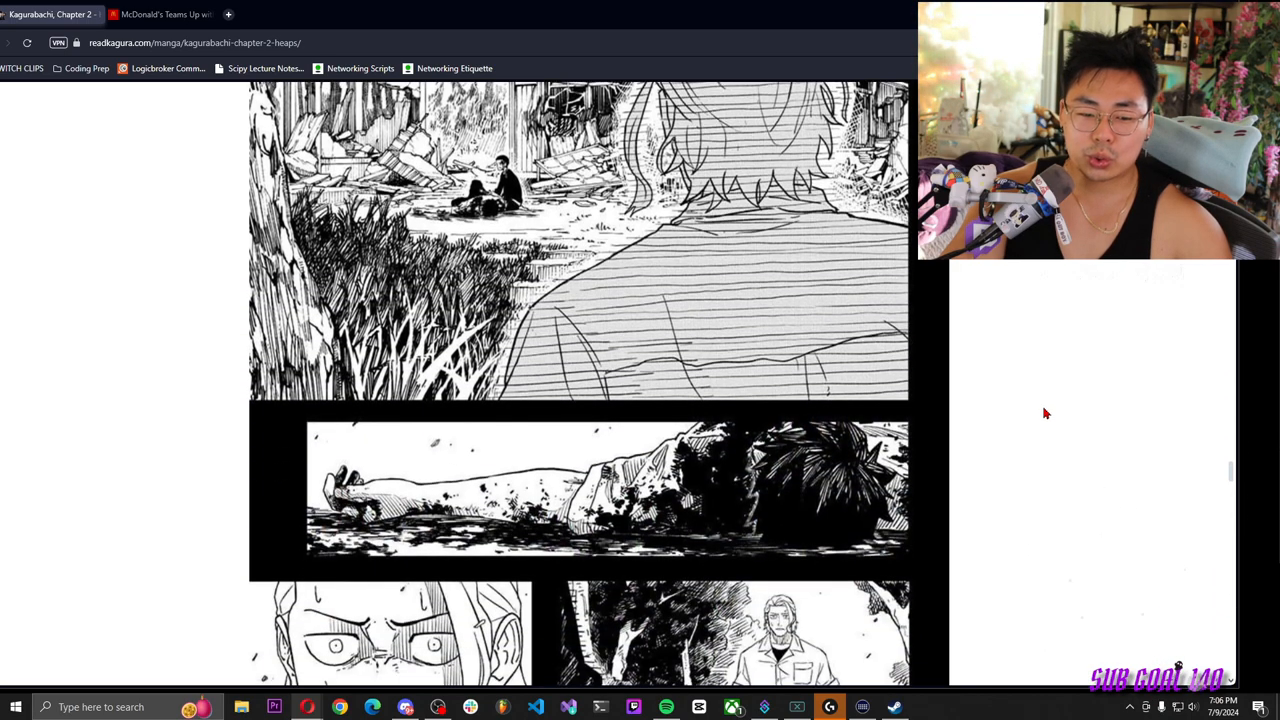
scroll("down", 3)
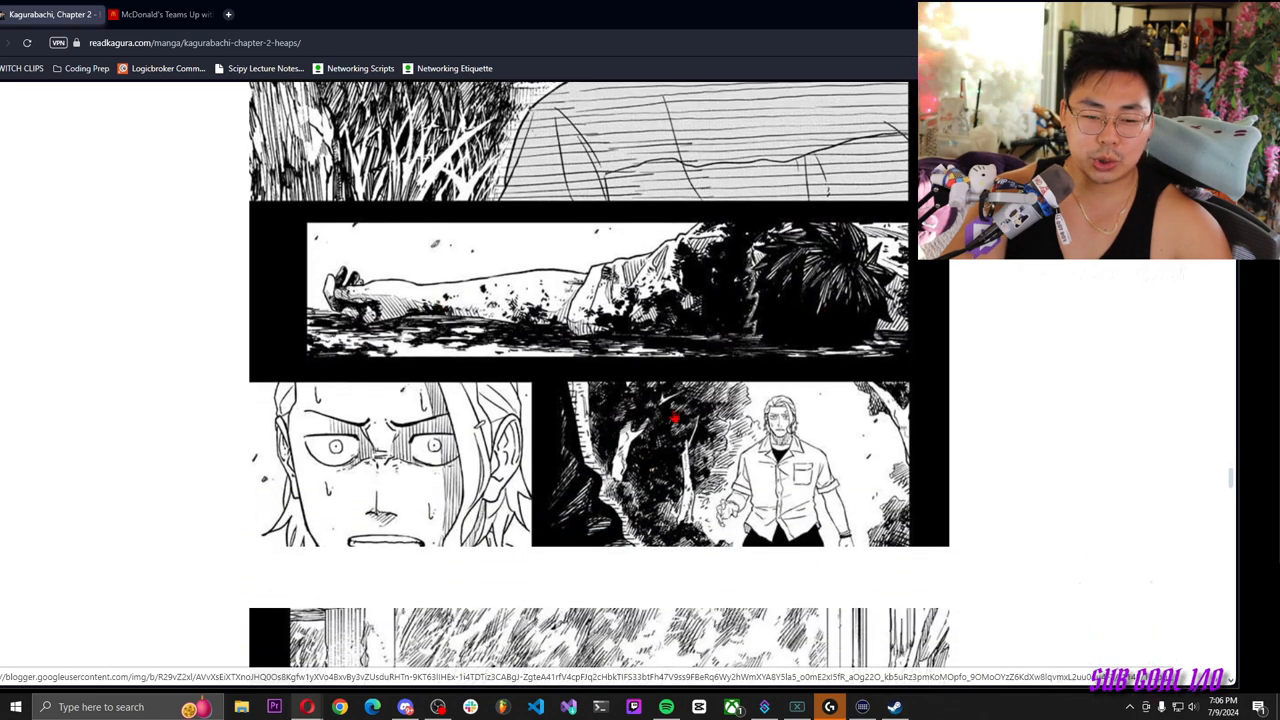
scroll("down", 3)
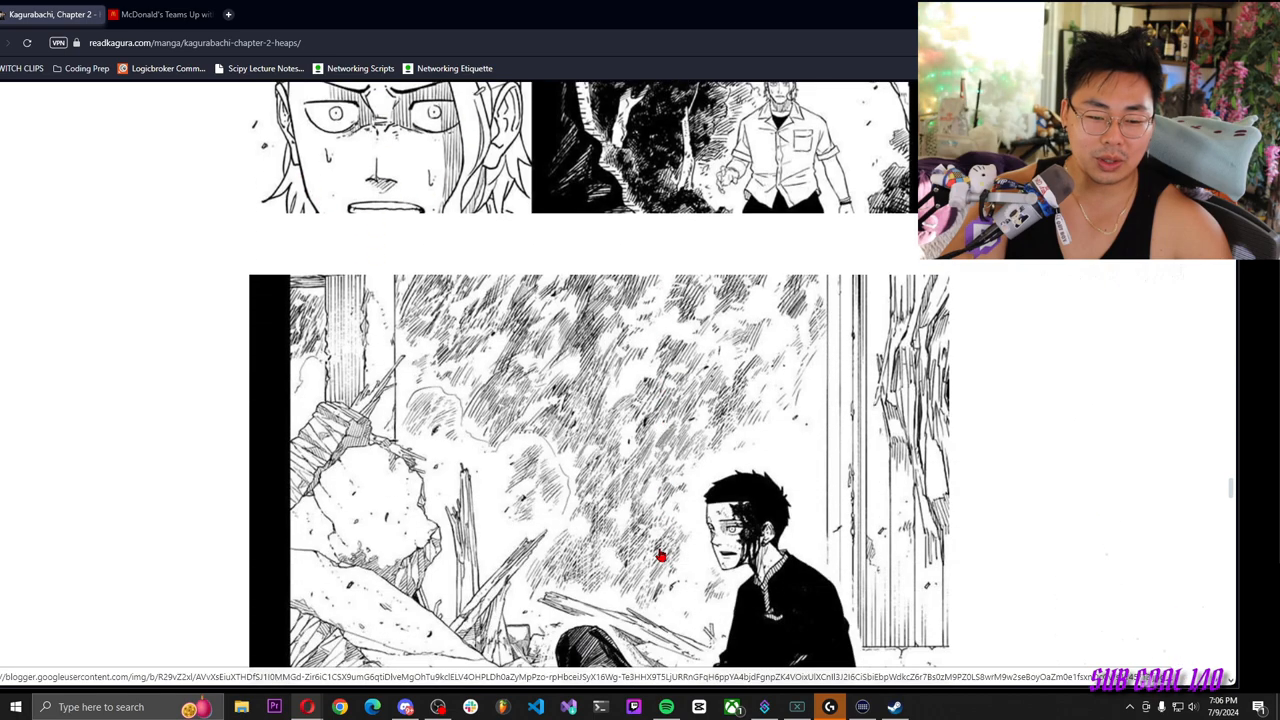
scroll("down", 3)
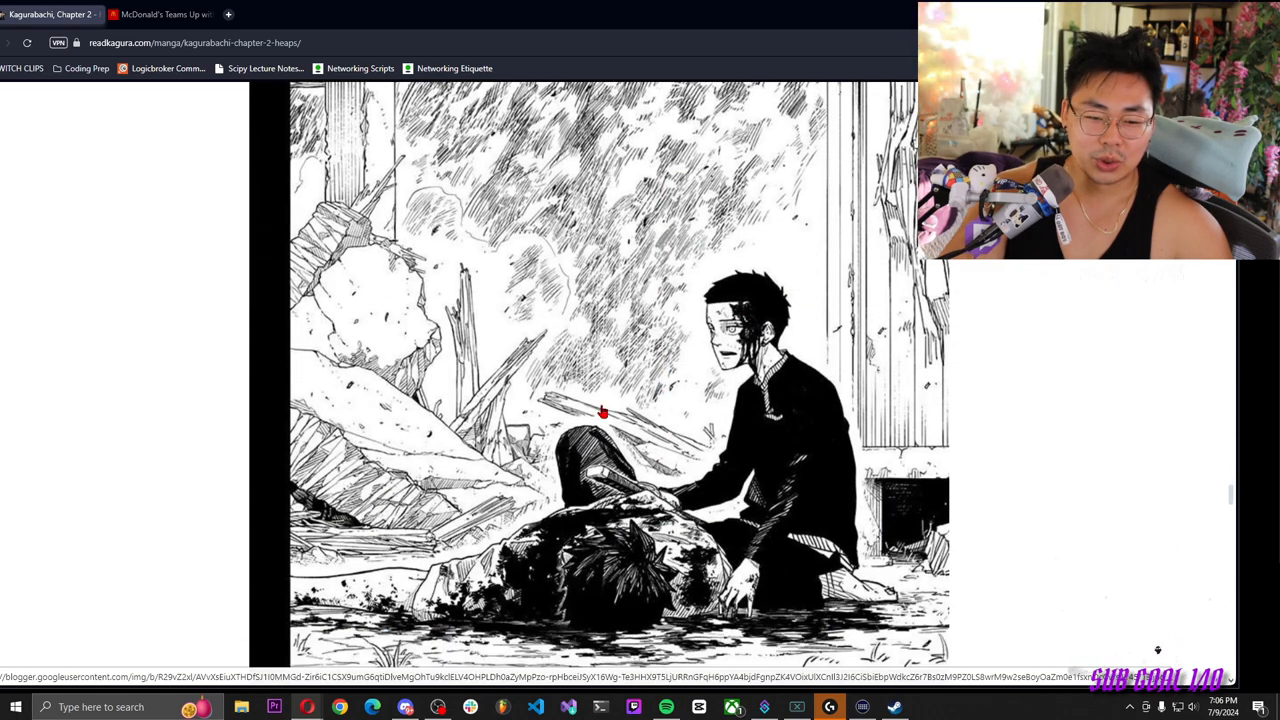
scroll("down", 3)
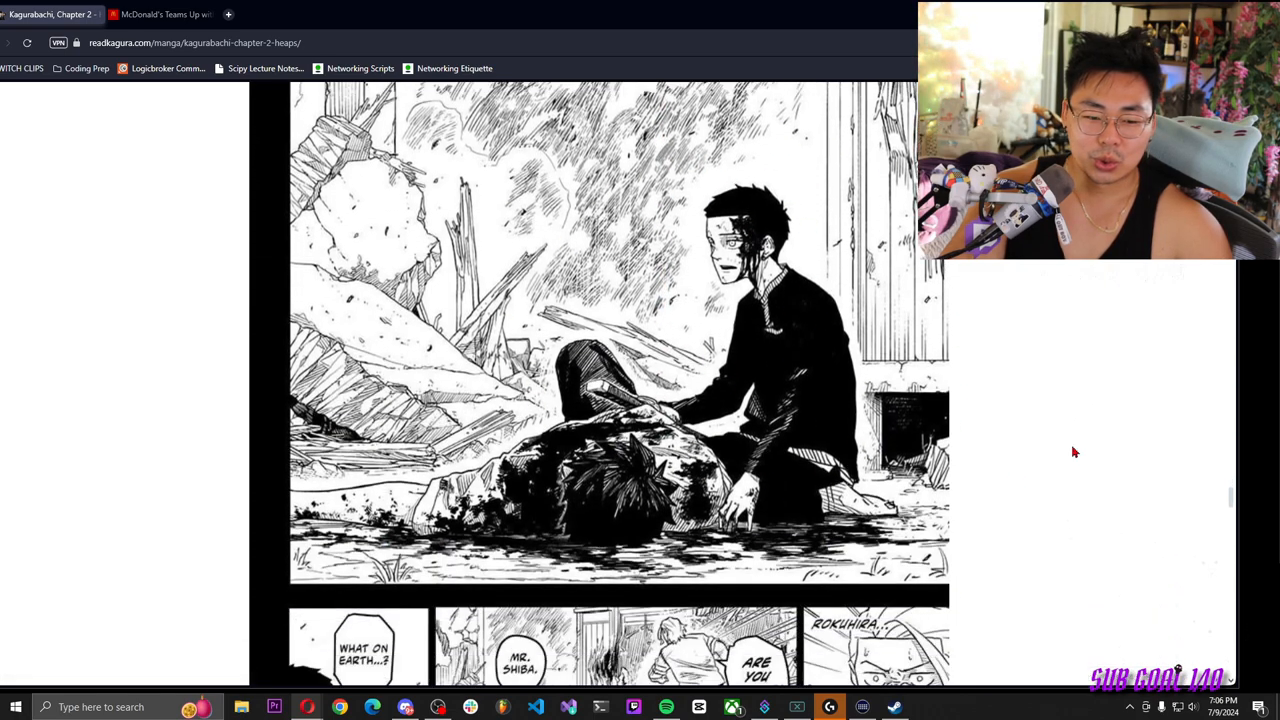
scroll("down", 3)
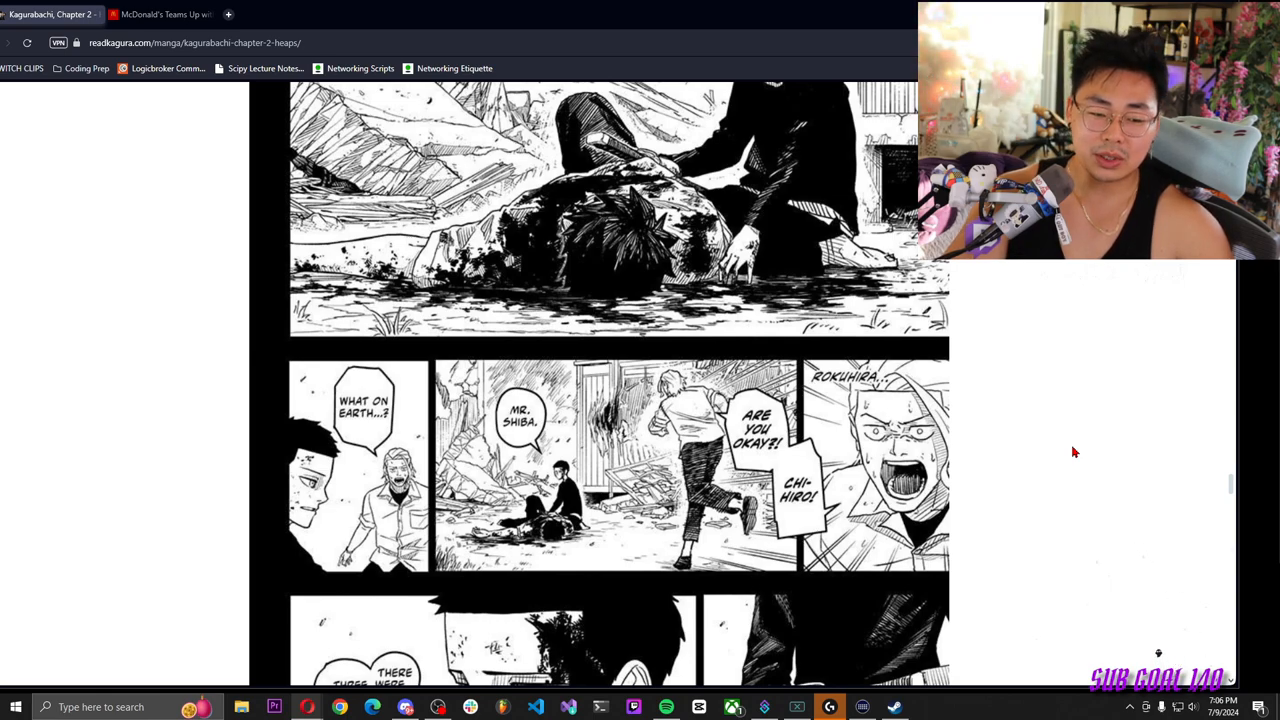
scroll("down", 3)
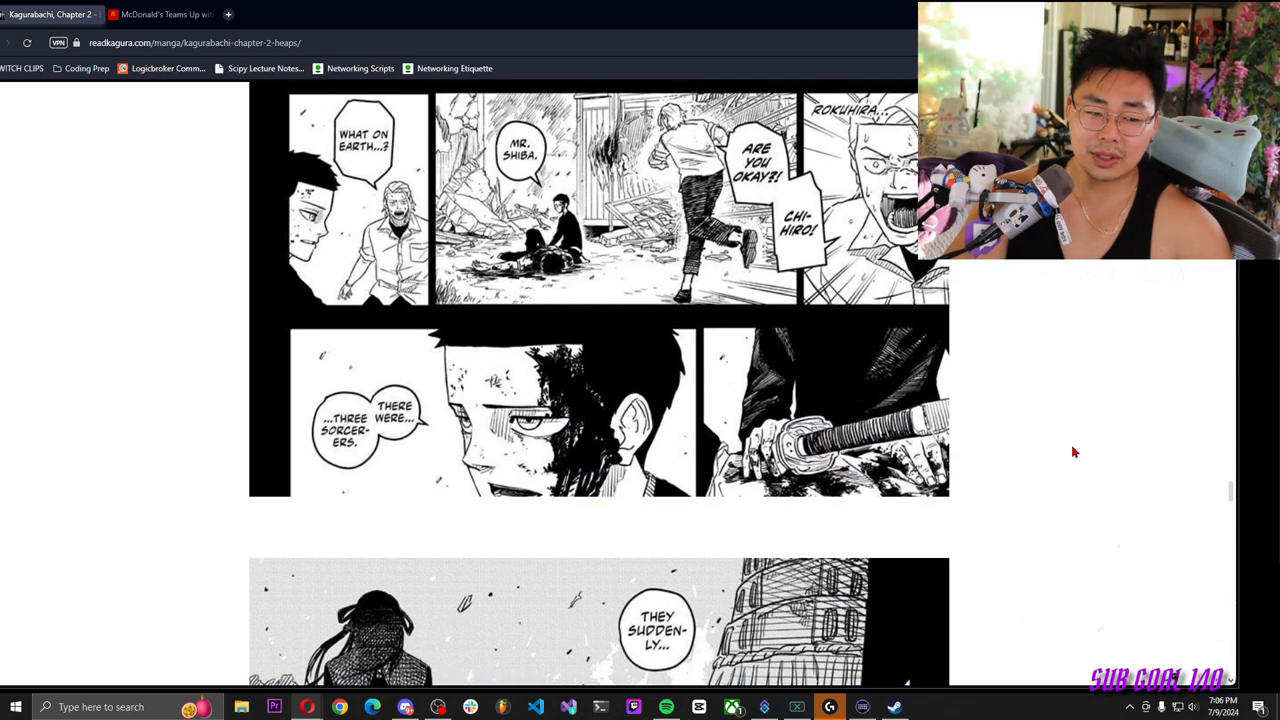
scroll("down", 3)
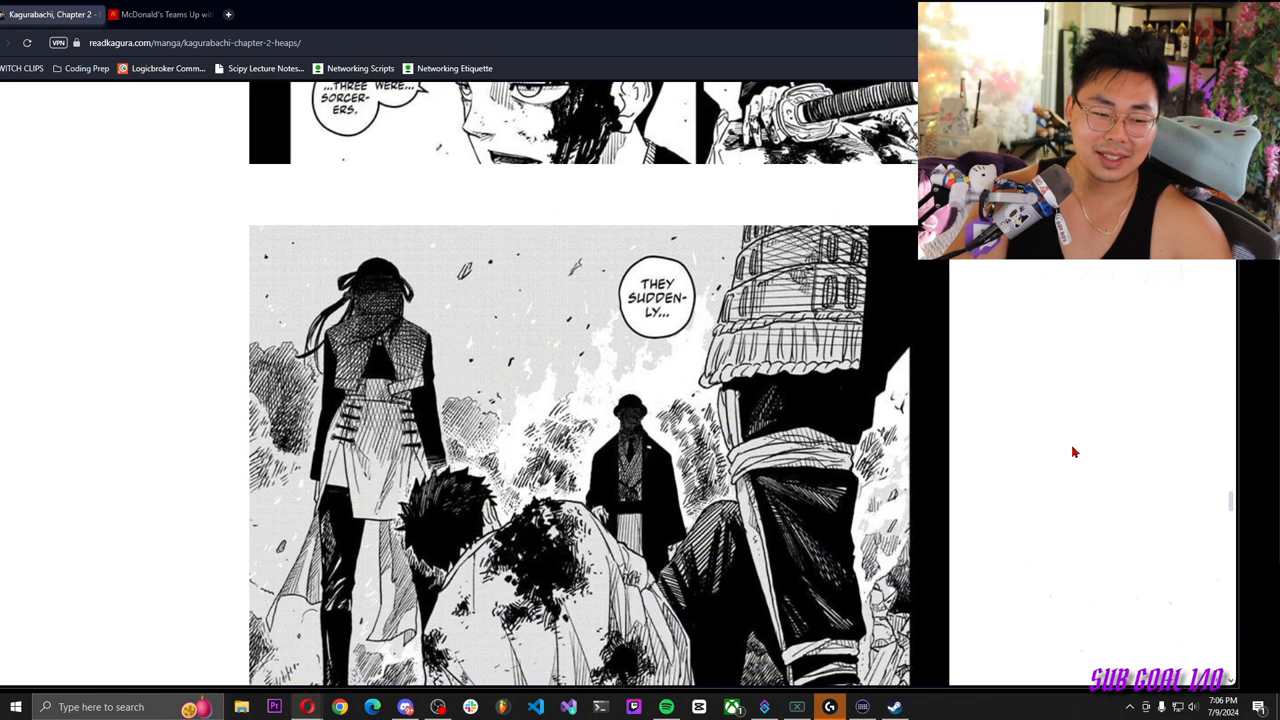
scroll("down", 3)
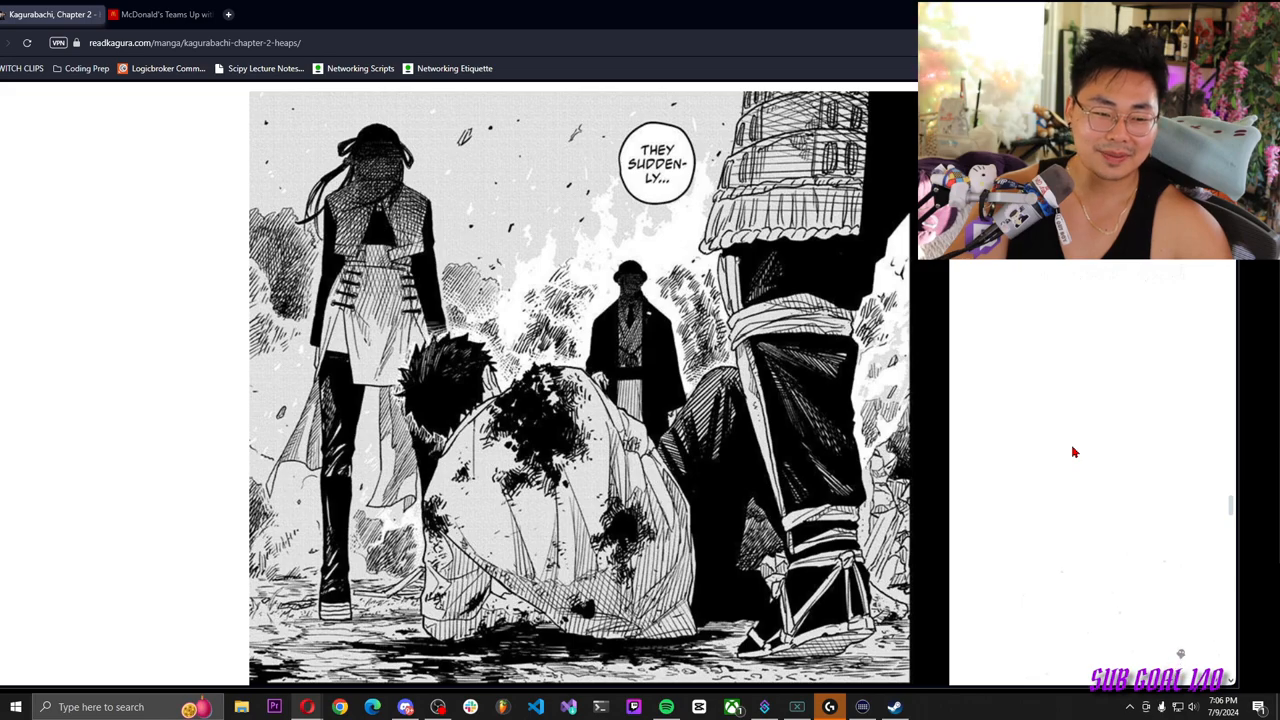
scroll("down", 3)
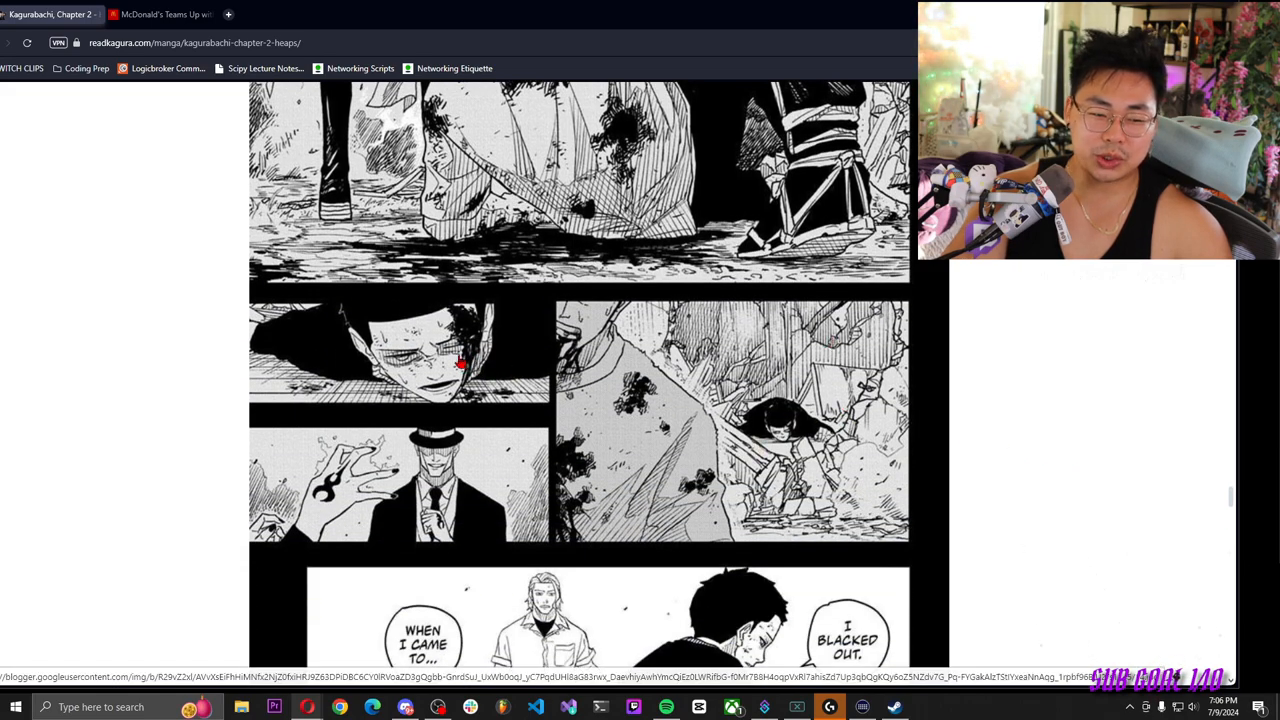
scroll("down", 3)
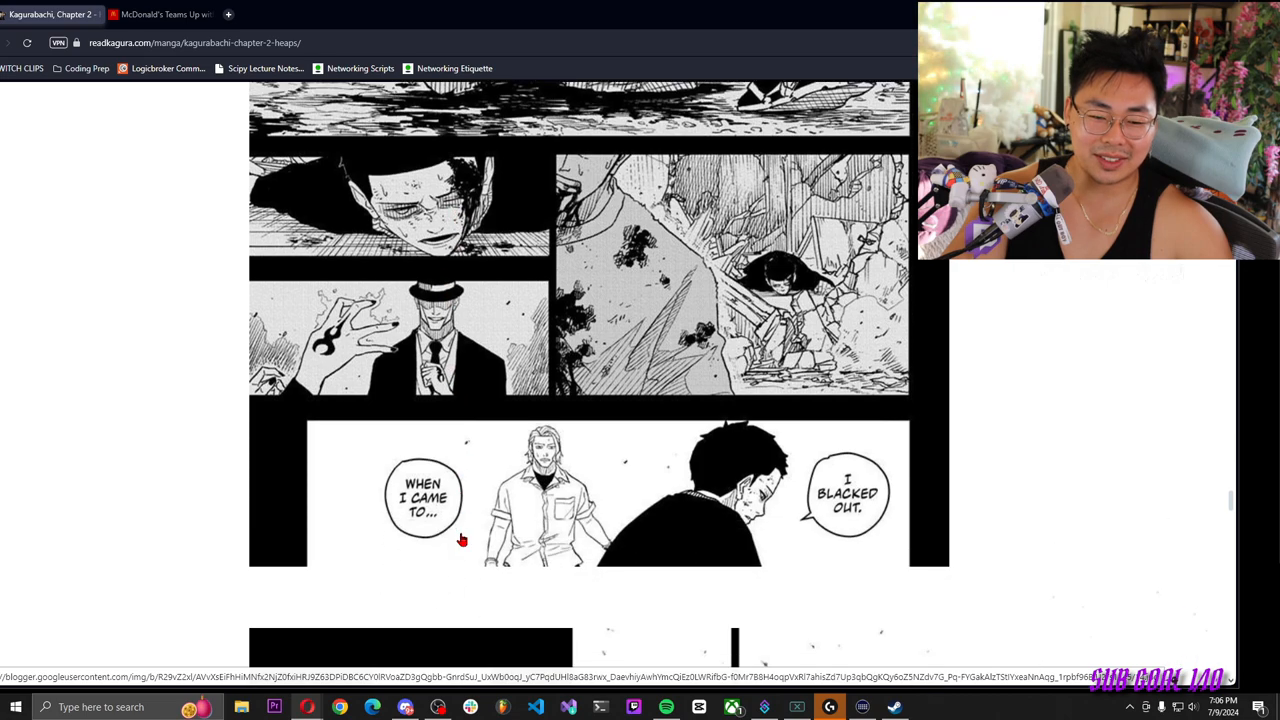
scroll("down", 3)
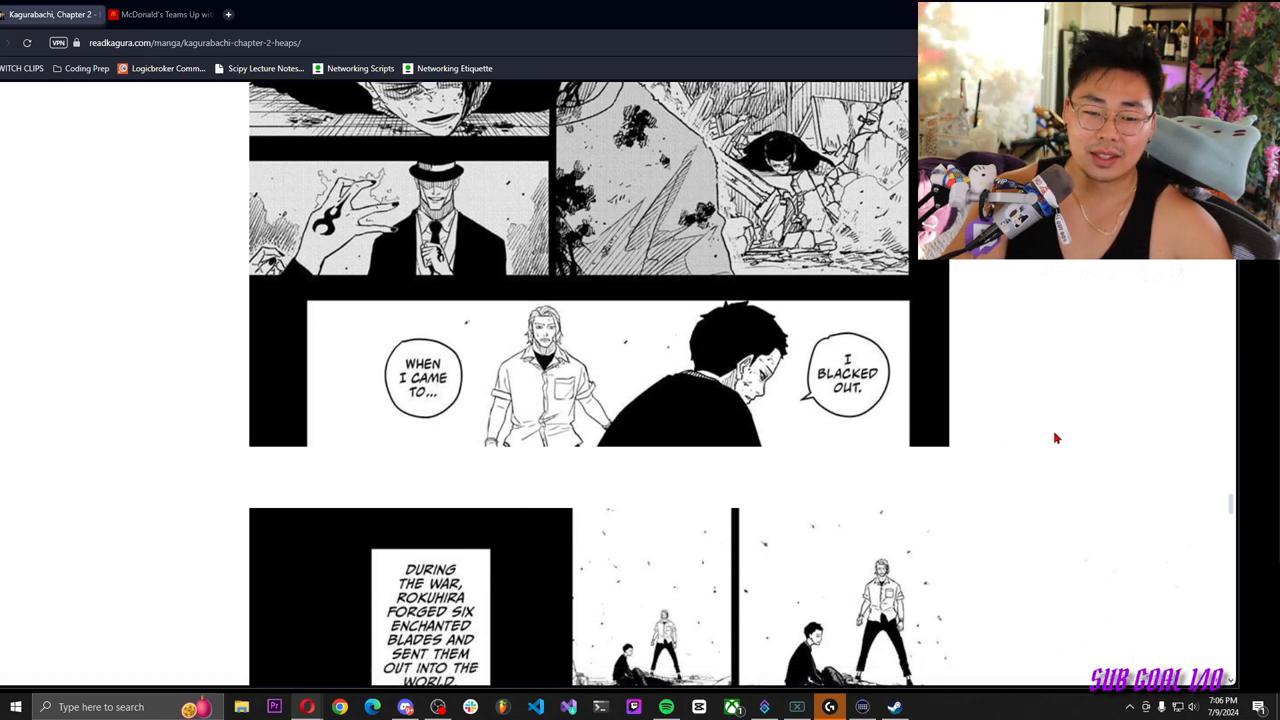
scroll("down", 3)
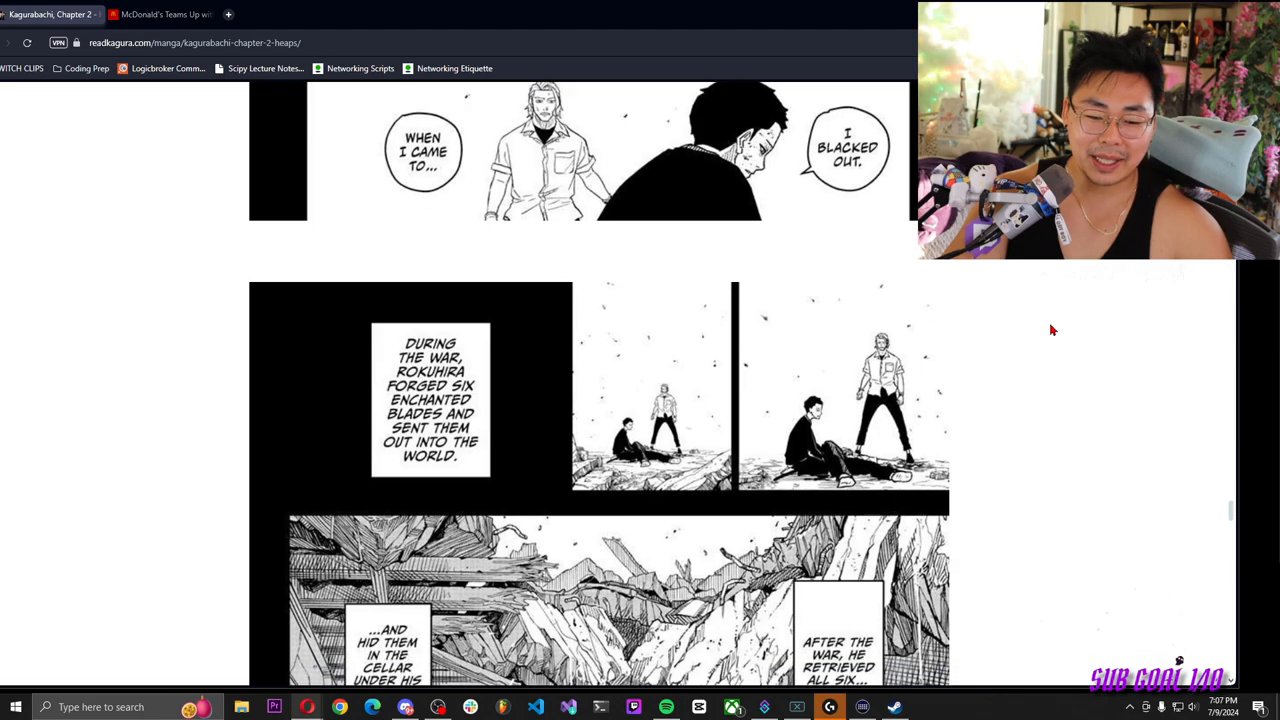
scroll("down", 3)
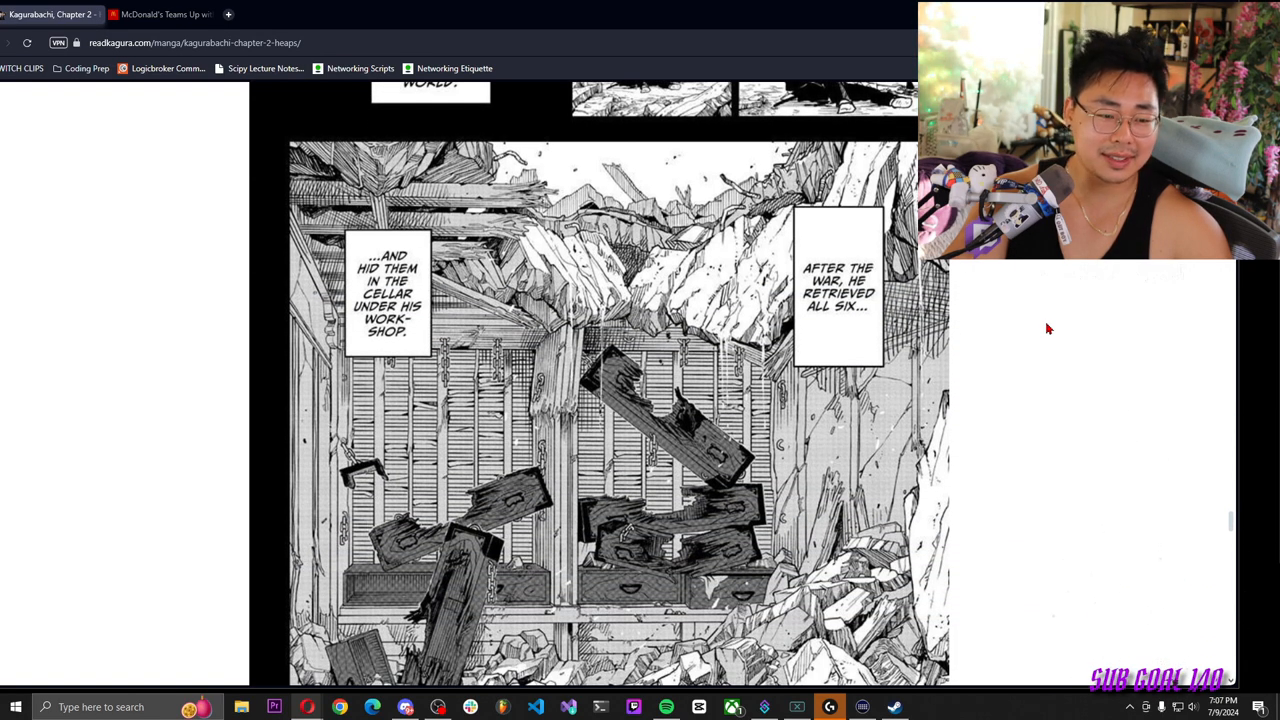
scroll("down", 3)
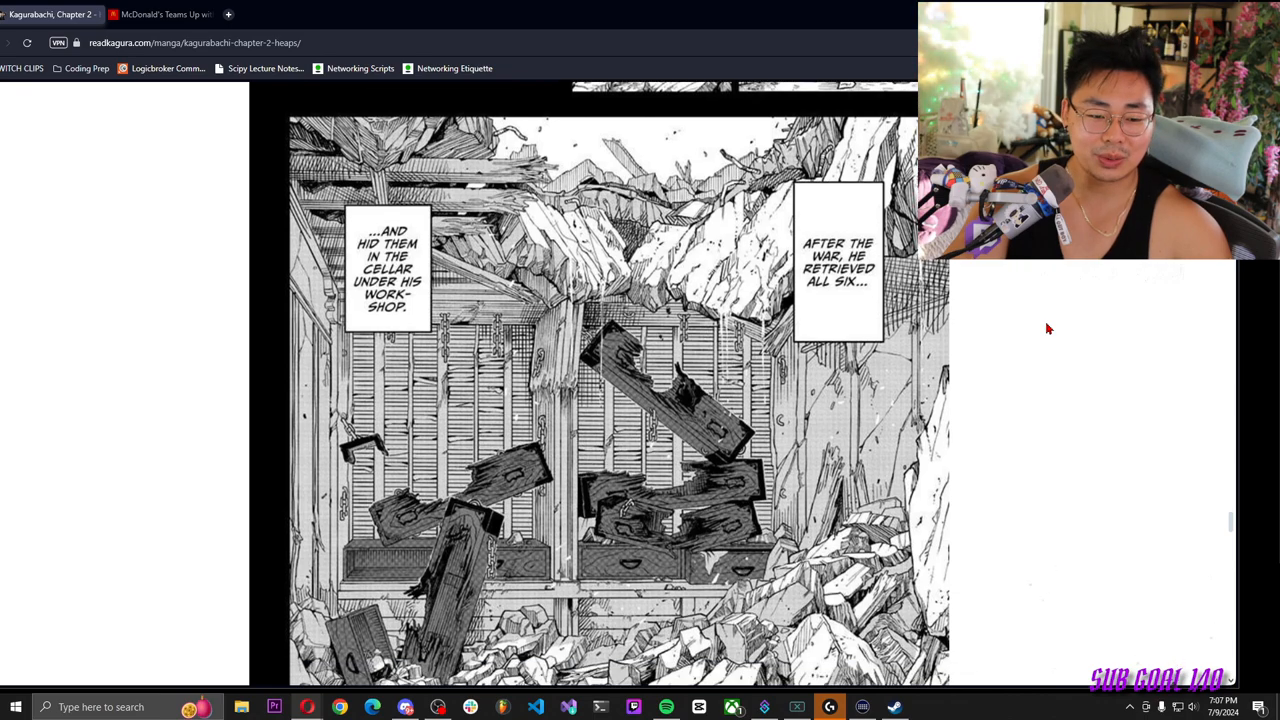
scroll("down", 3)
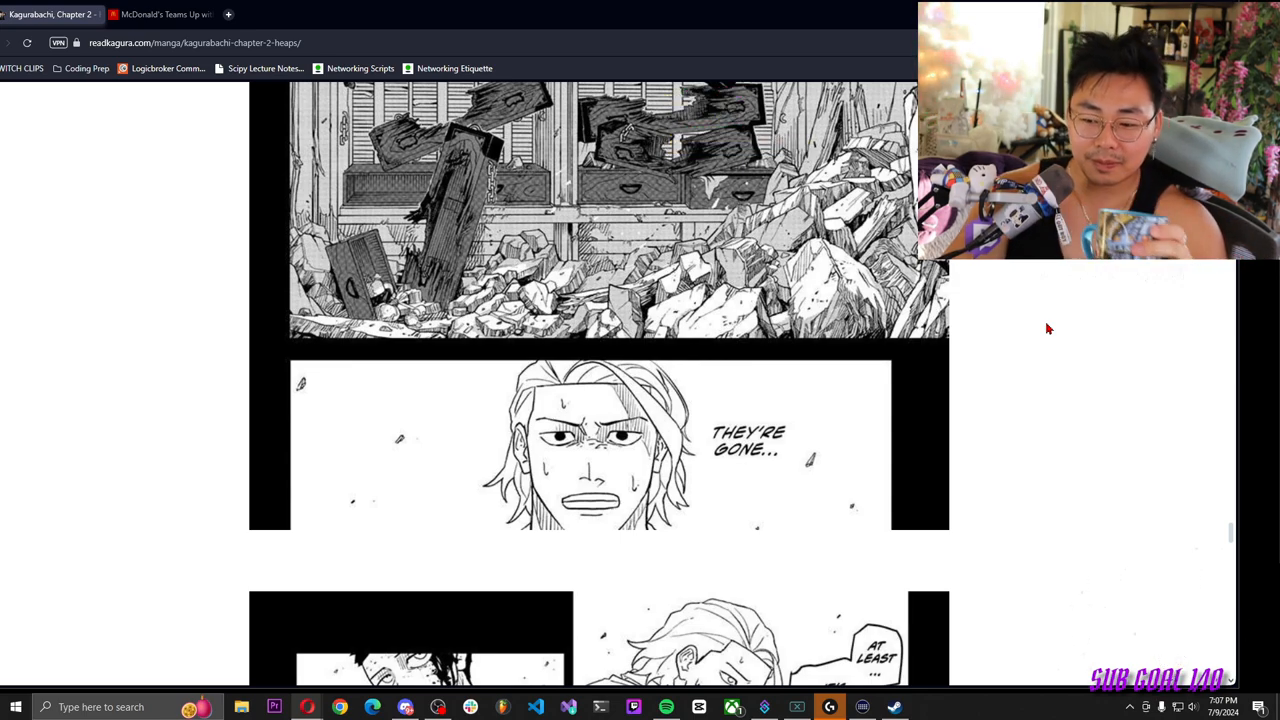
scroll("down", 3)
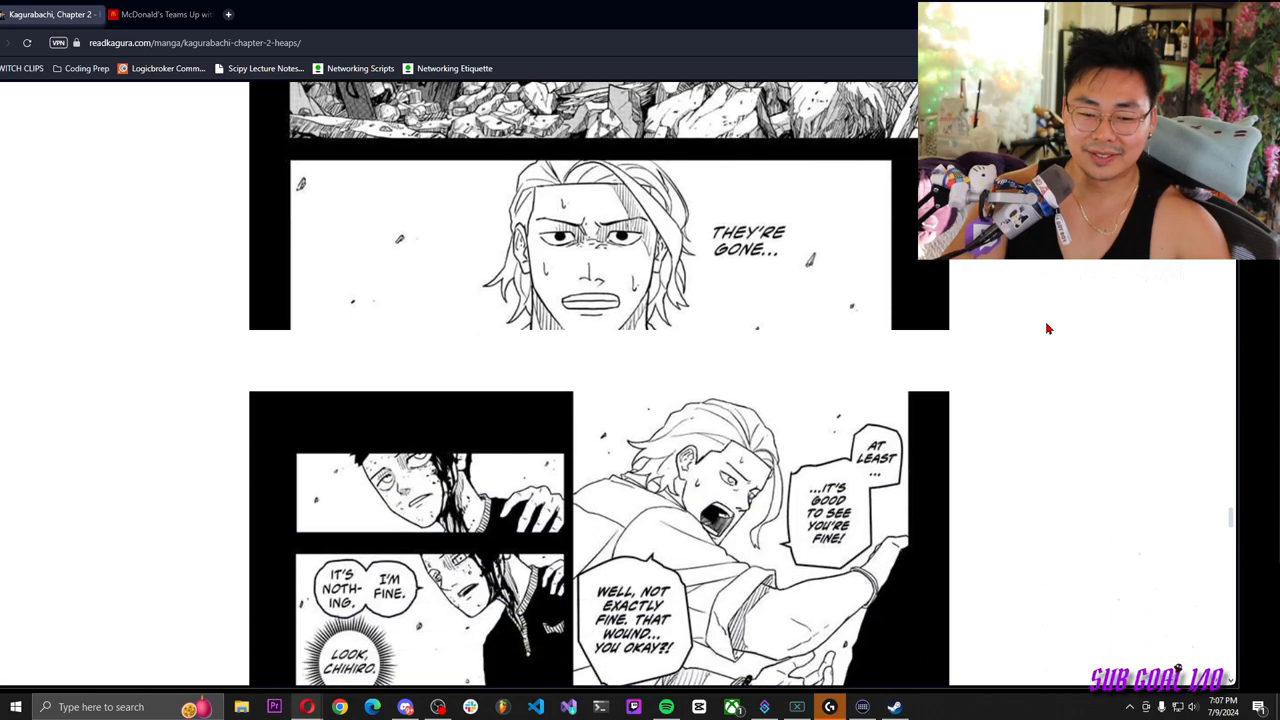
scroll("down", 3)
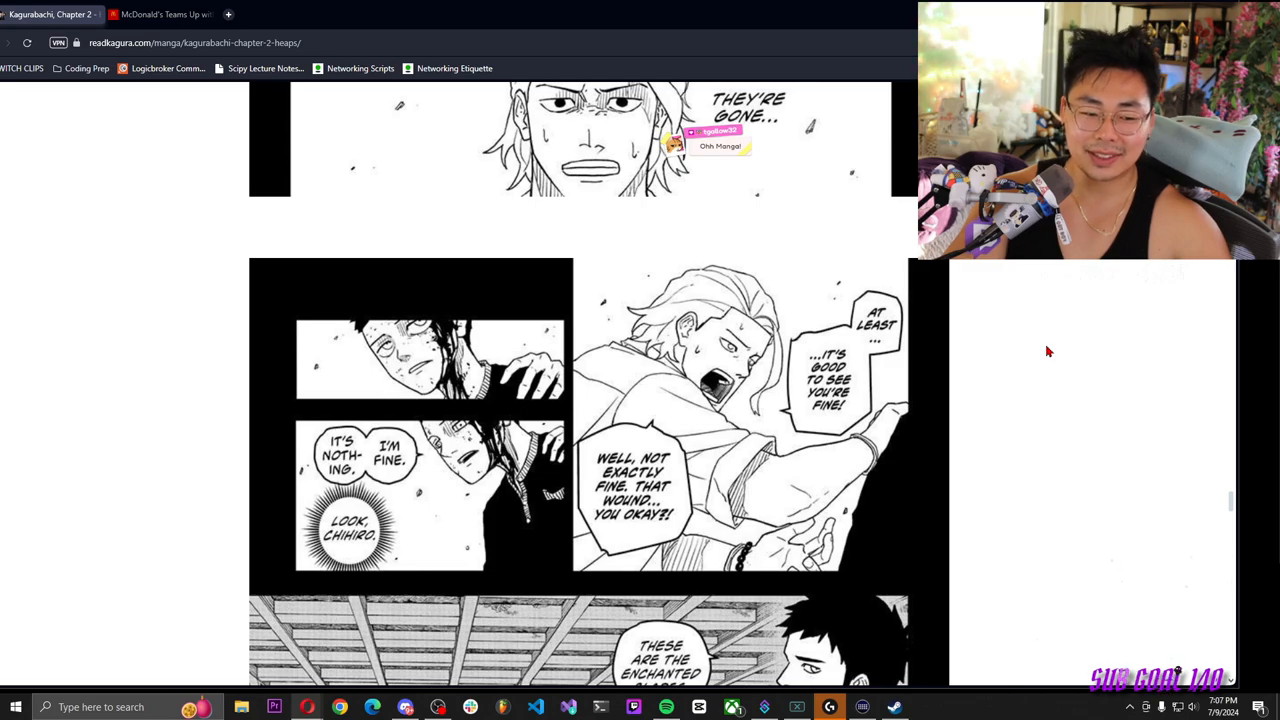
scroll("down", 3)
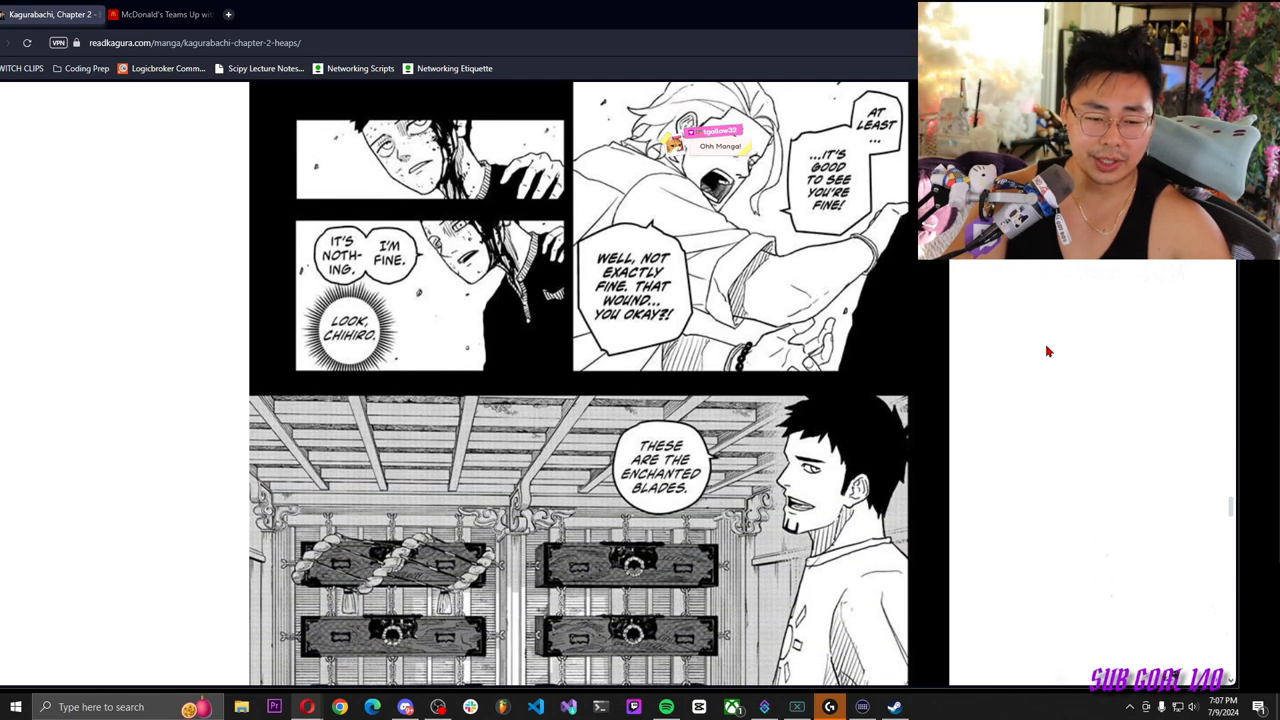
scroll("down", 3)
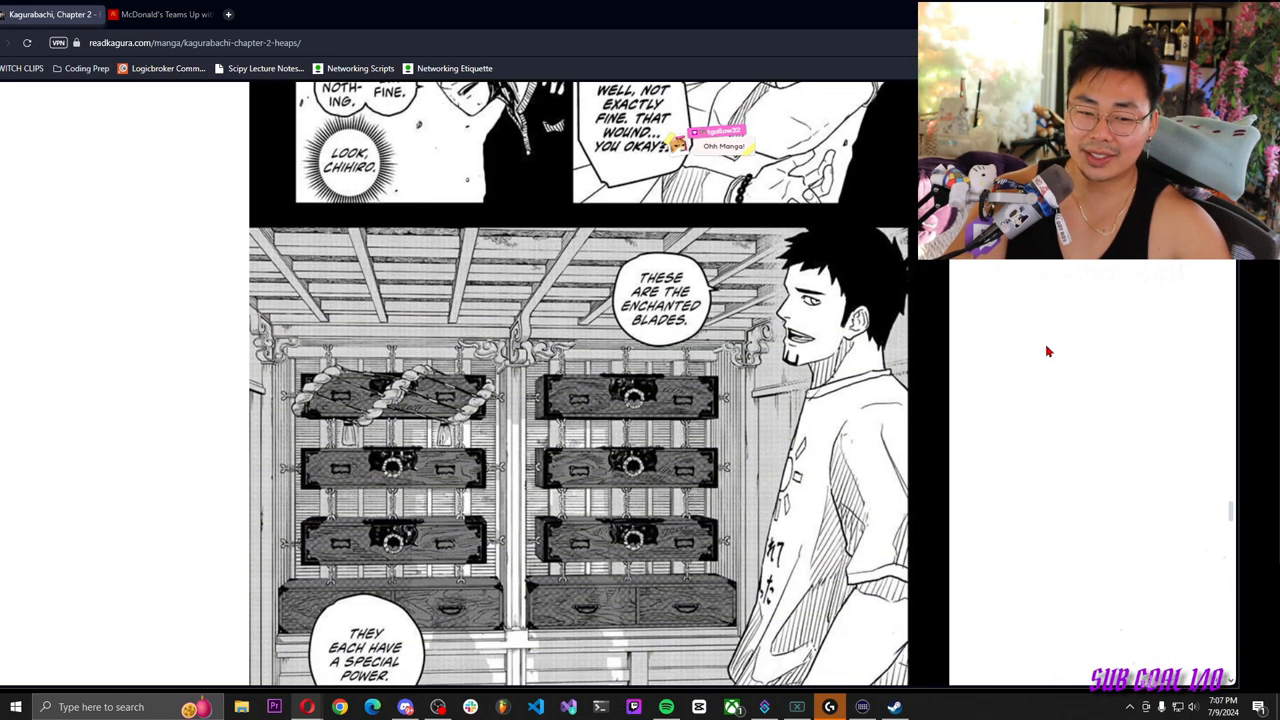
scroll("down", 3)
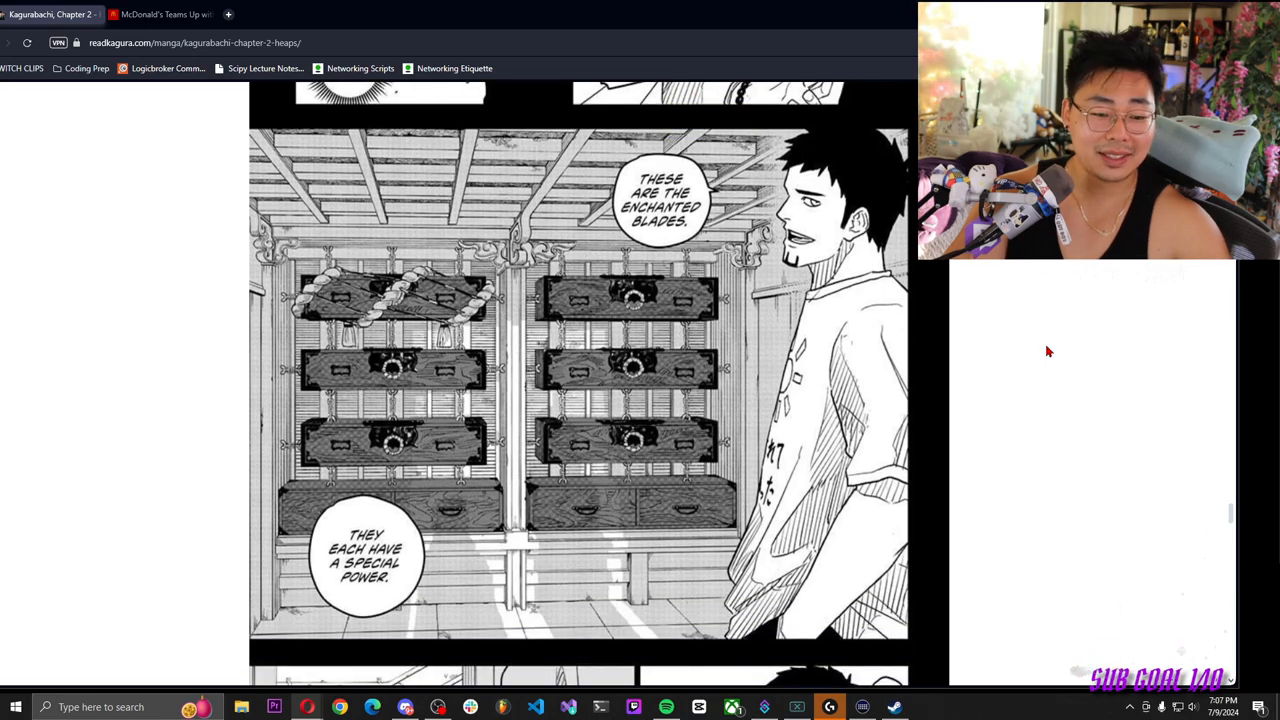
scroll("down", 3)
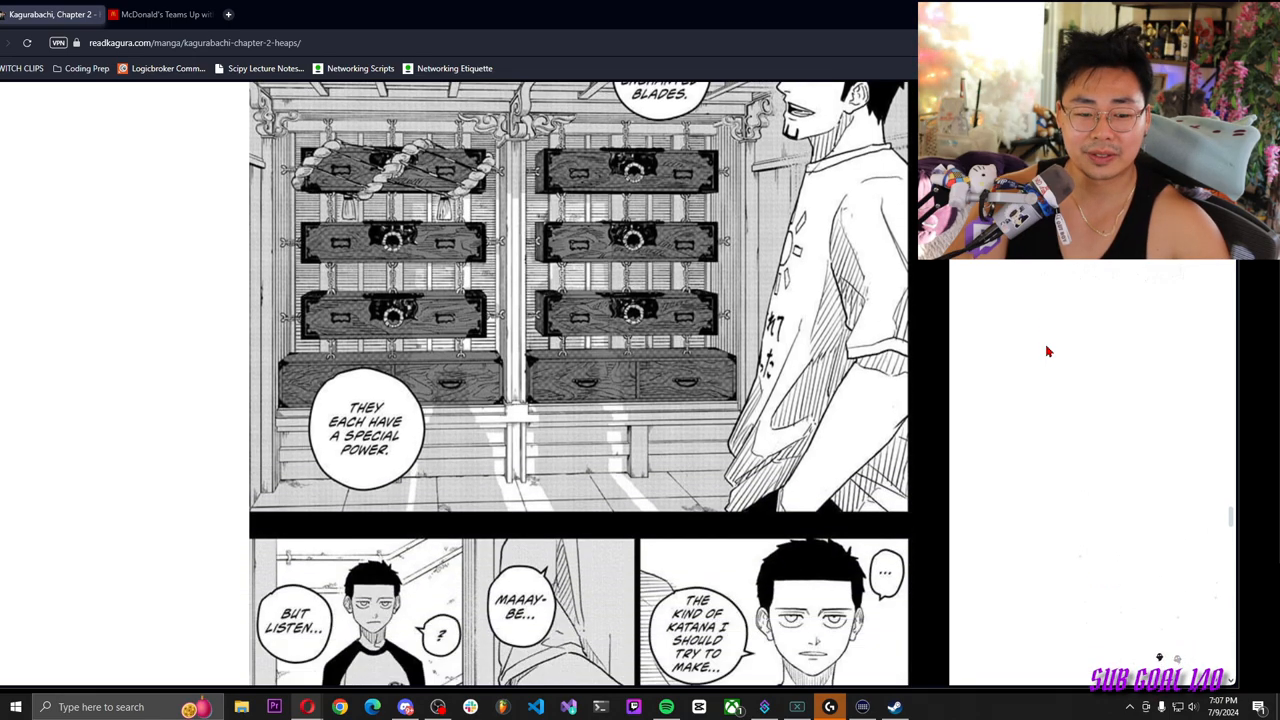
scroll("down", 3)
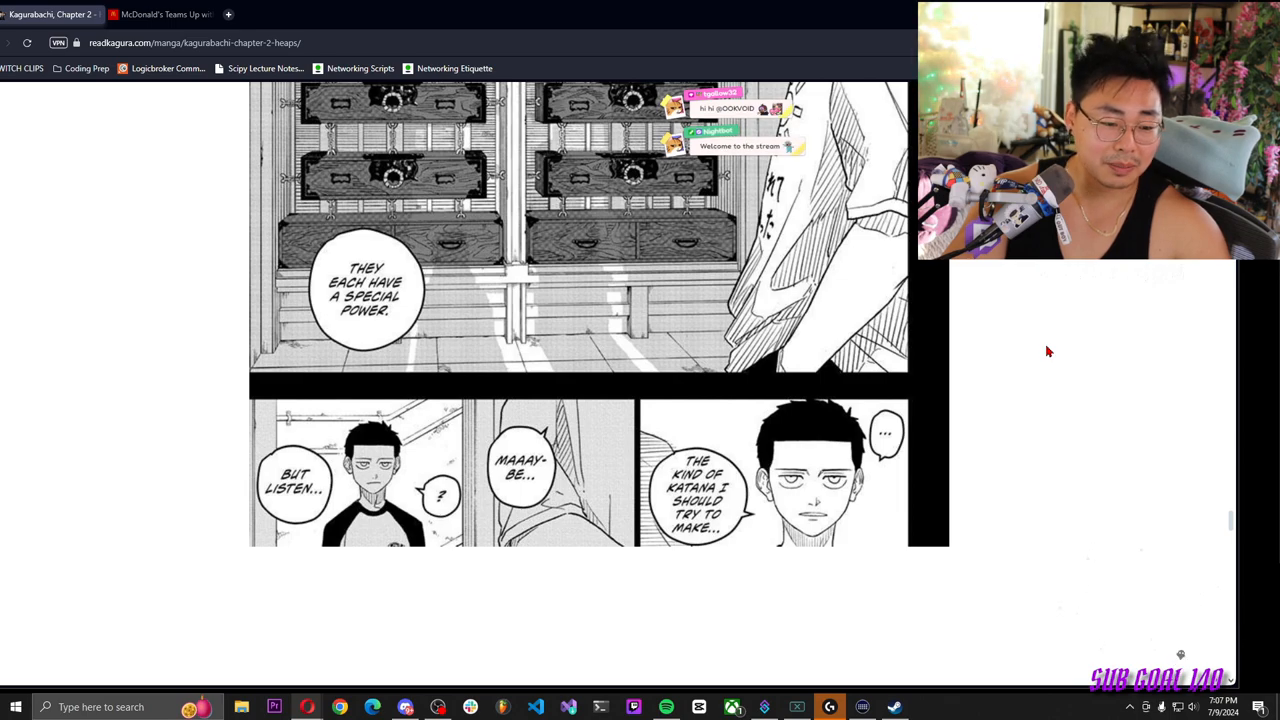
scroll("down", 3)
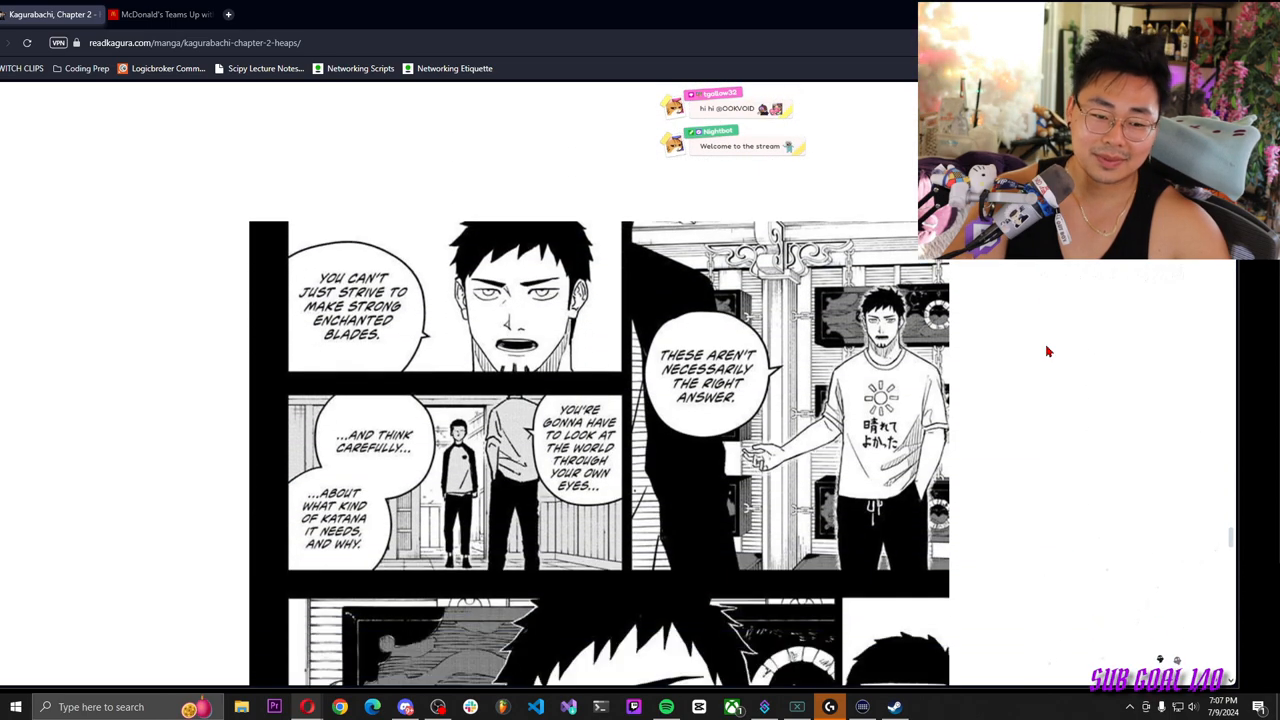
scroll("down", 3)
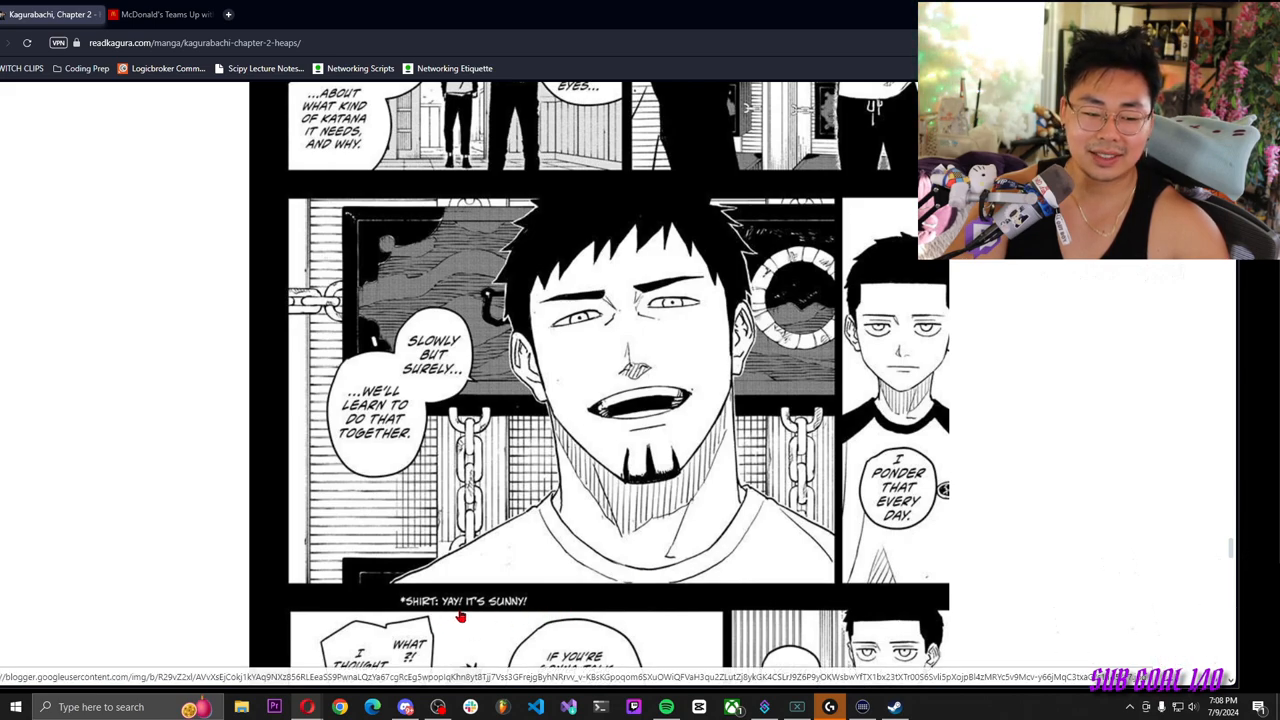
scroll("up", 3)
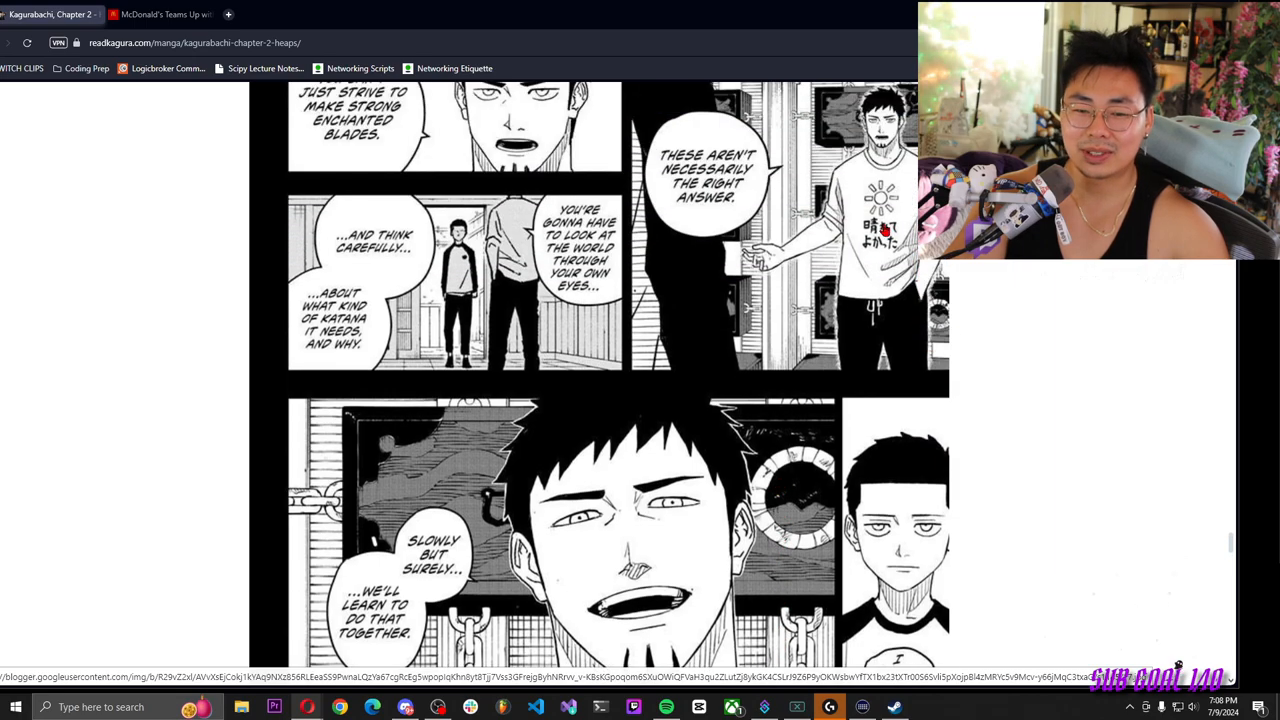
scroll("down", 3)
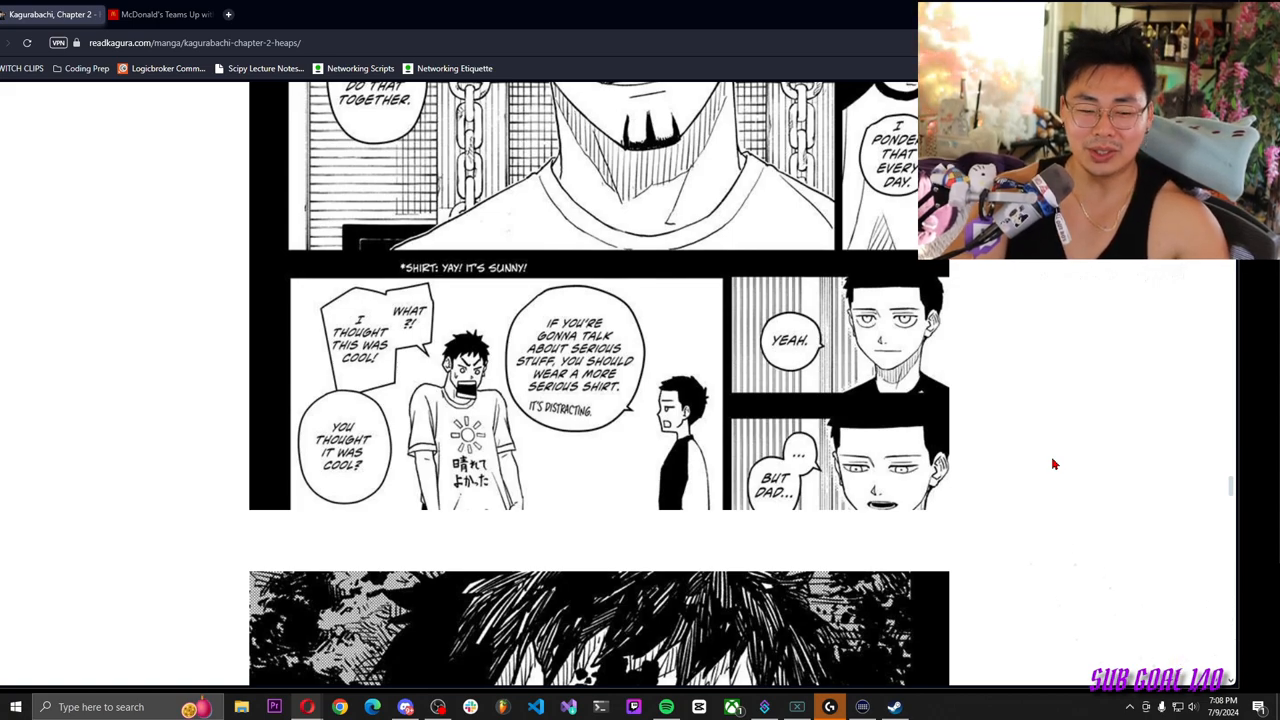
scroll("down", 3)
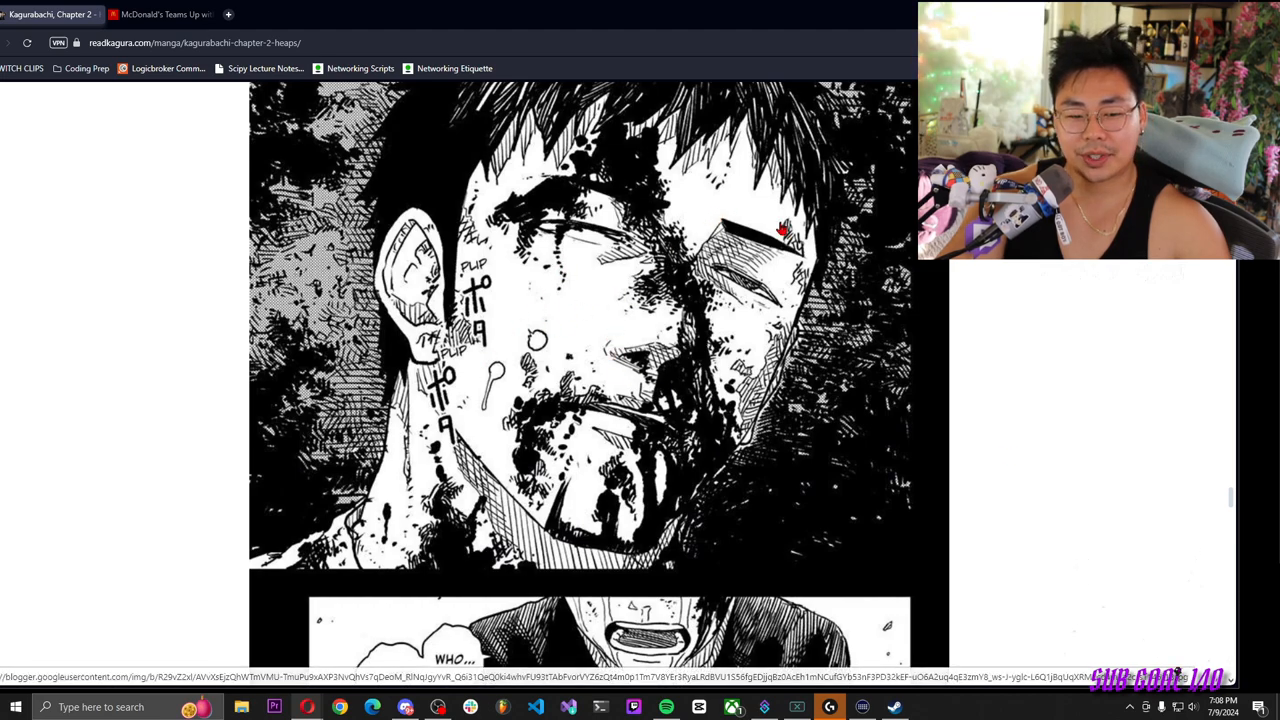
scroll("down", 3)
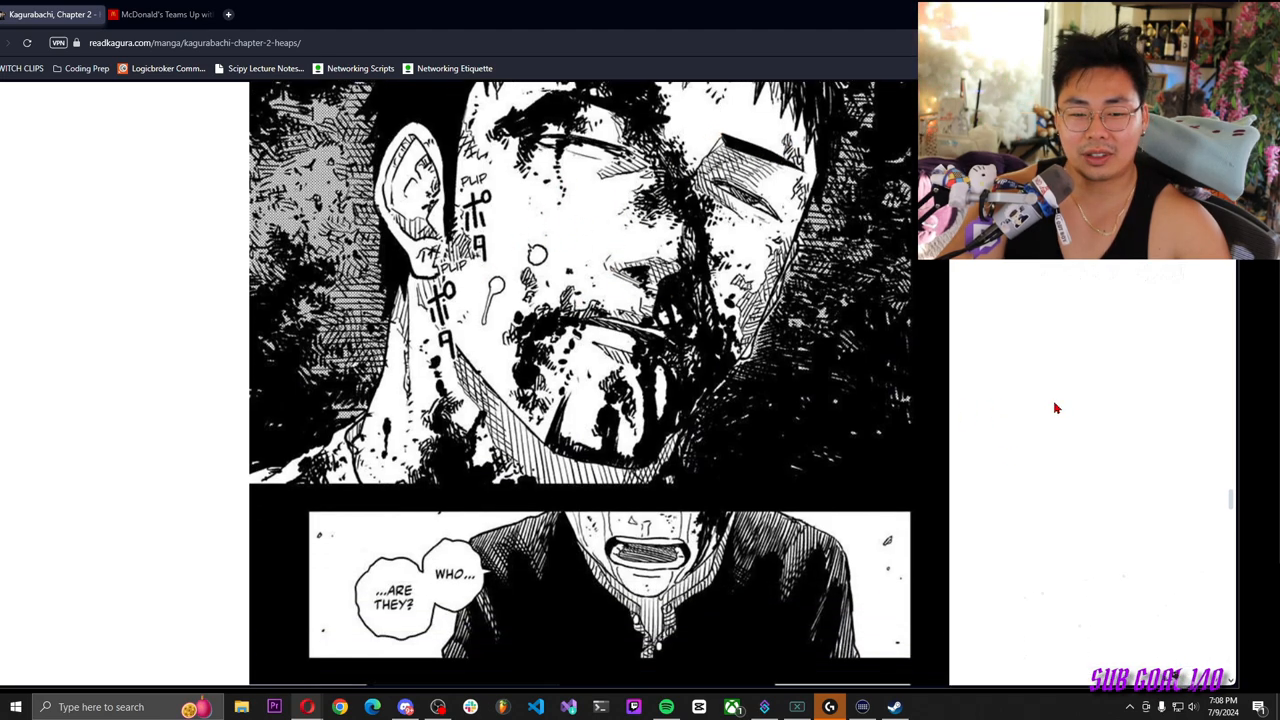
scroll("down", 3)
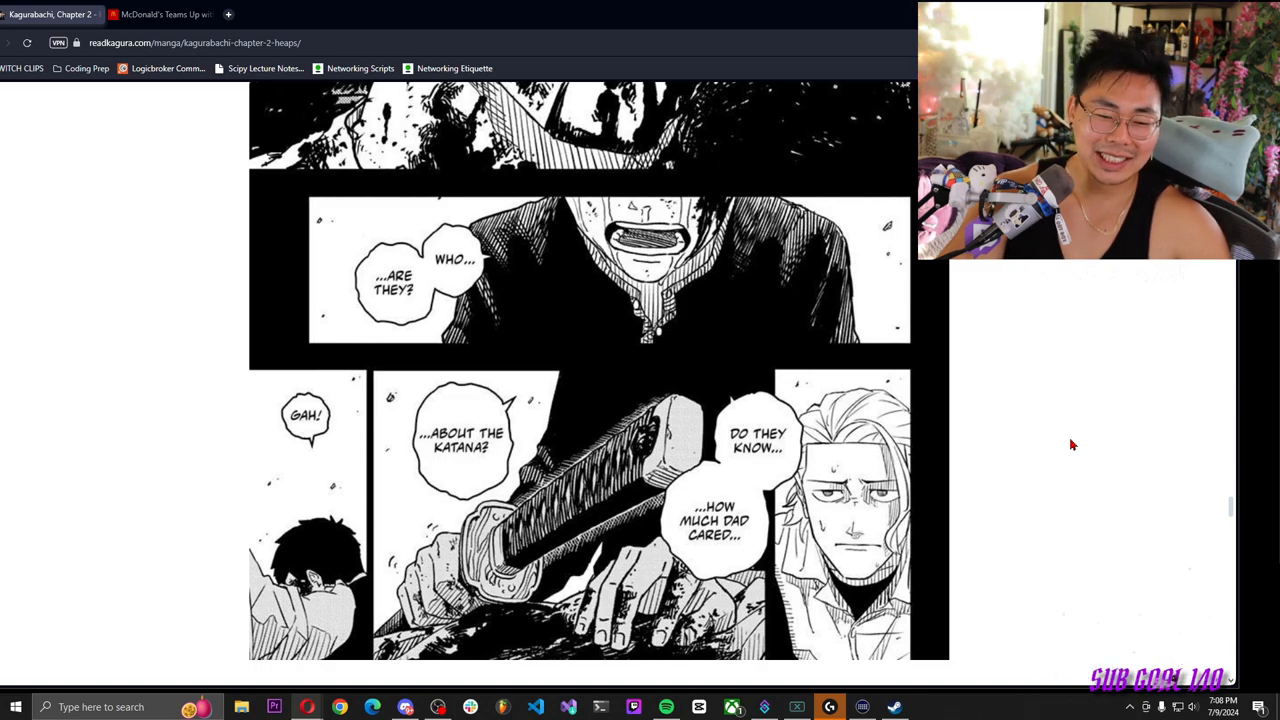
scroll("down", 3)
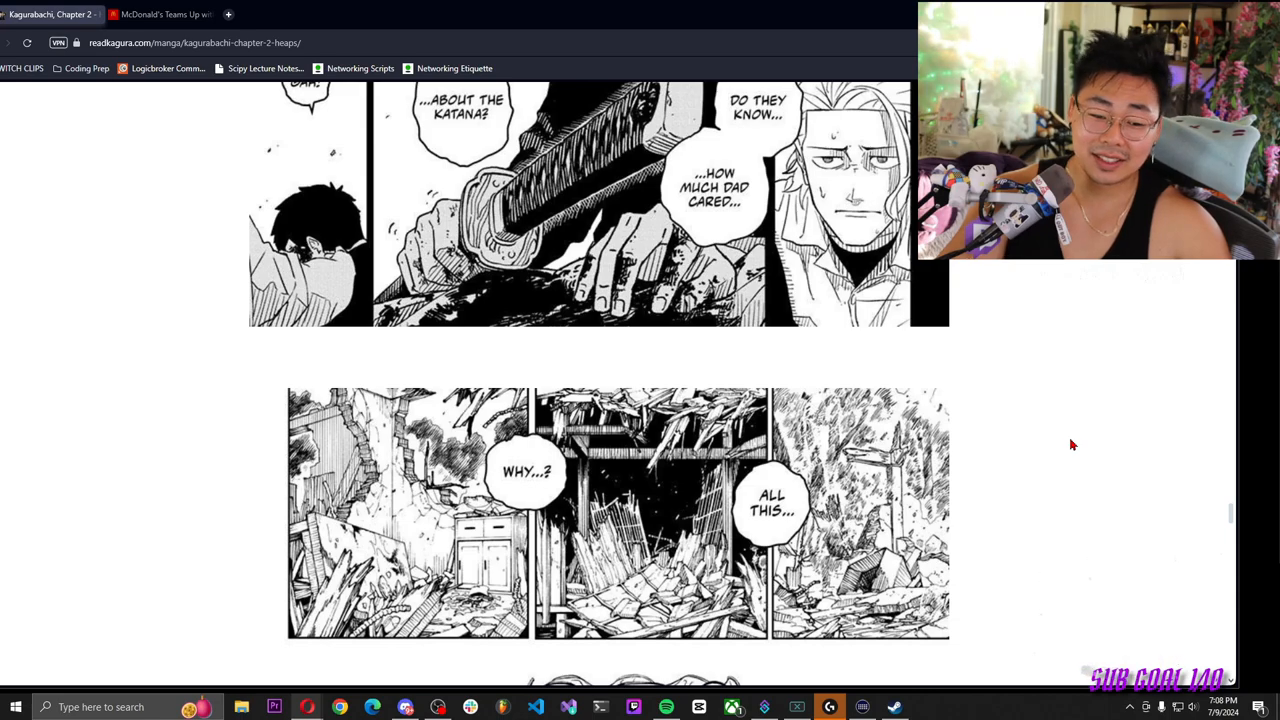
scroll("down", 3)
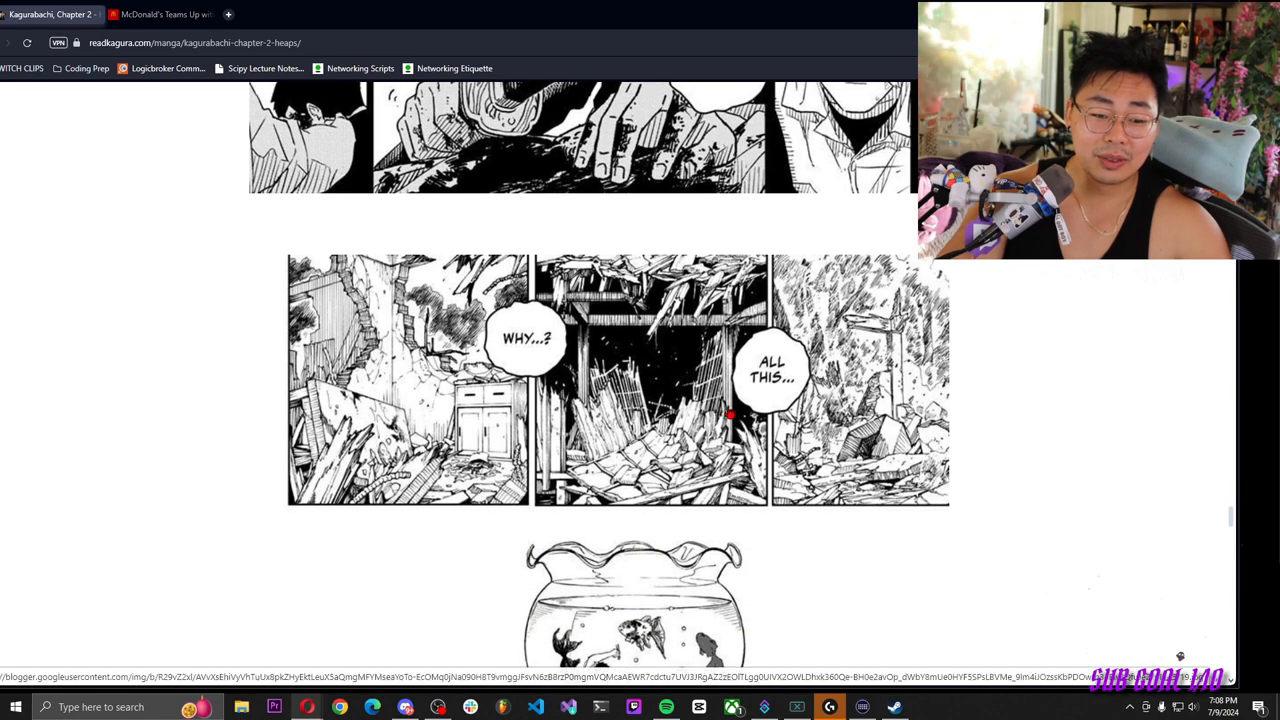
scroll("down", 3)
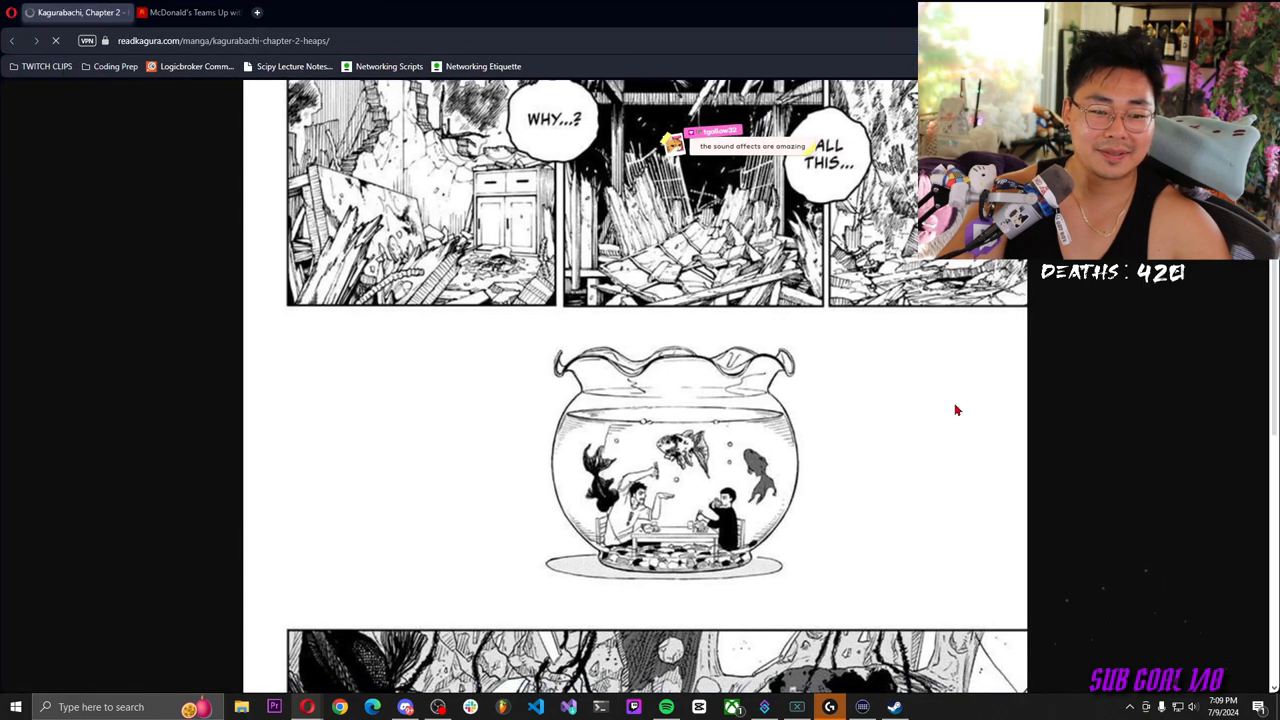
scroll("down", 3)
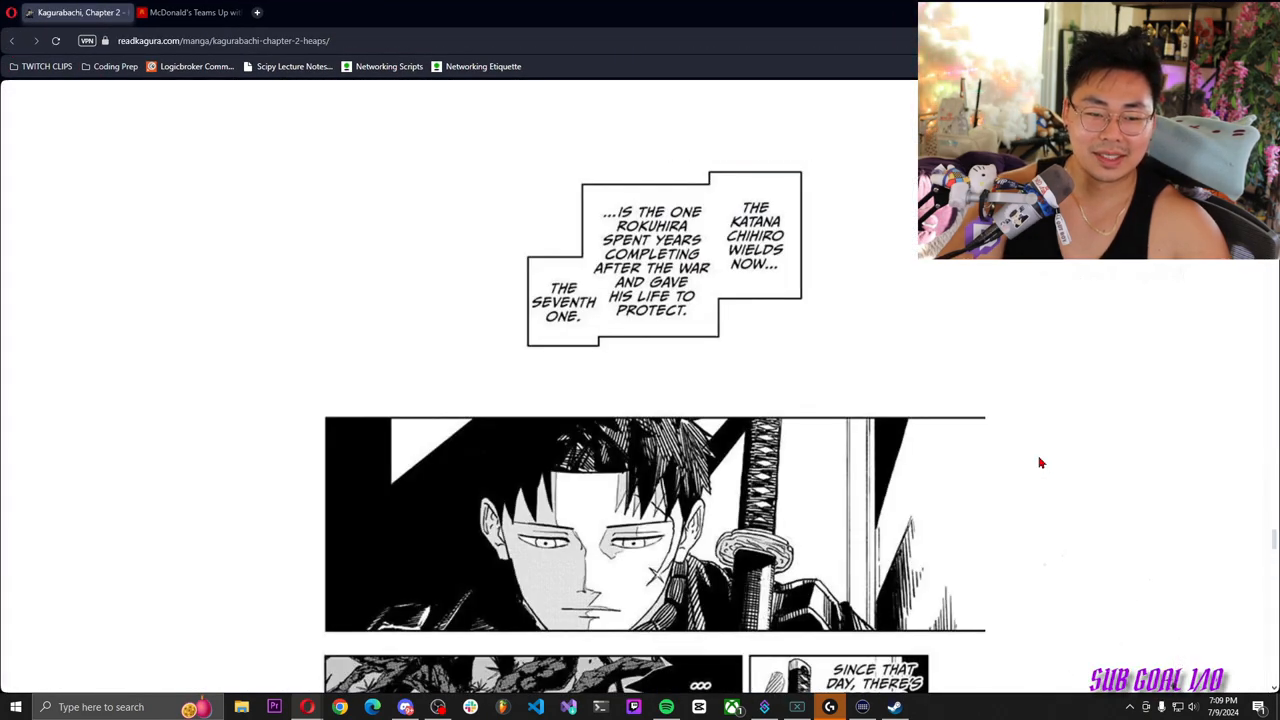
scroll("down", 3)
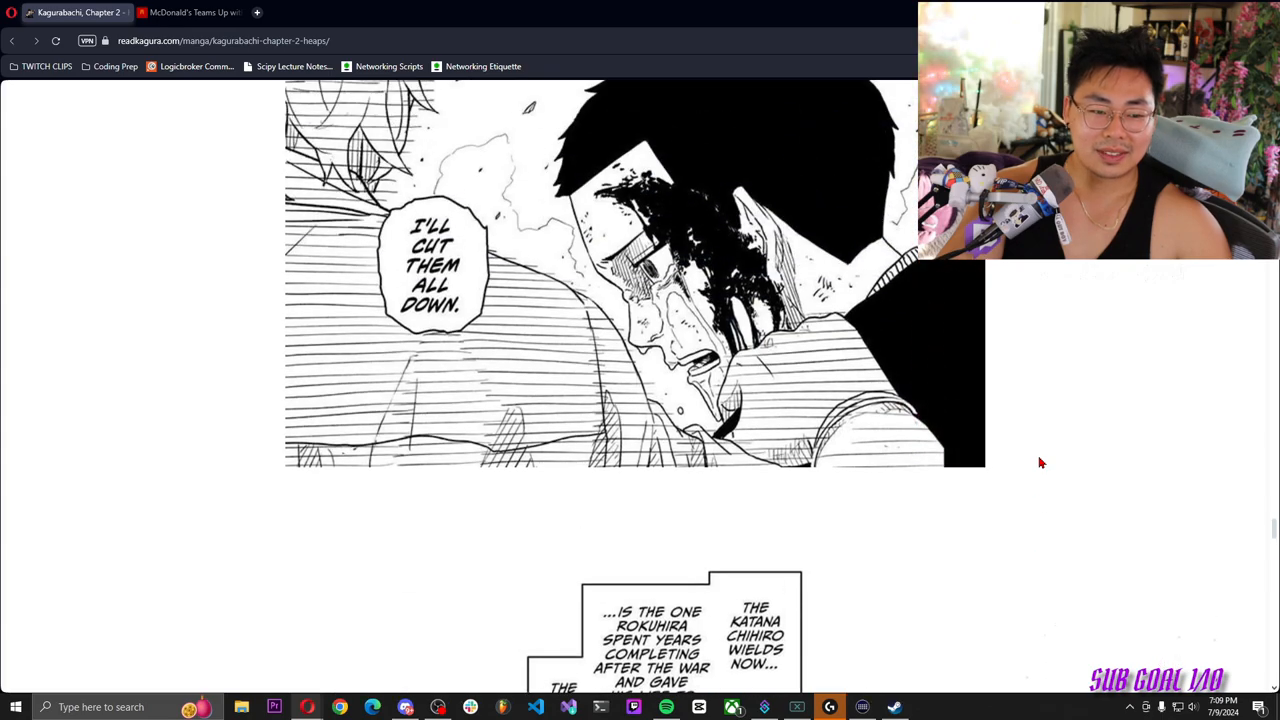
scroll("down", 3)
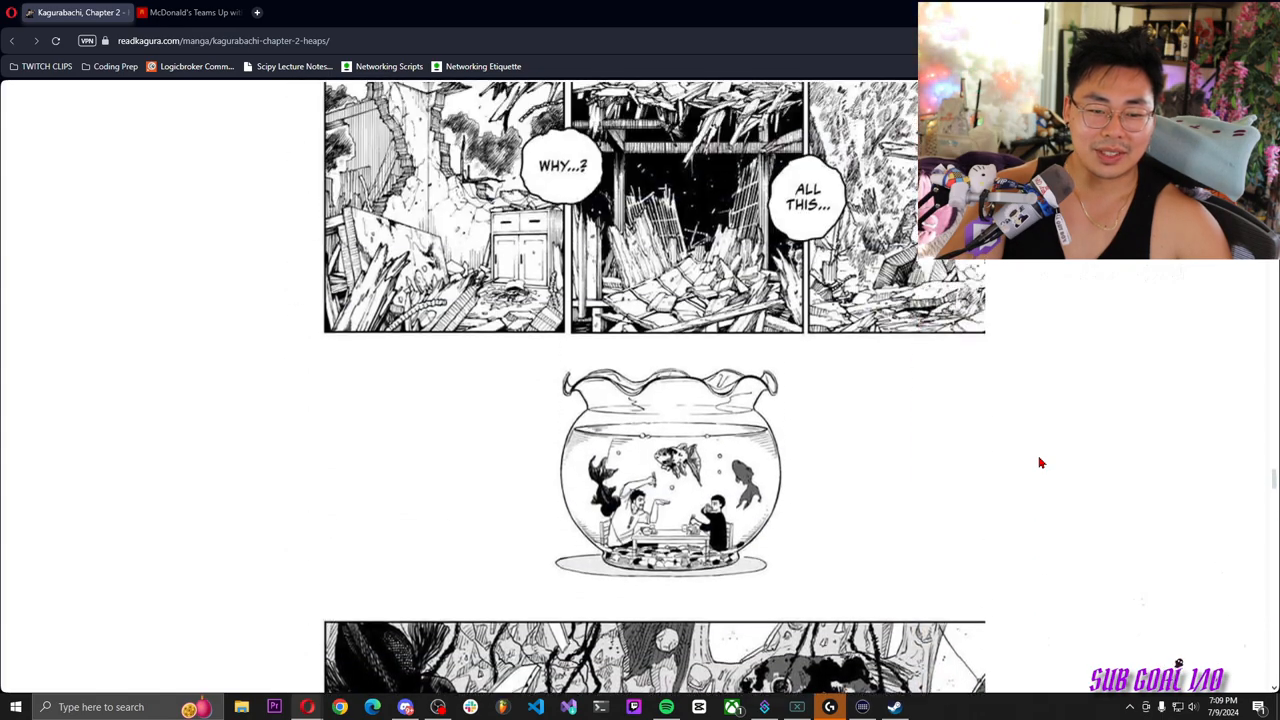
scroll("down", 3)
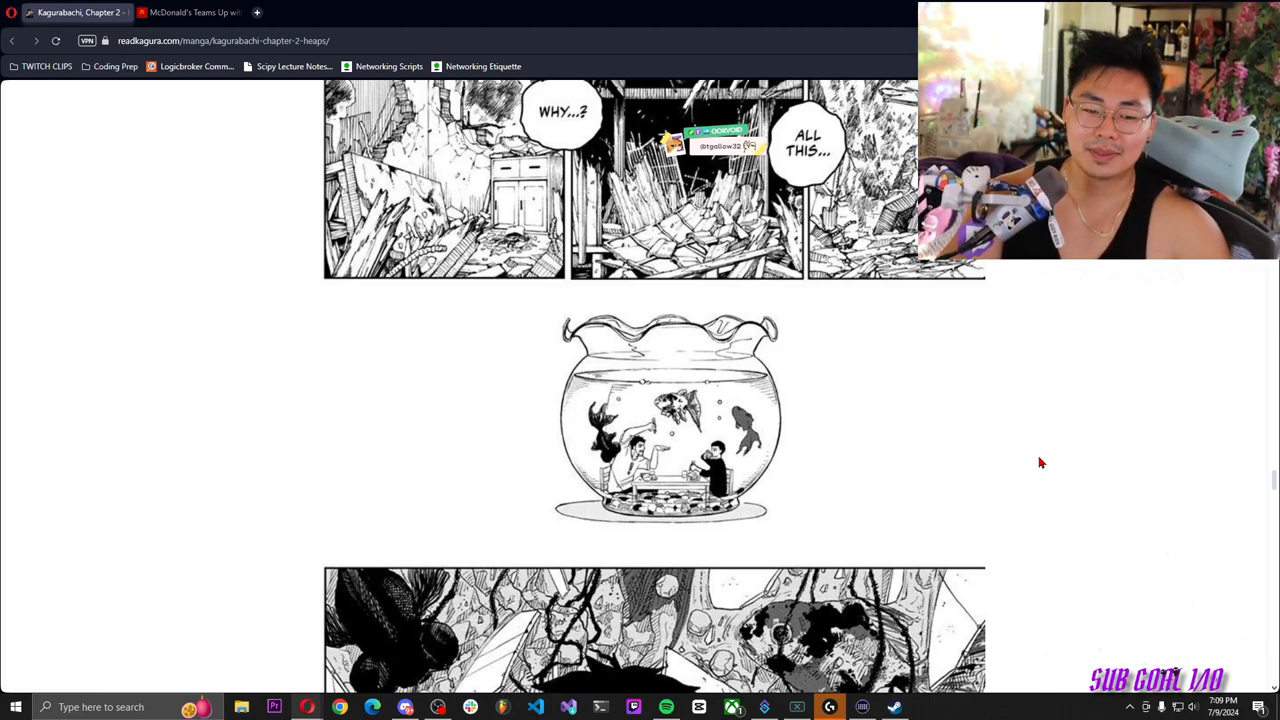
mouse_move(1024, 451)
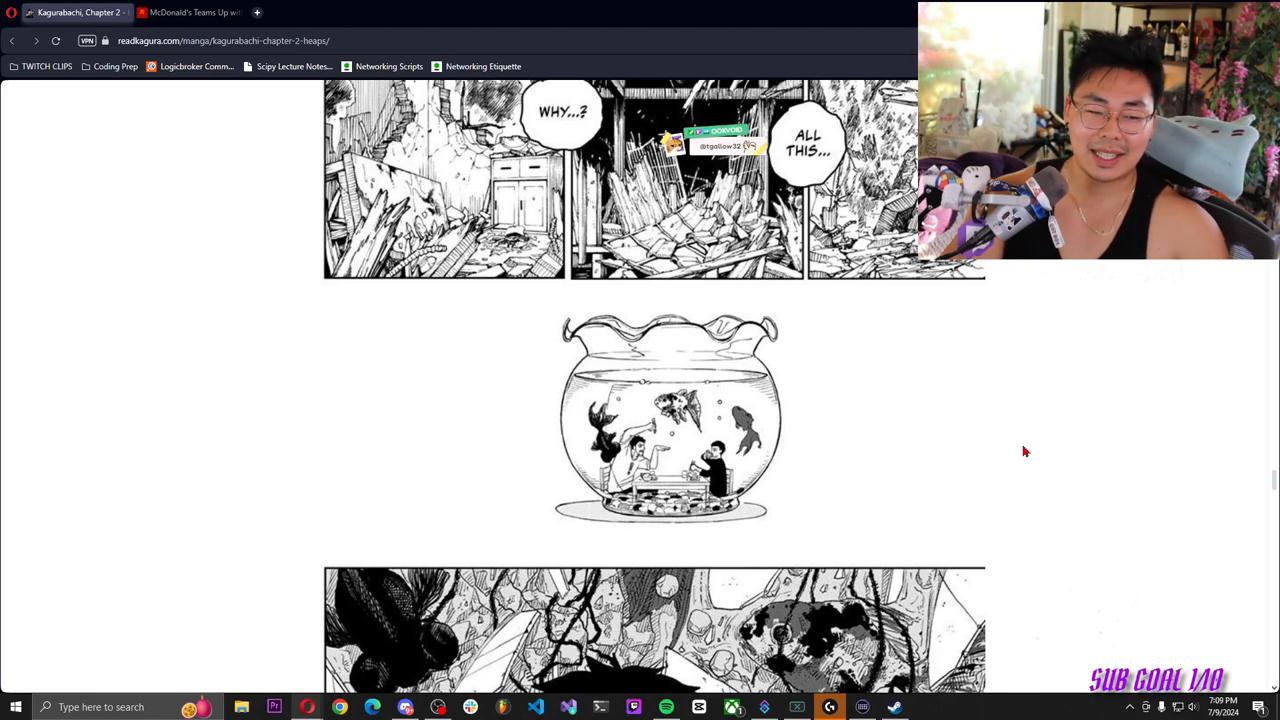
scroll("down", 3)
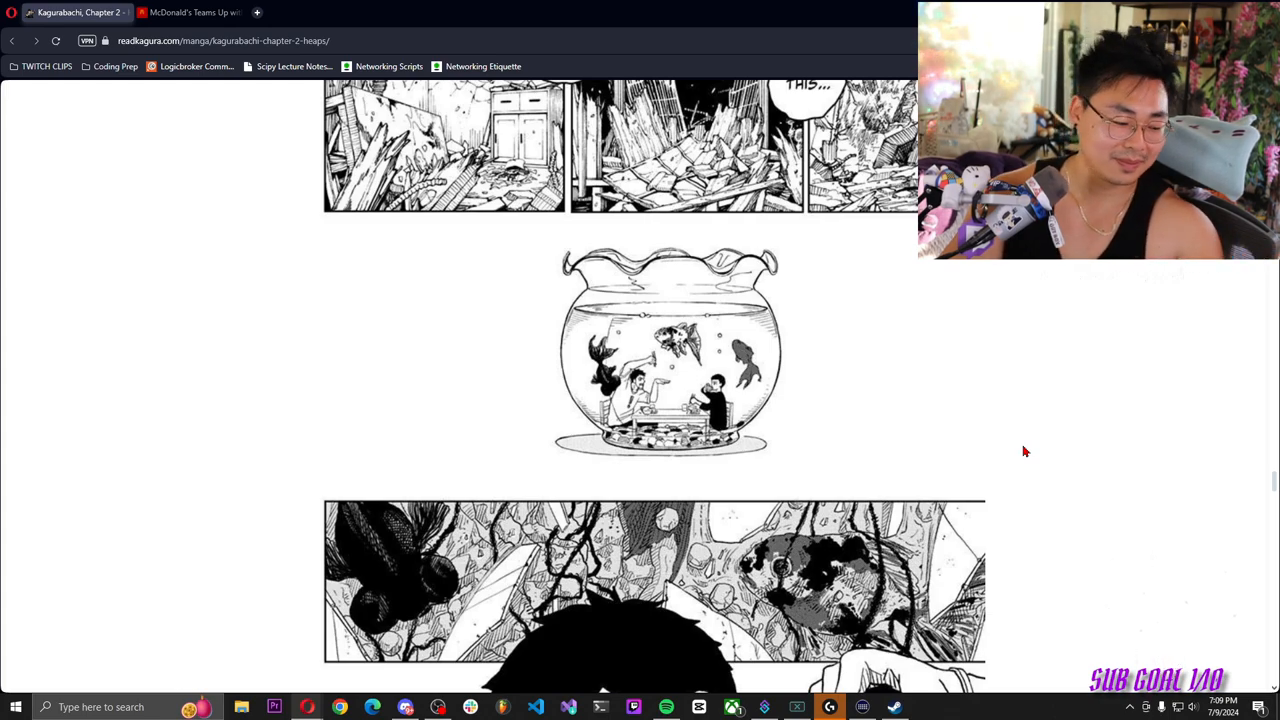
scroll("down", 3)
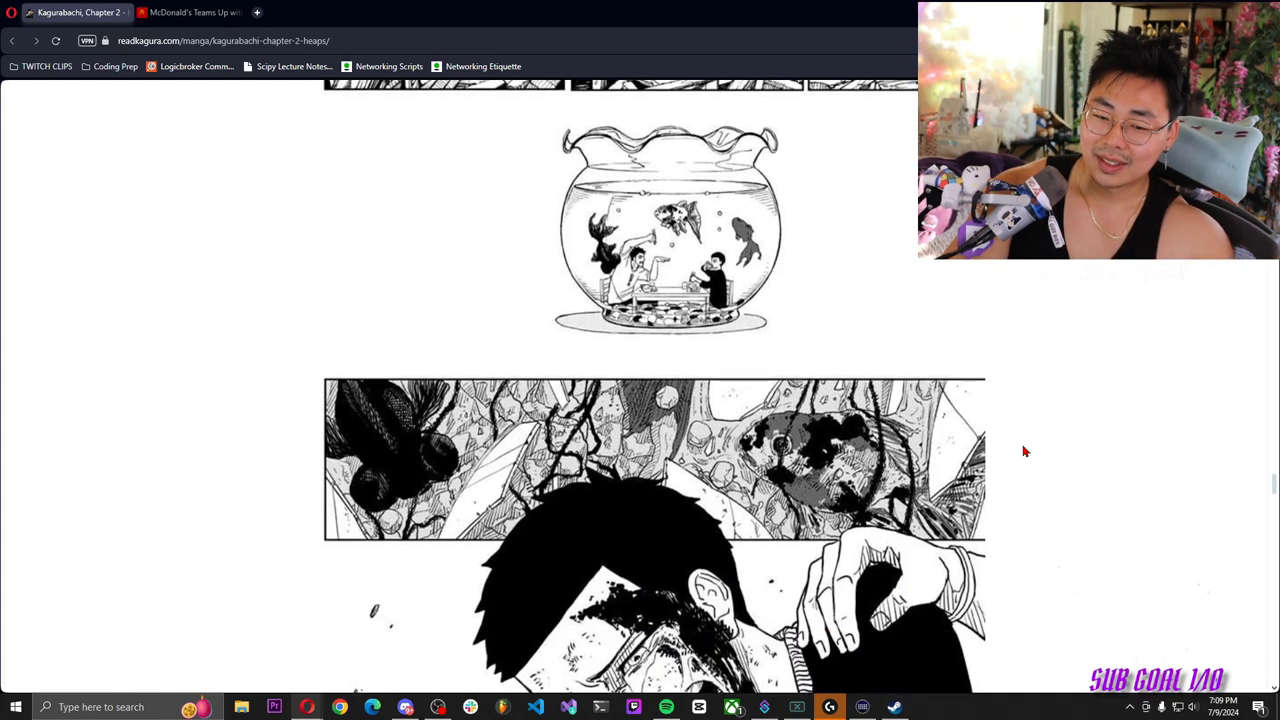
scroll("down", 3)
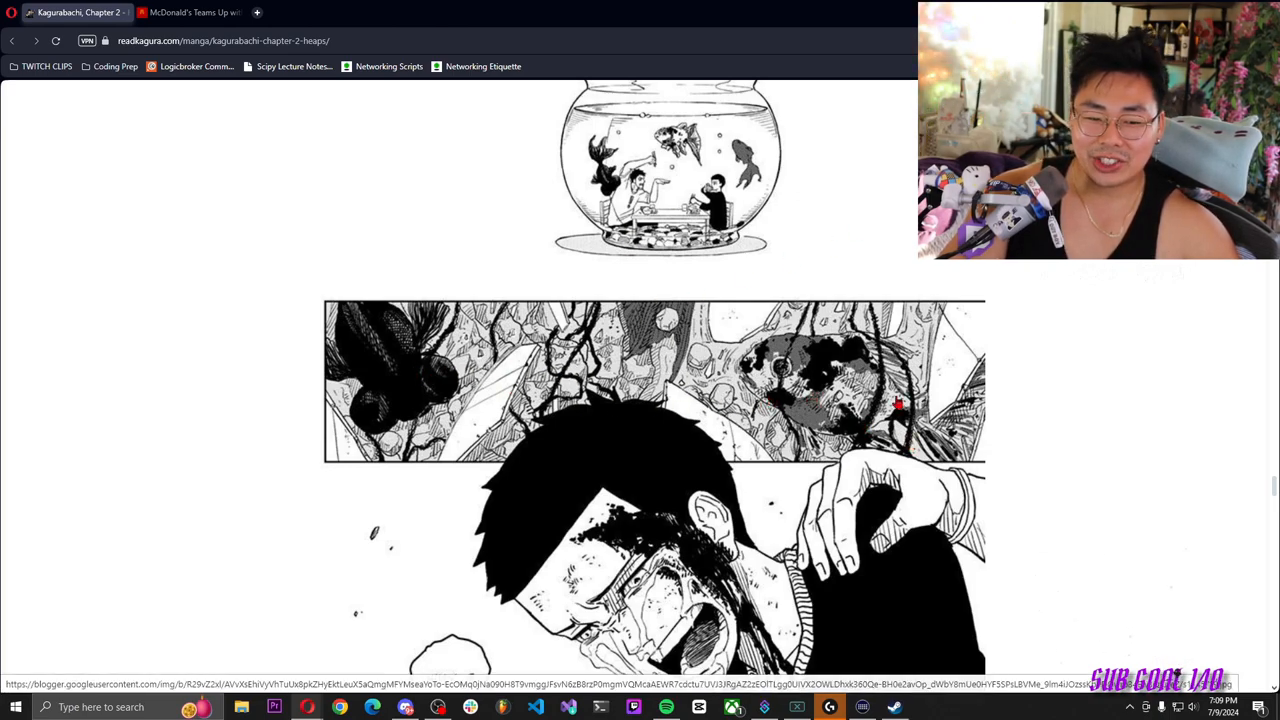
scroll("down", 3)
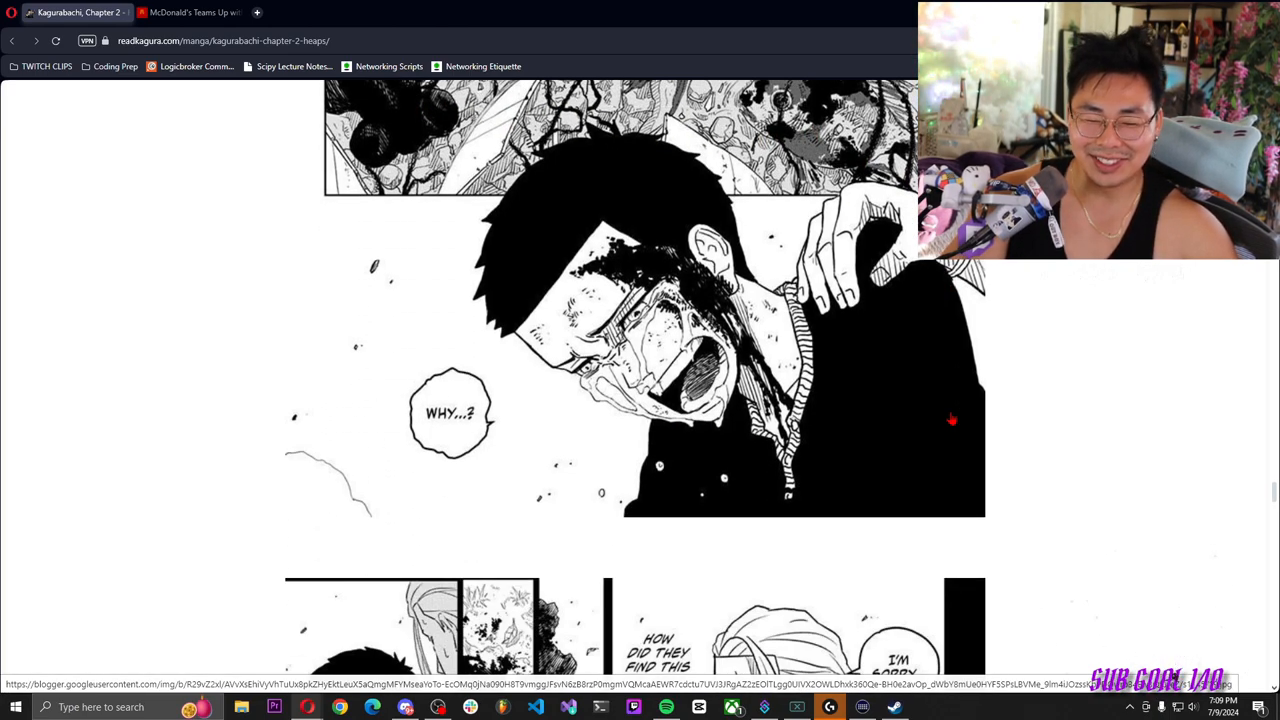
scroll("down", 3)
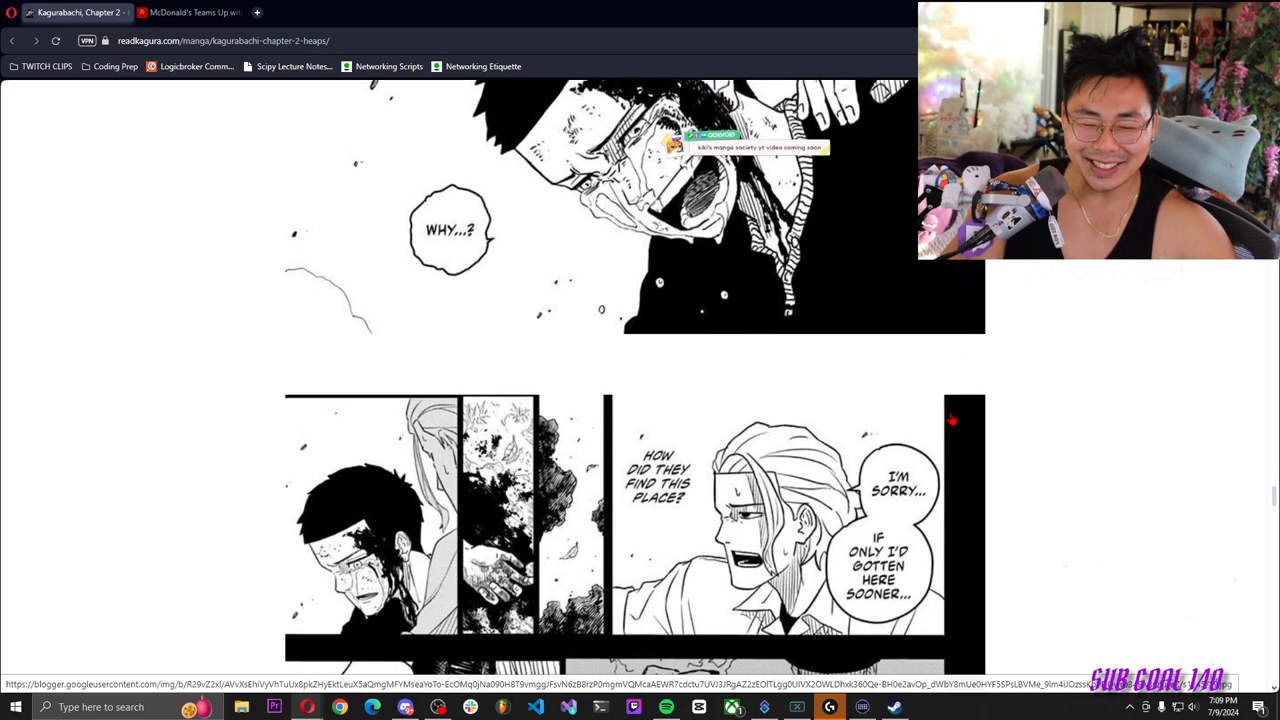
scroll("down", 3)
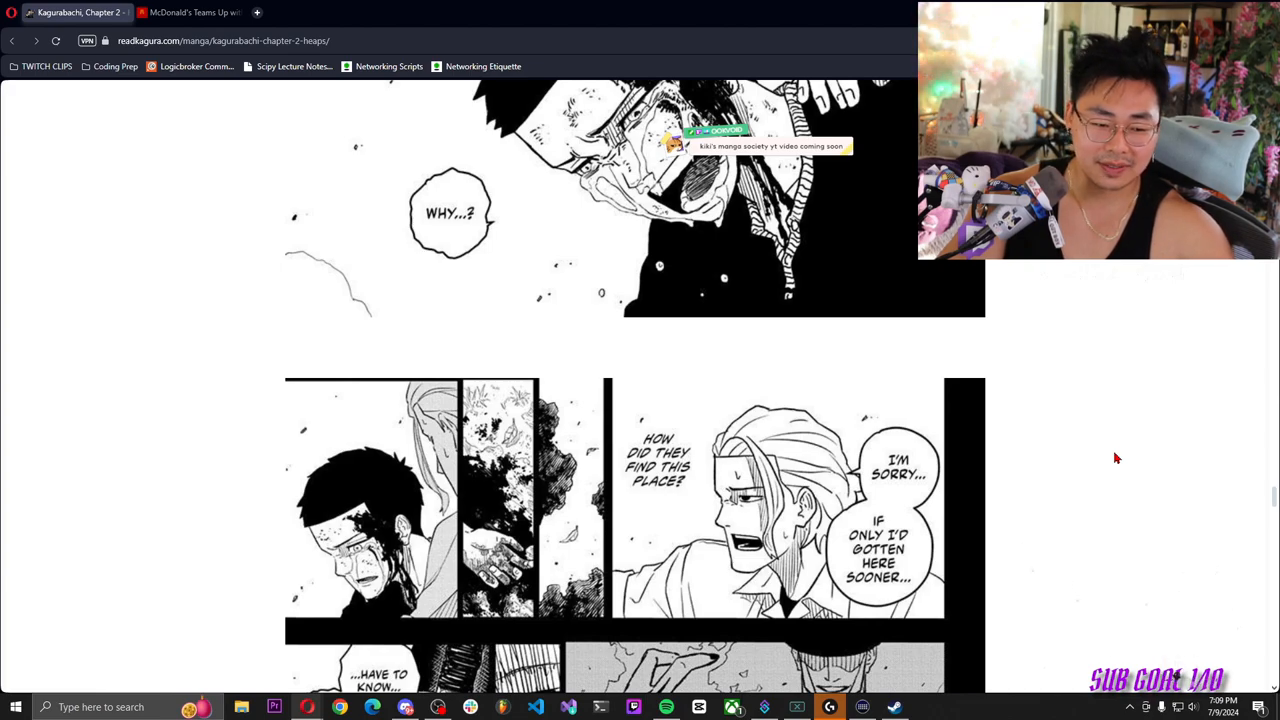
scroll("down", 3)
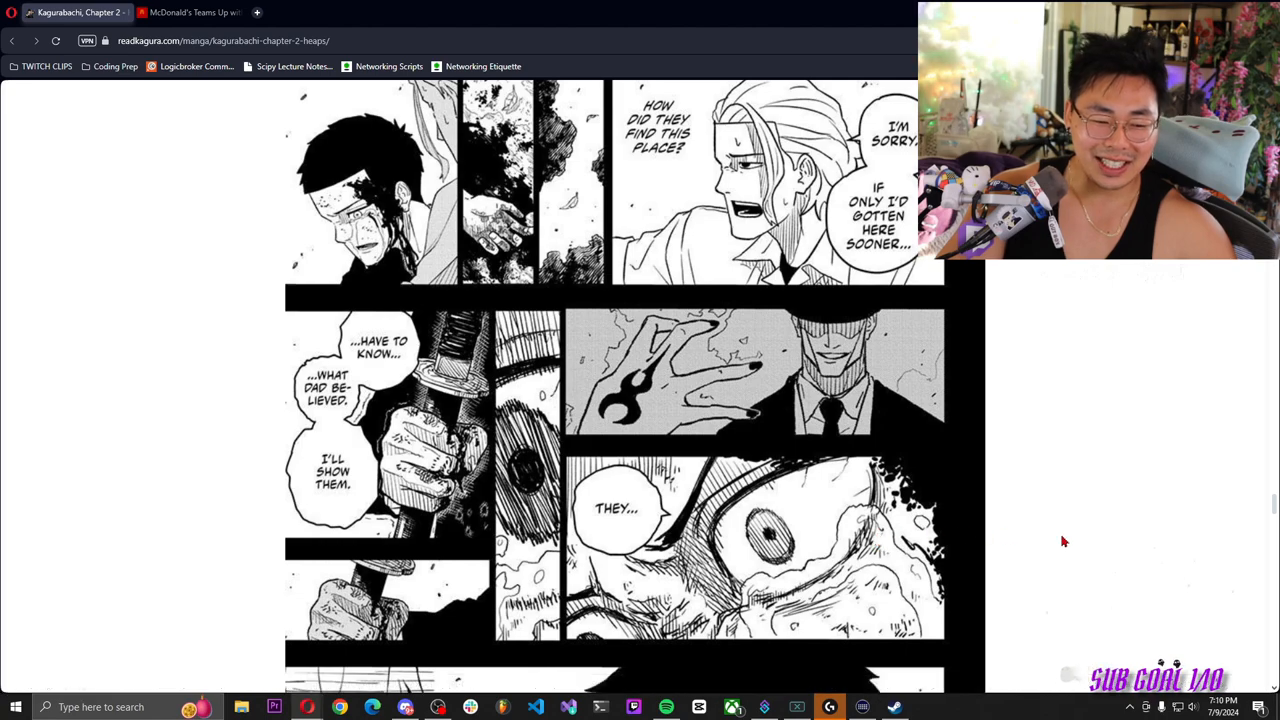
scroll("down", 3)
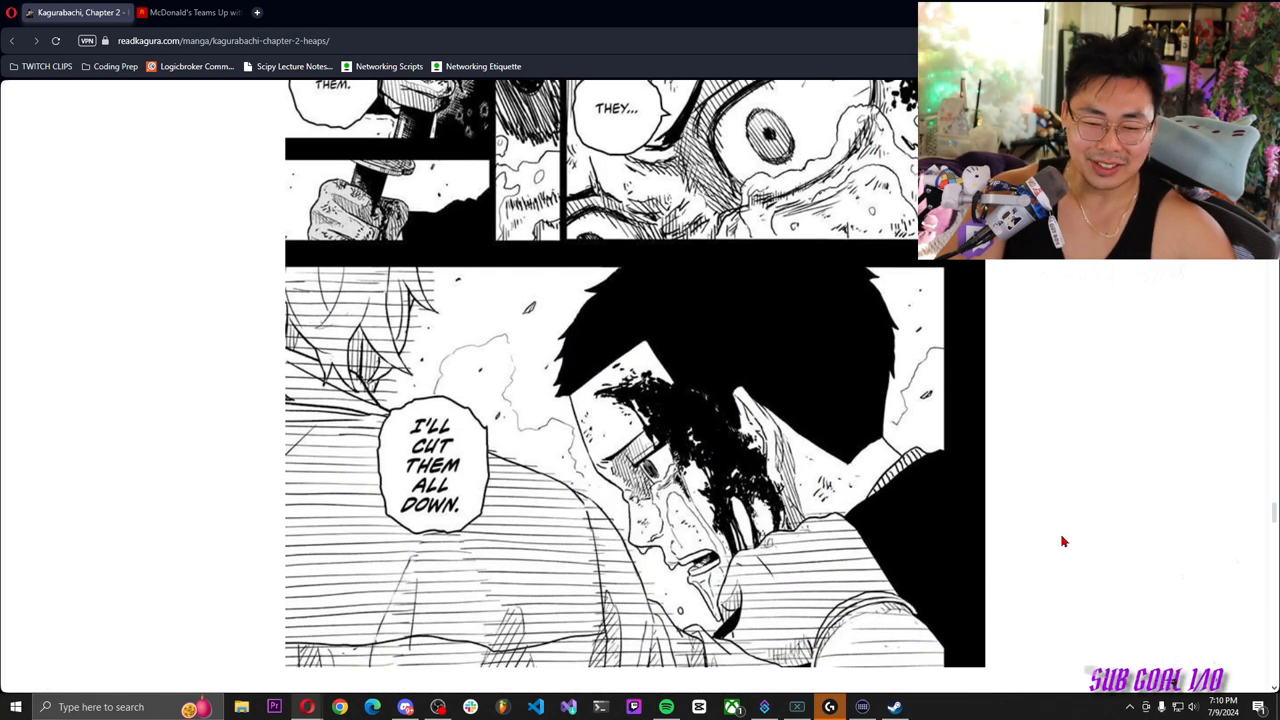
scroll("down", 3)
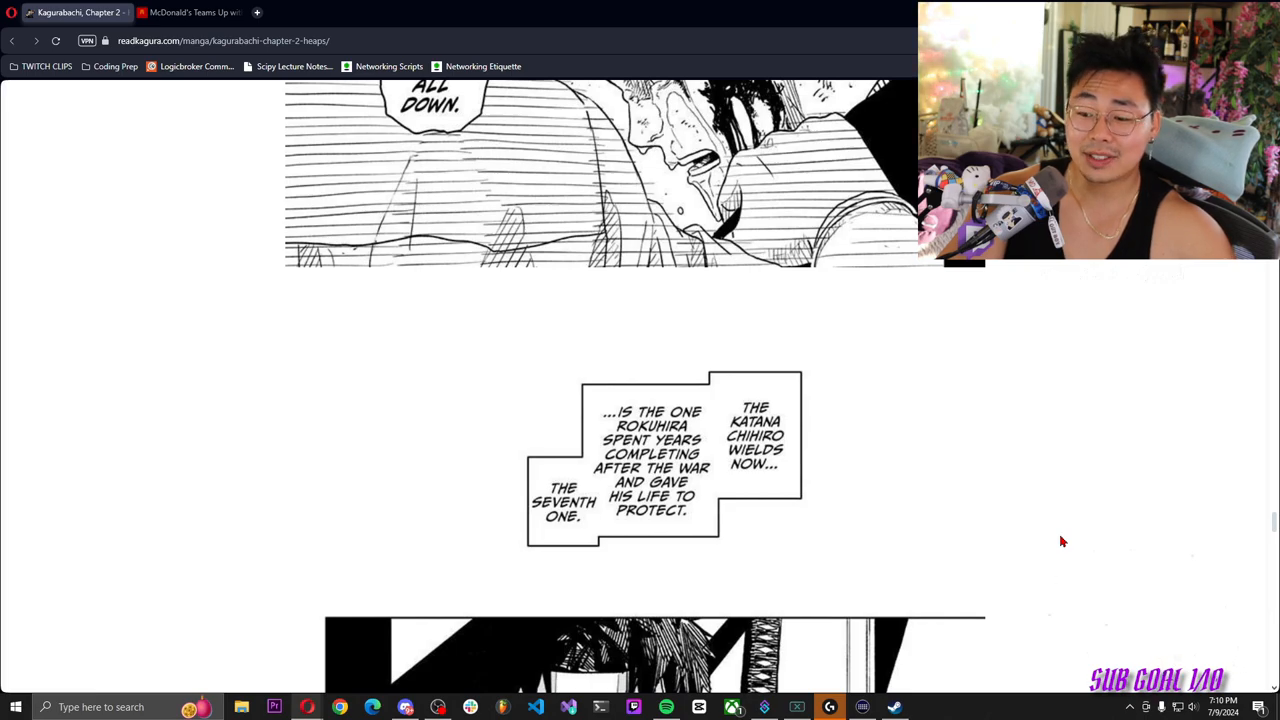
scroll("down", 3)
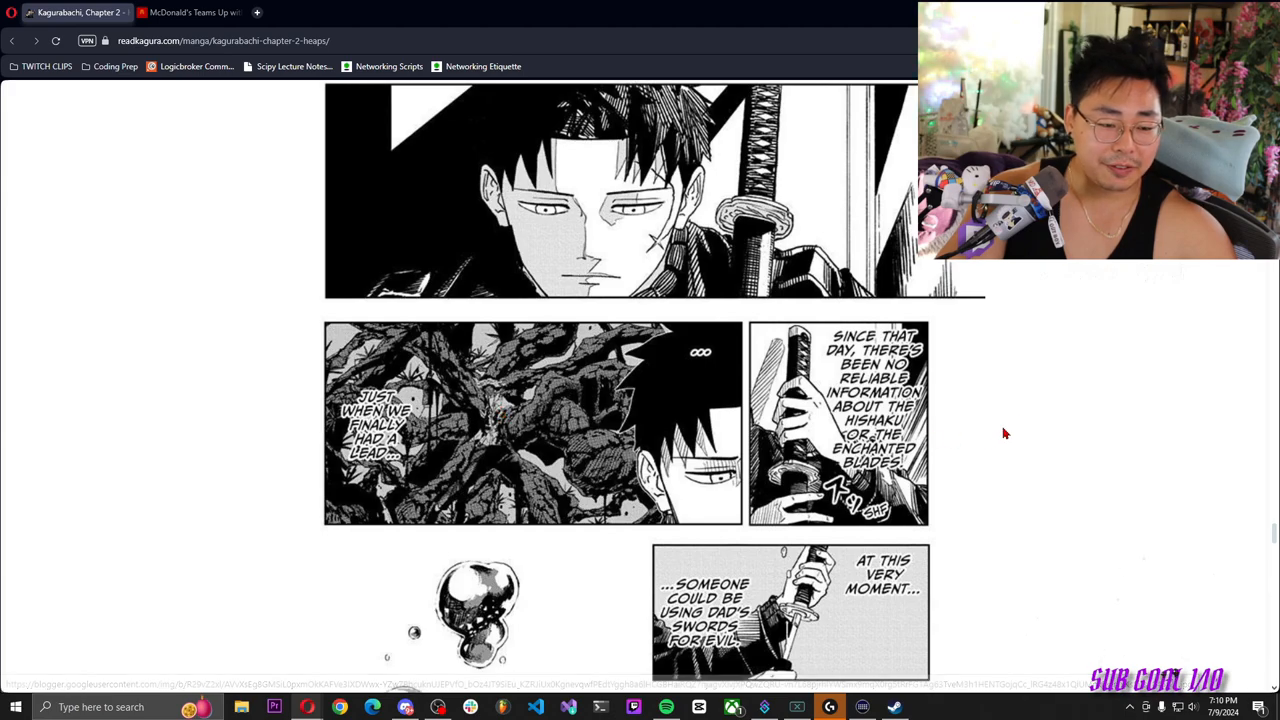
mouse_move(1090, 426)
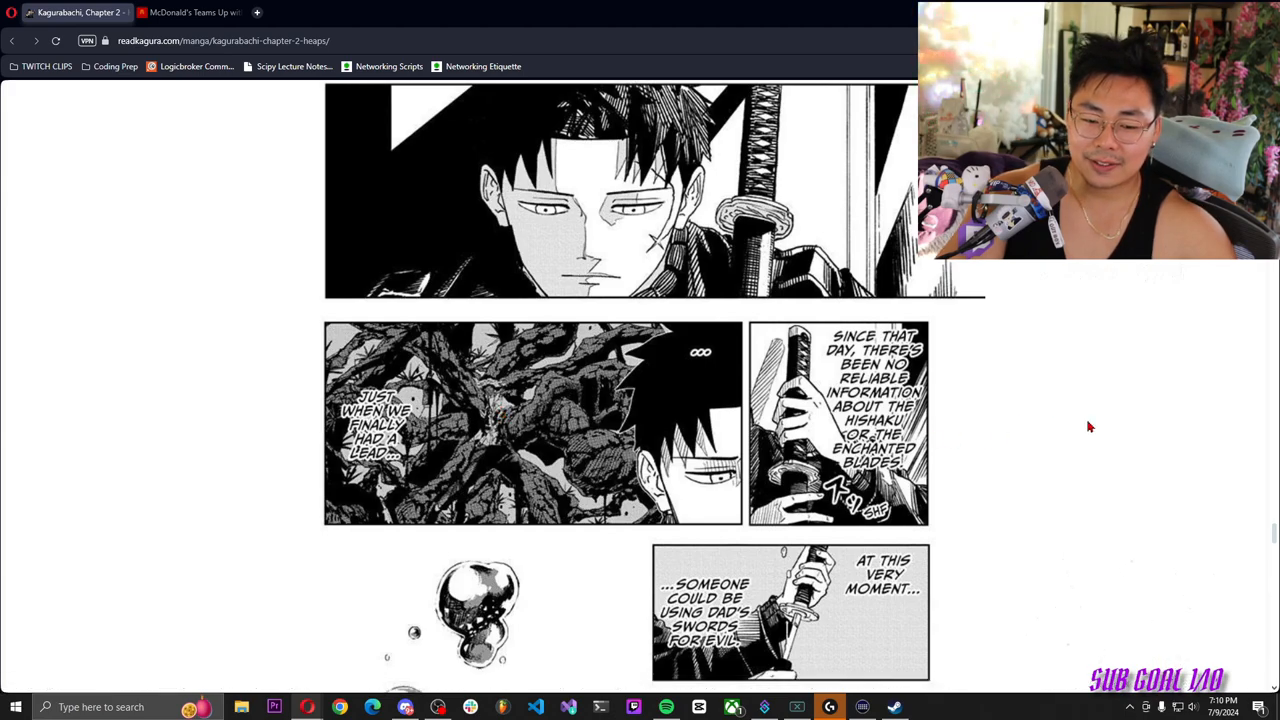
scroll("down", 3)
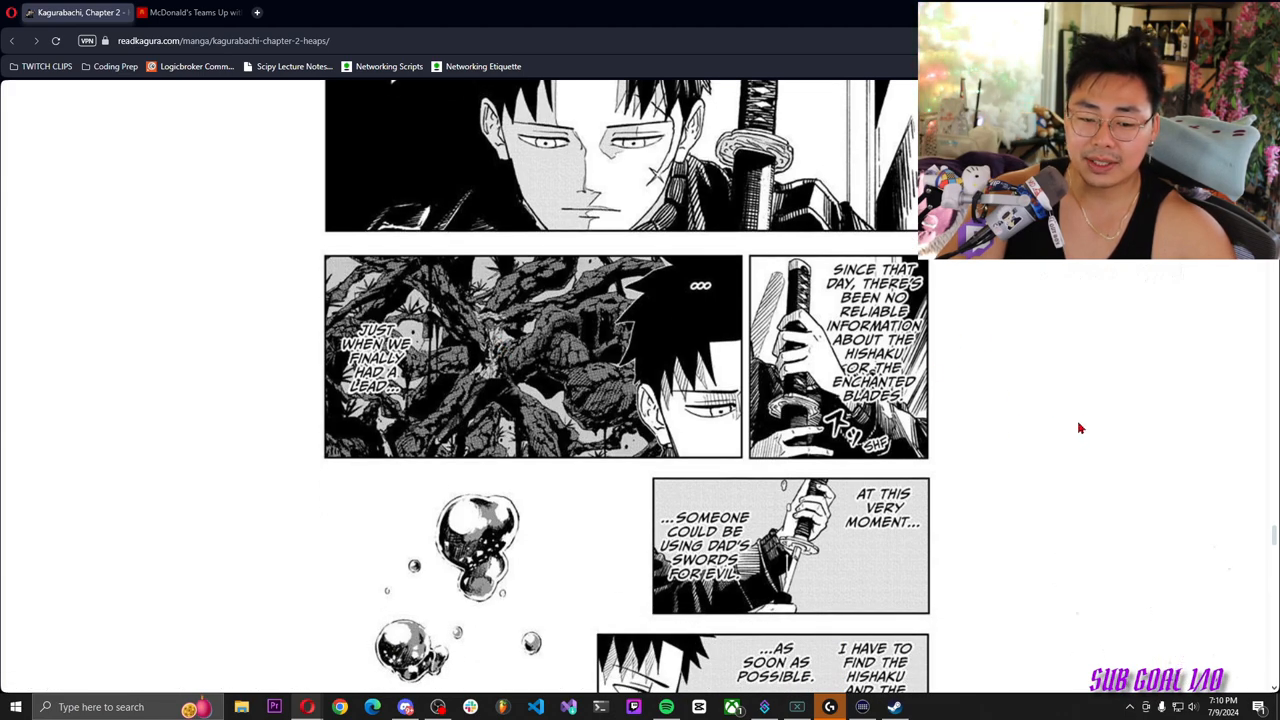
scroll("down", 3)
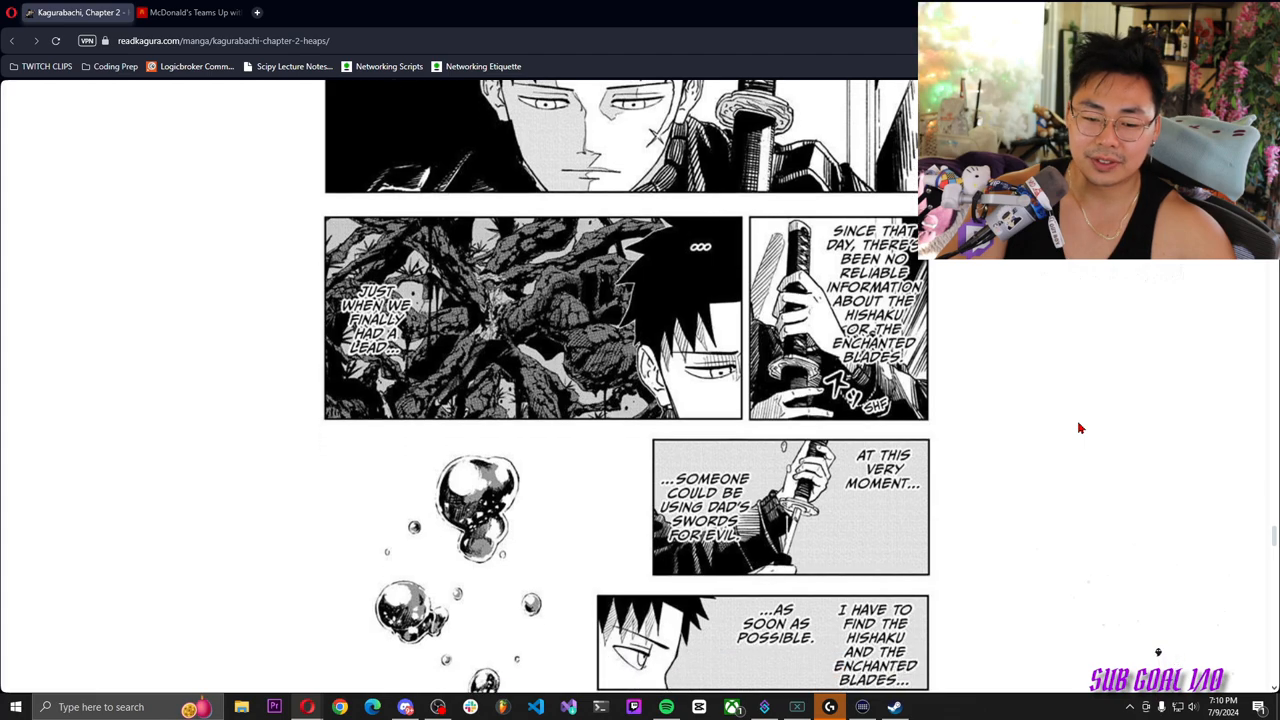
scroll("down", 3)
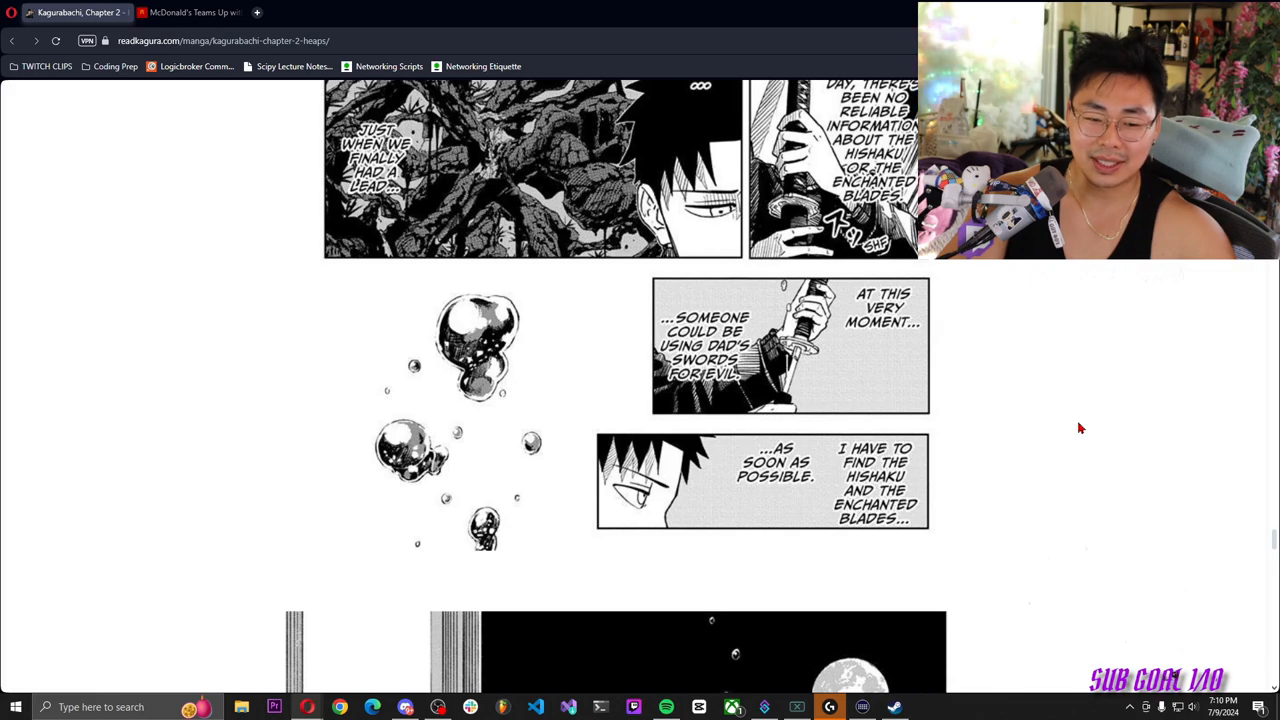
scroll("down", 3)
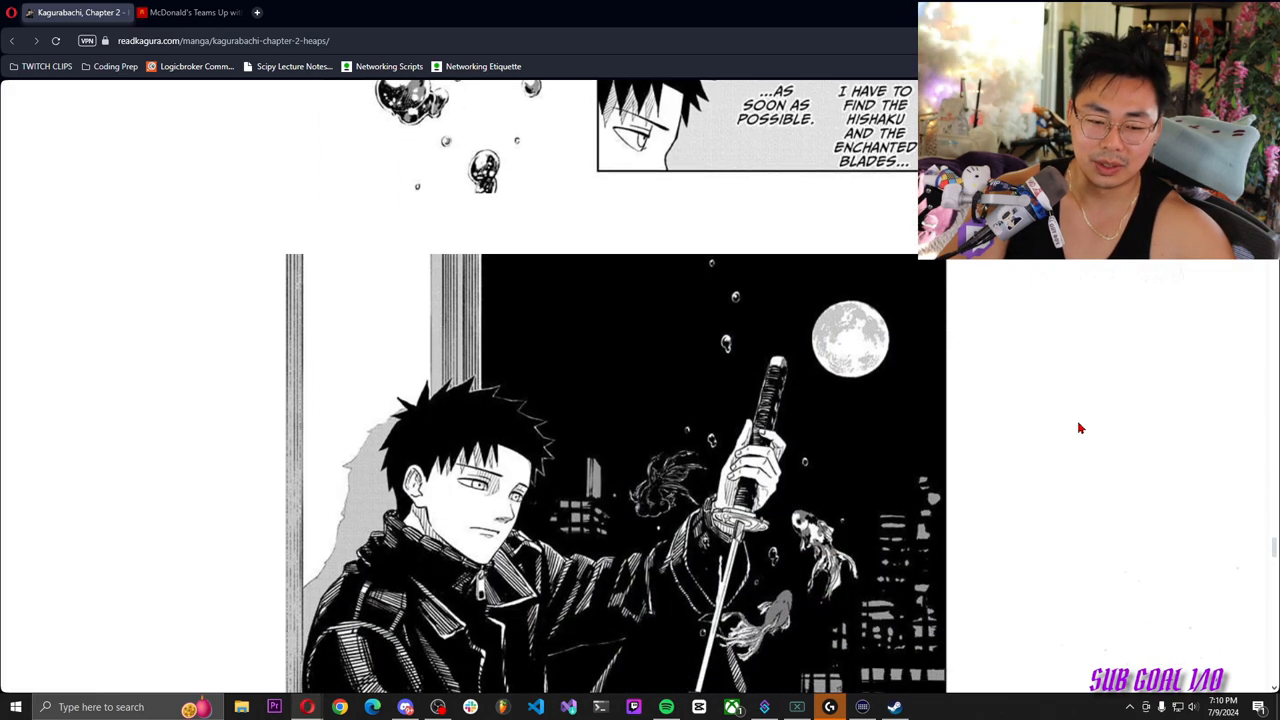
scroll("down", 3)
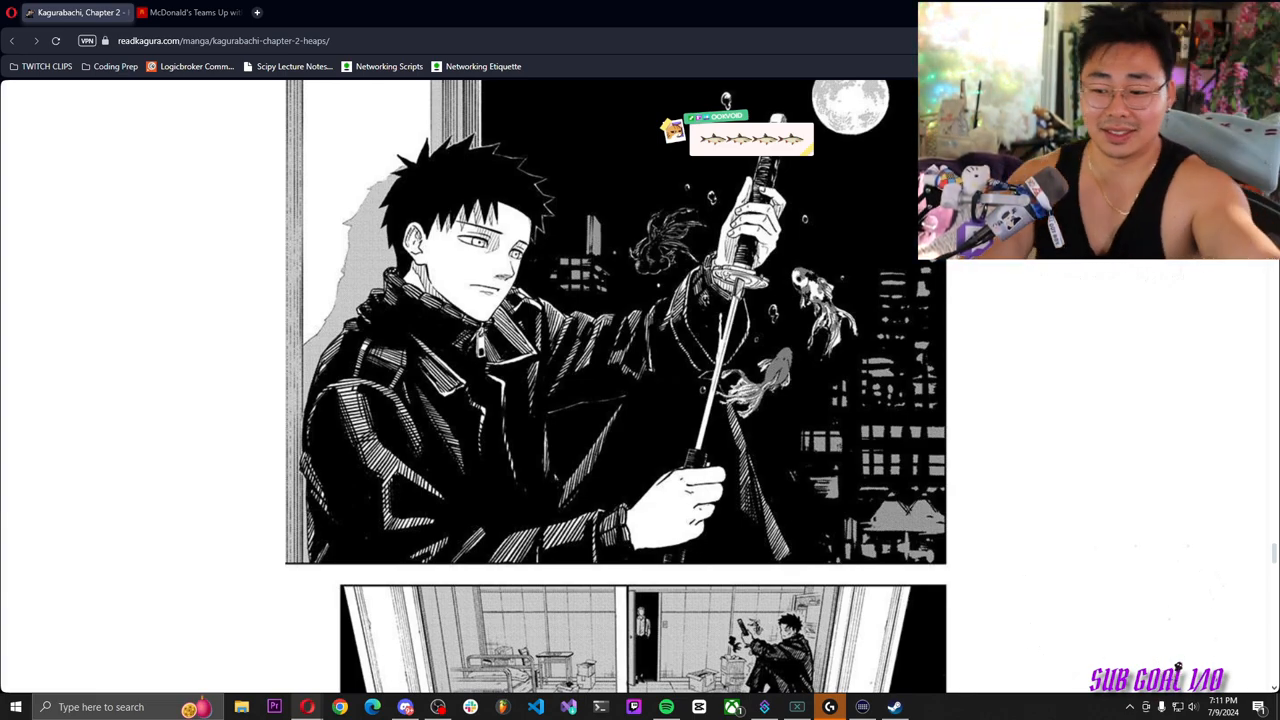
scroll("down", 3)
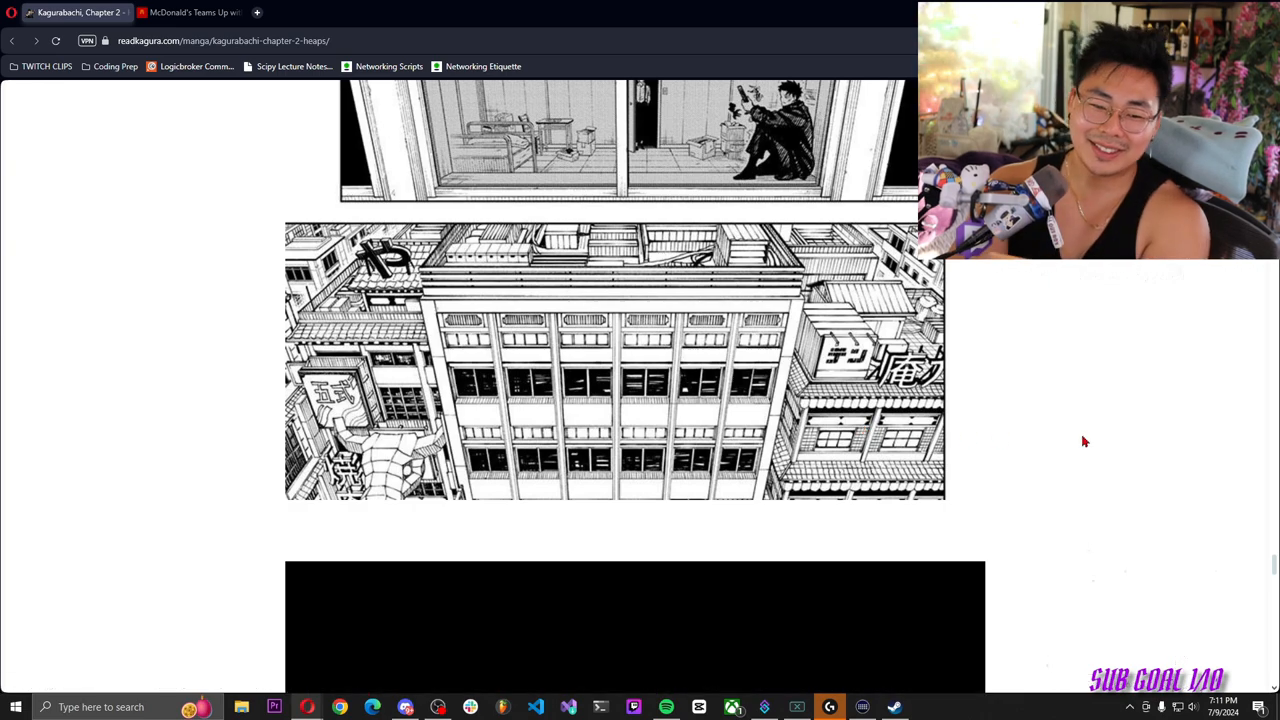
scroll("down", 3)
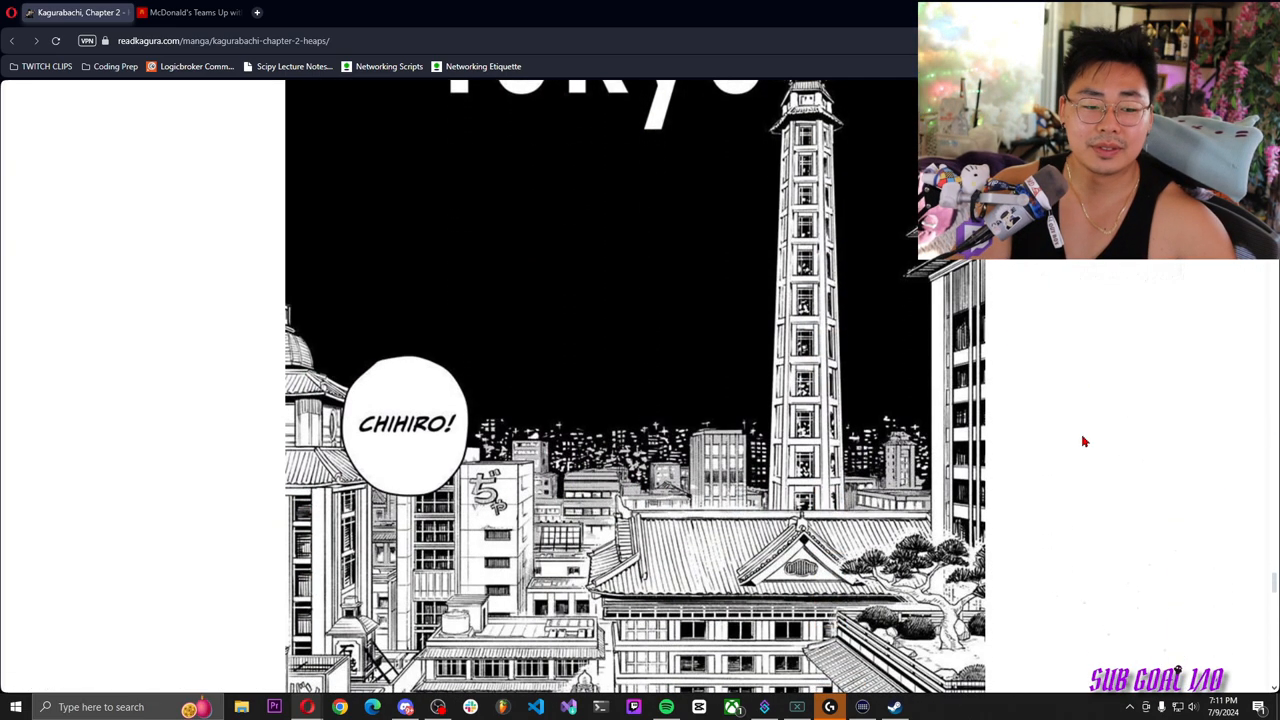
scroll("down", 3)
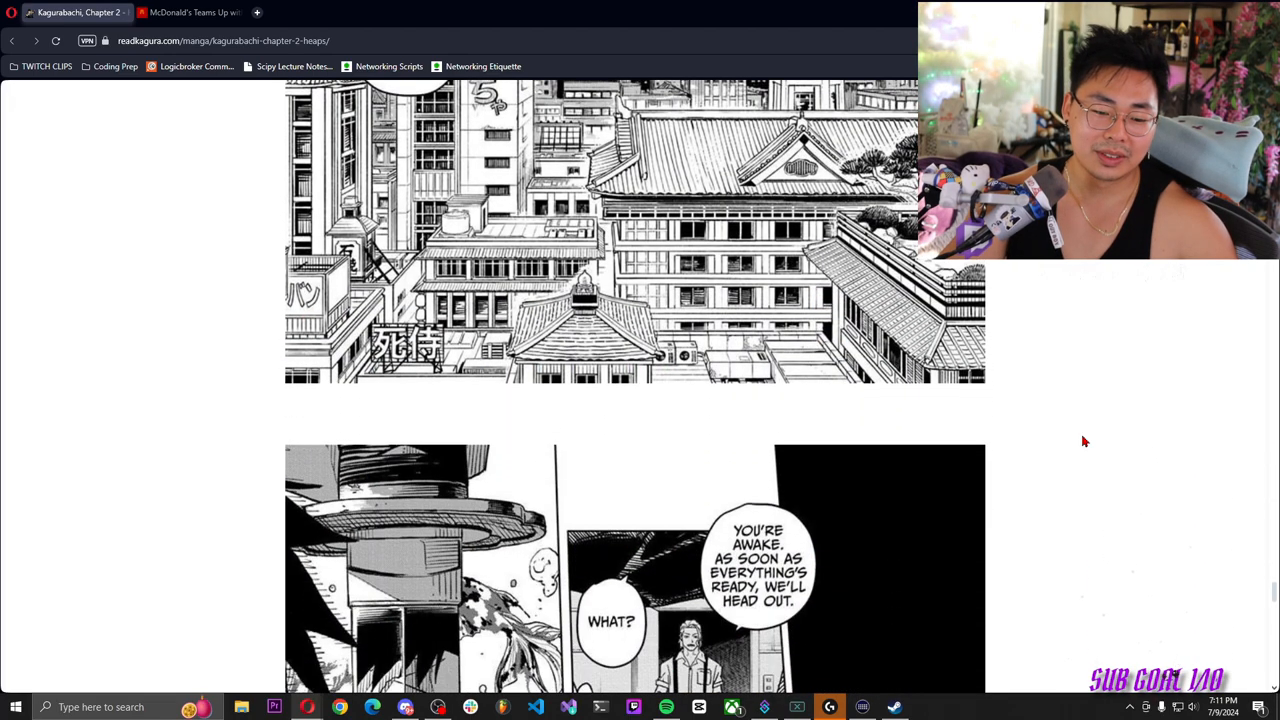
scroll("down", 3)
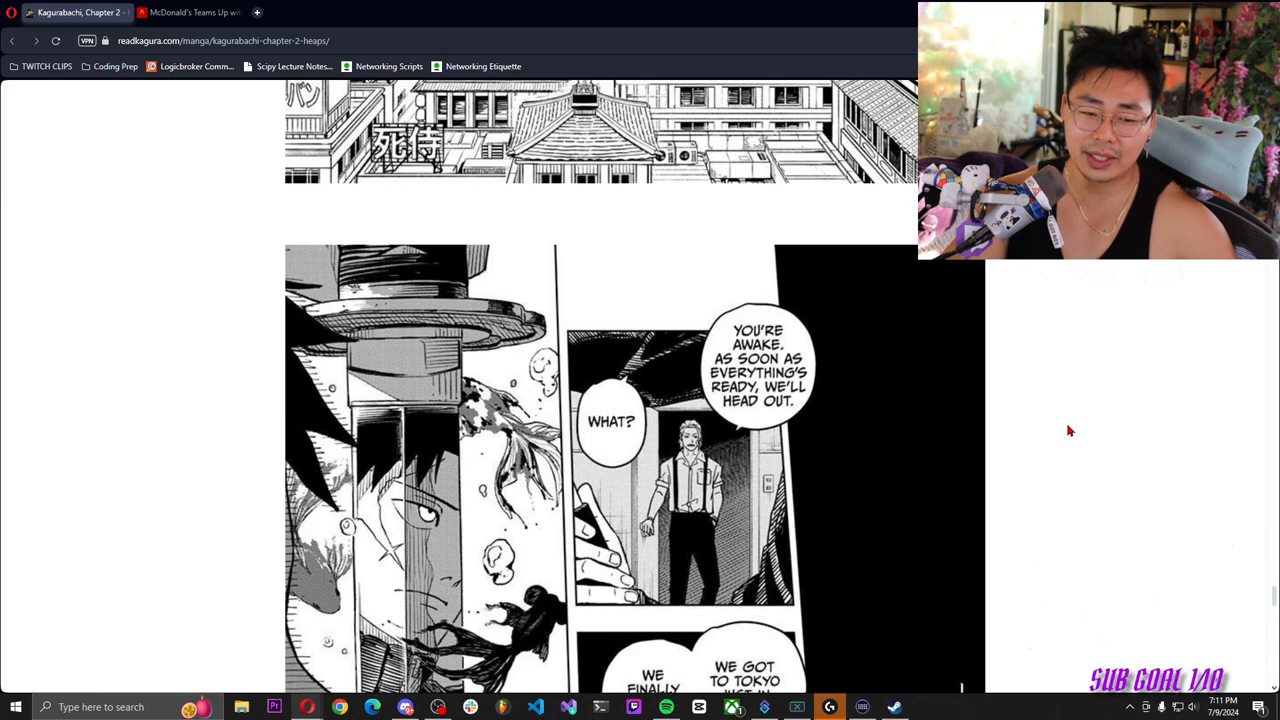
scroll("down", 3)
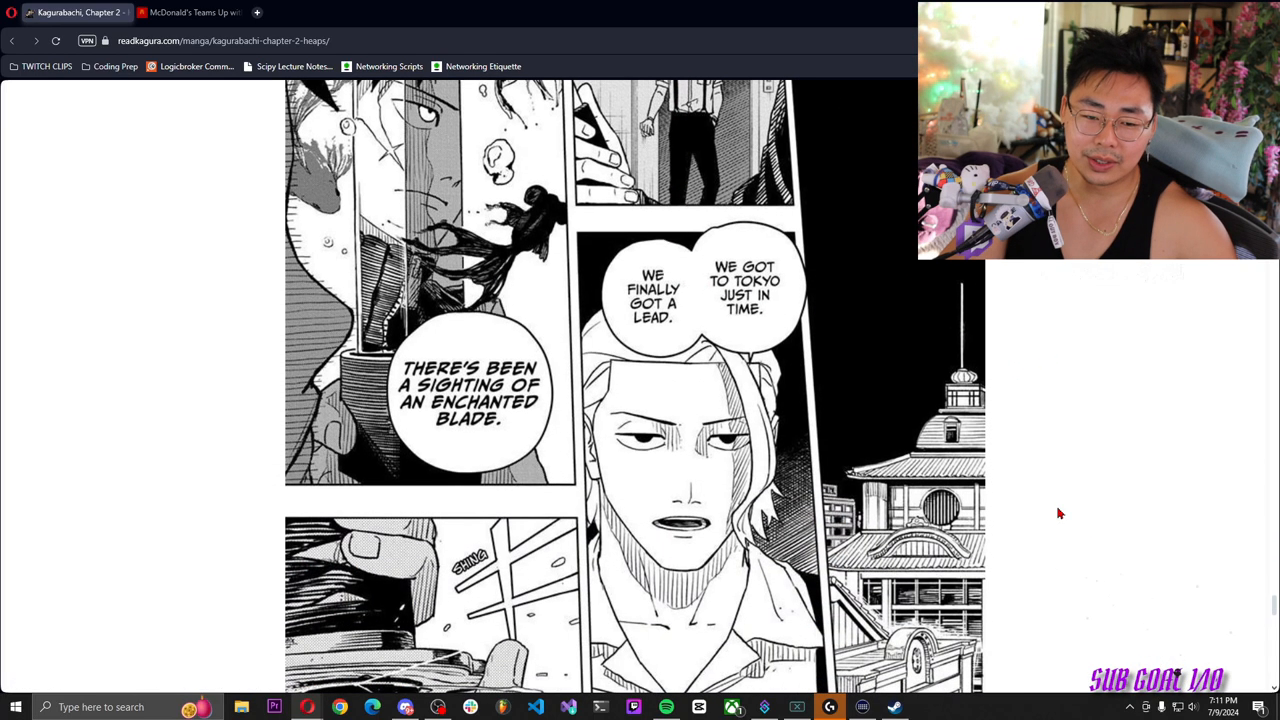
scroll("down", 3)
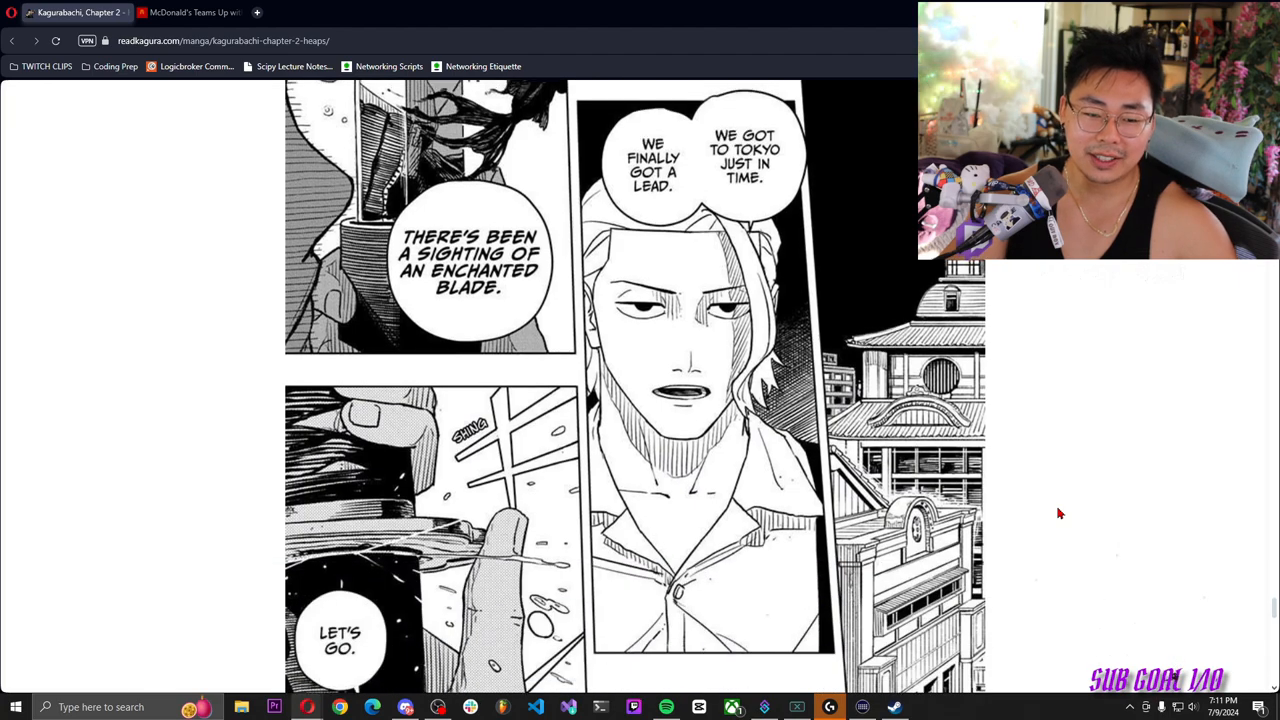
scroll("up", 3)
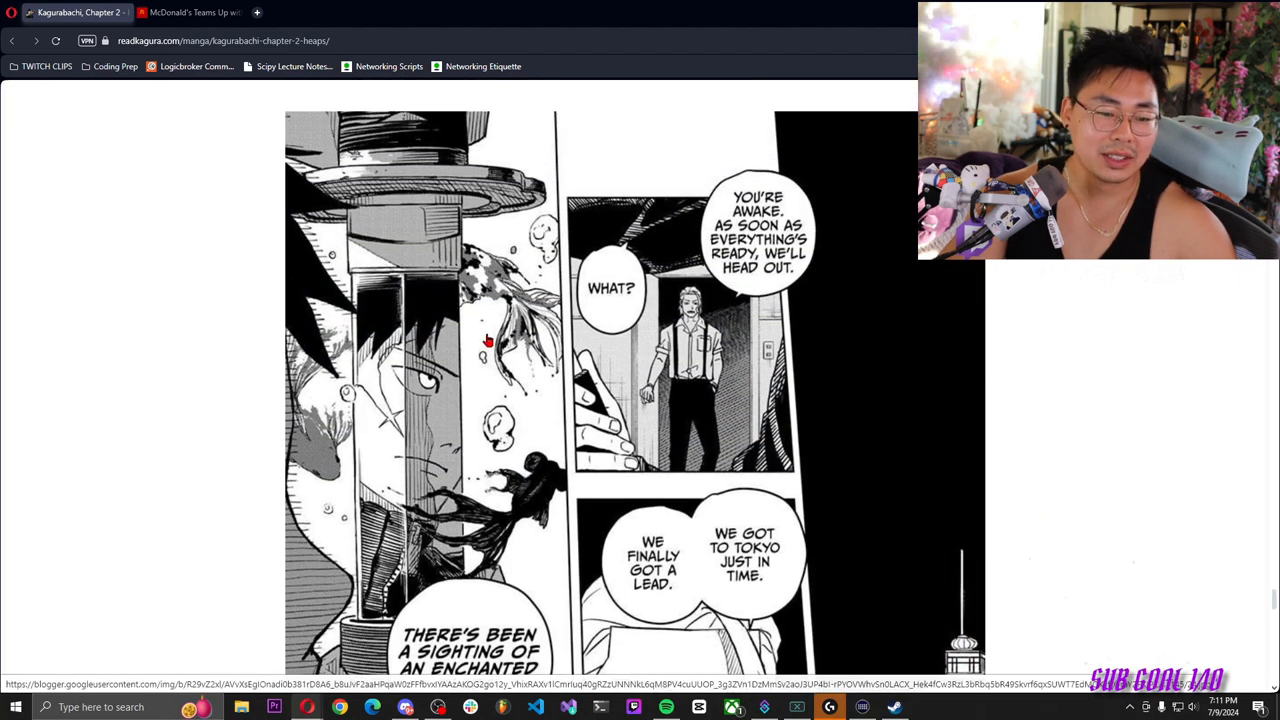
scroll("down", 3)
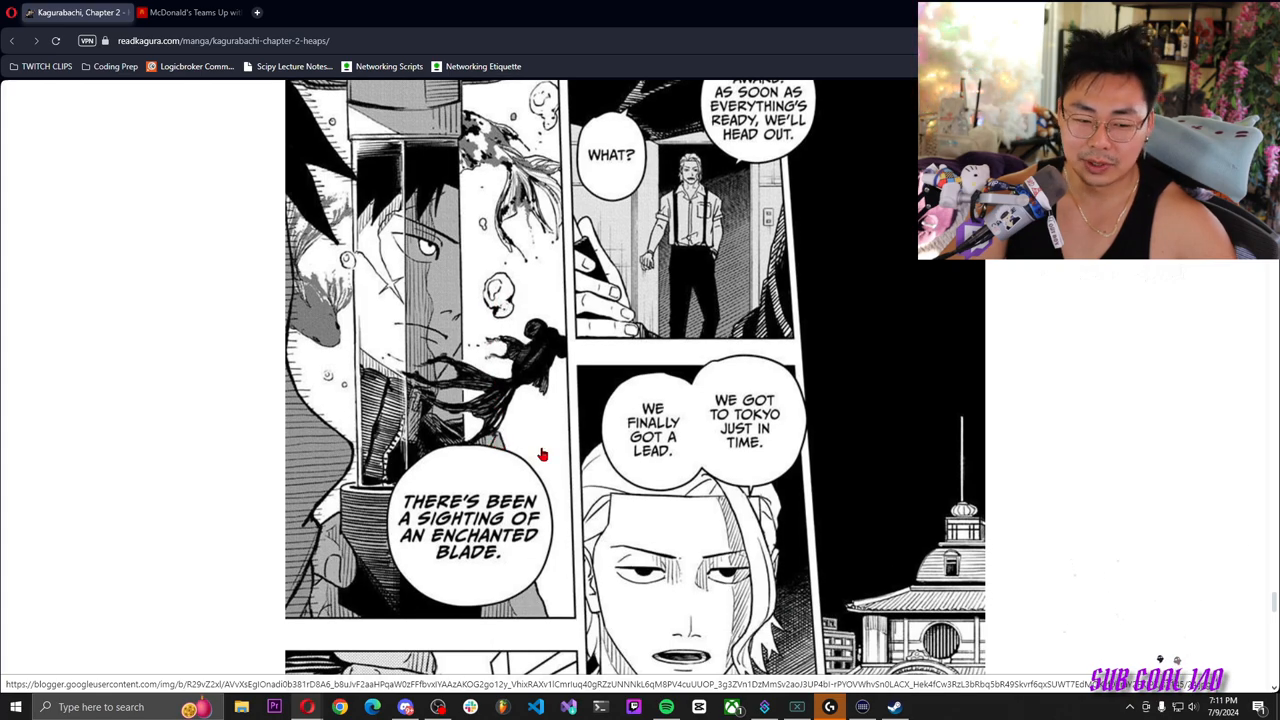
scroll("down", 3)
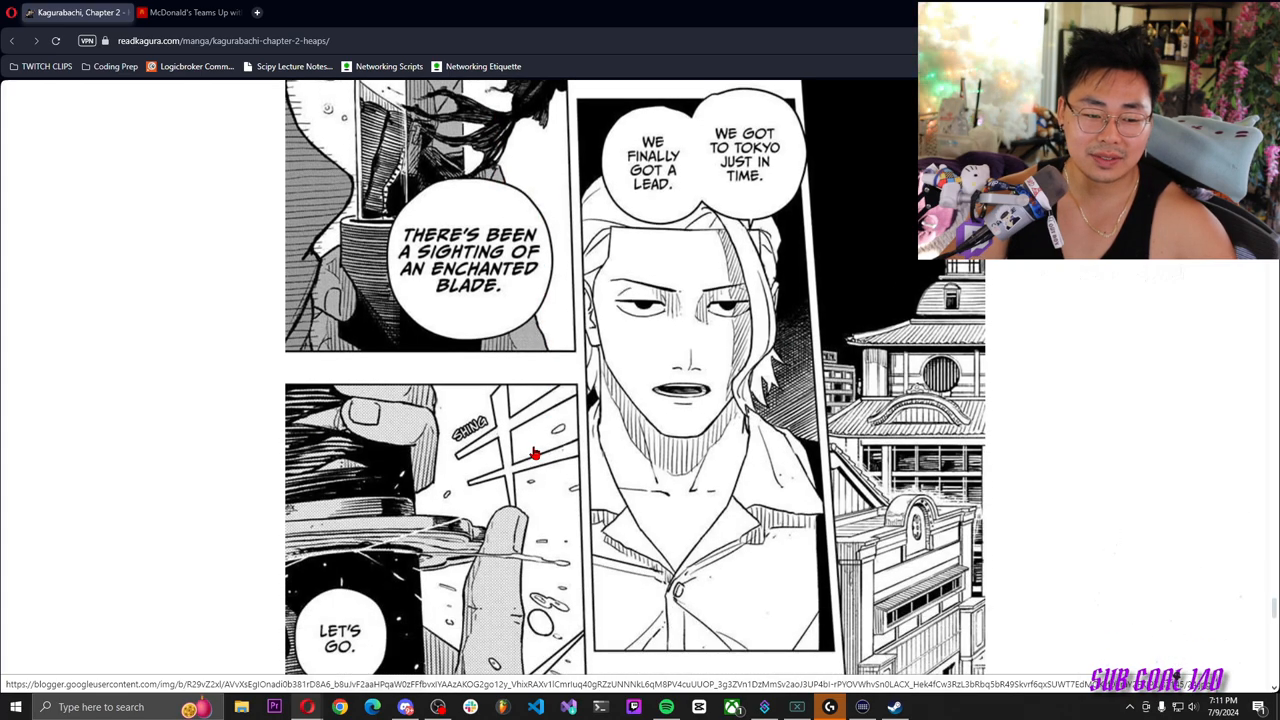
scroll("down", 3)
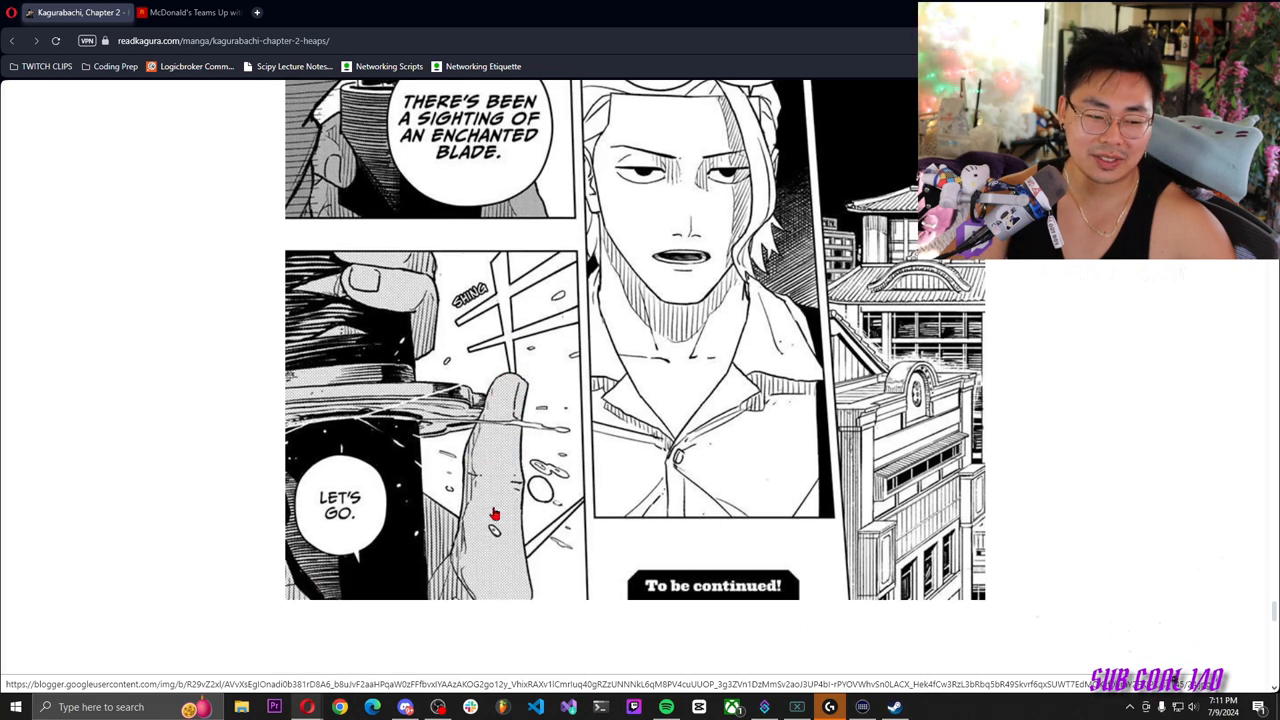
scroll("down", 3)
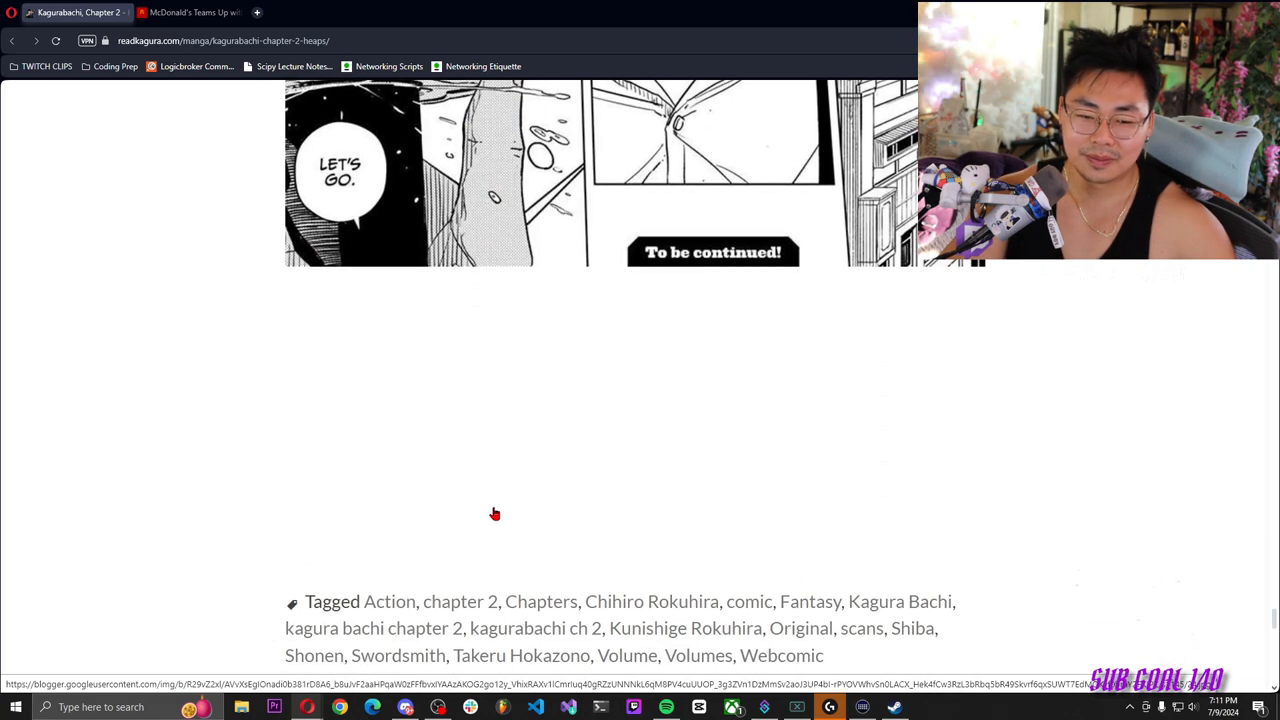
scroll("down", 3)
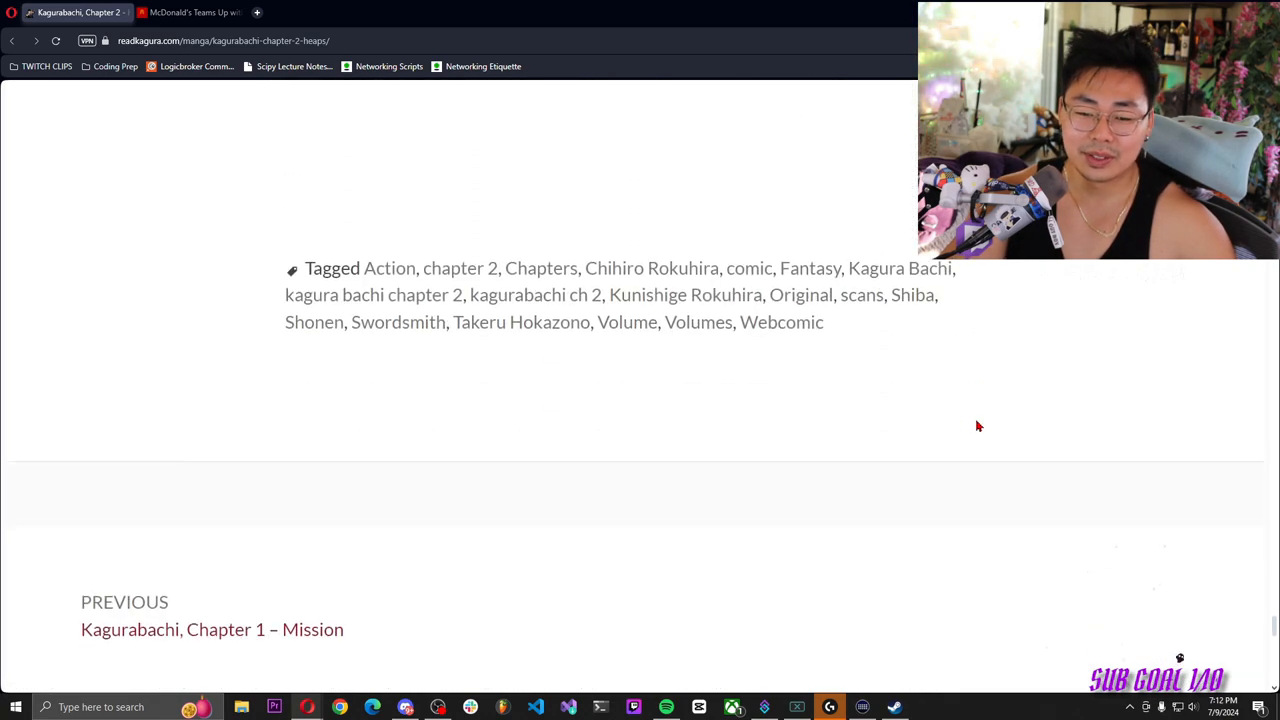